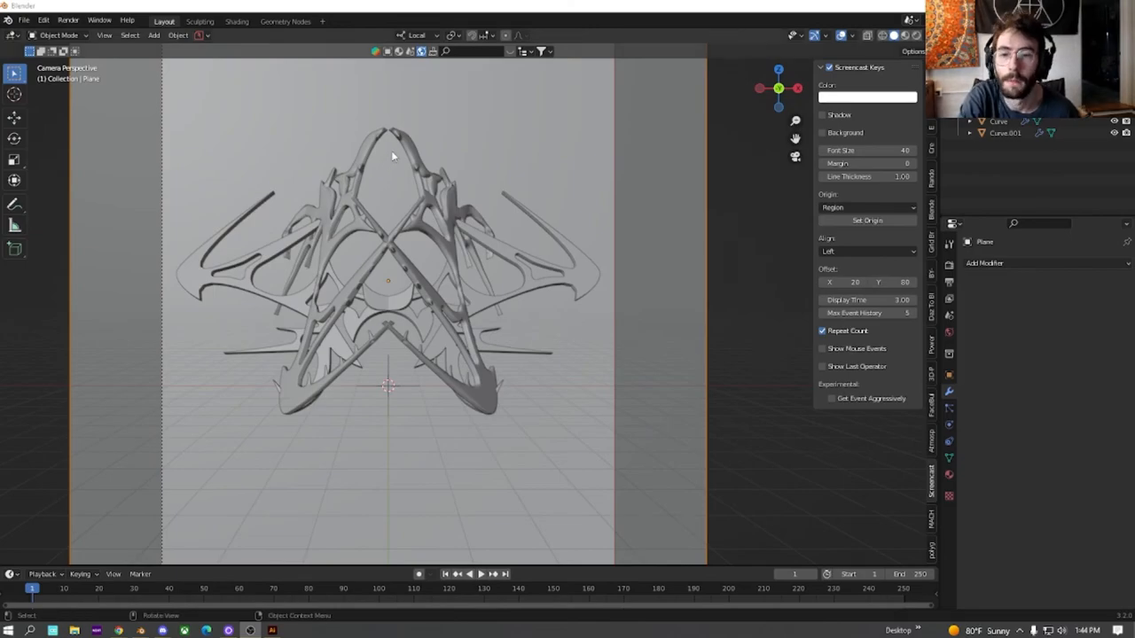
mouse_move(416, 196)
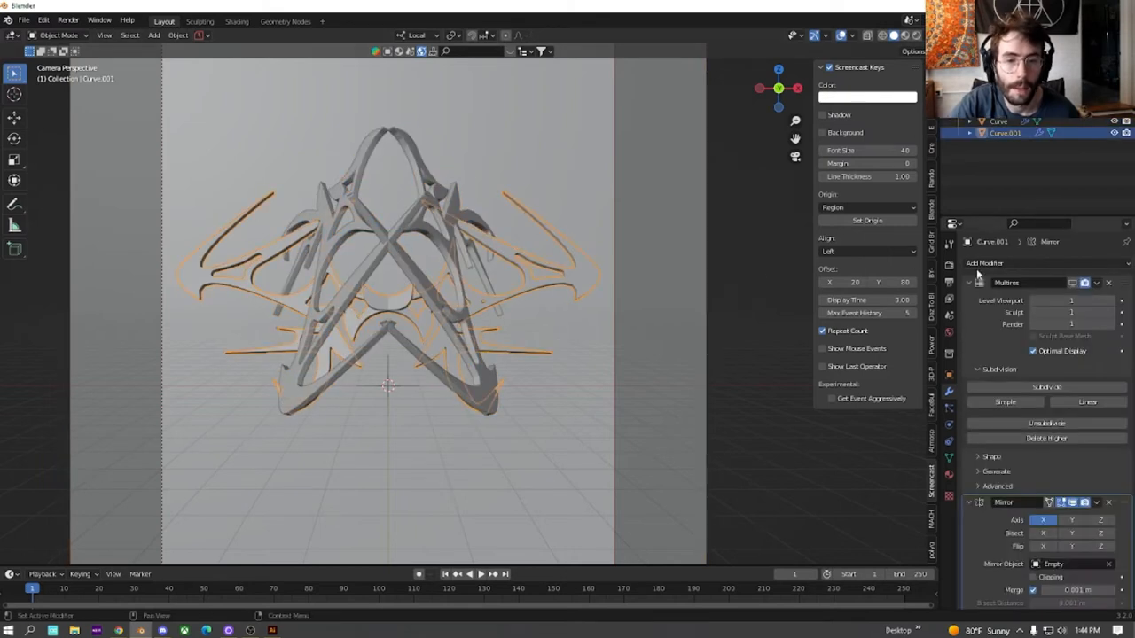
mouse_move(233, 278)
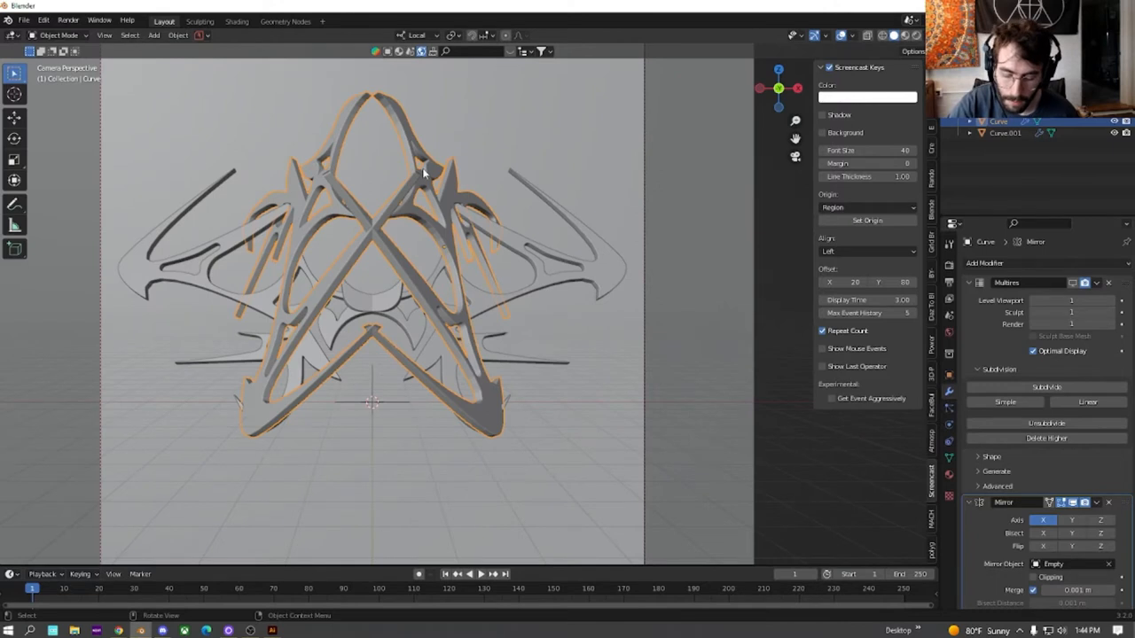
Move and rotate Curve.001's outer shapes into a new symmetrical emblem, previewed rendered.
key("r")
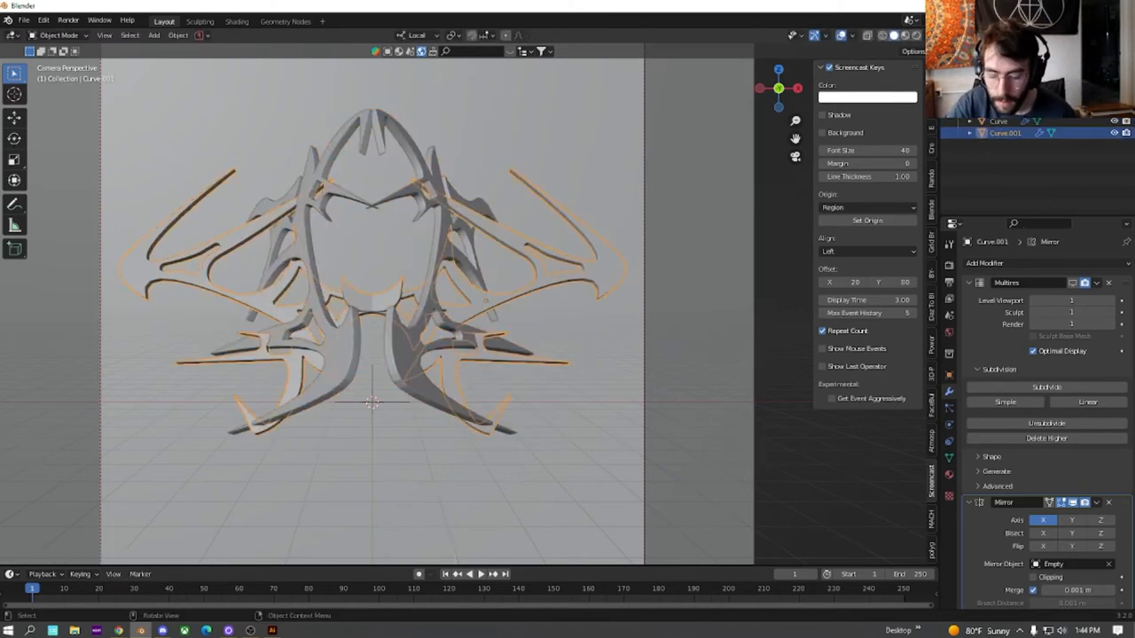
key("r")
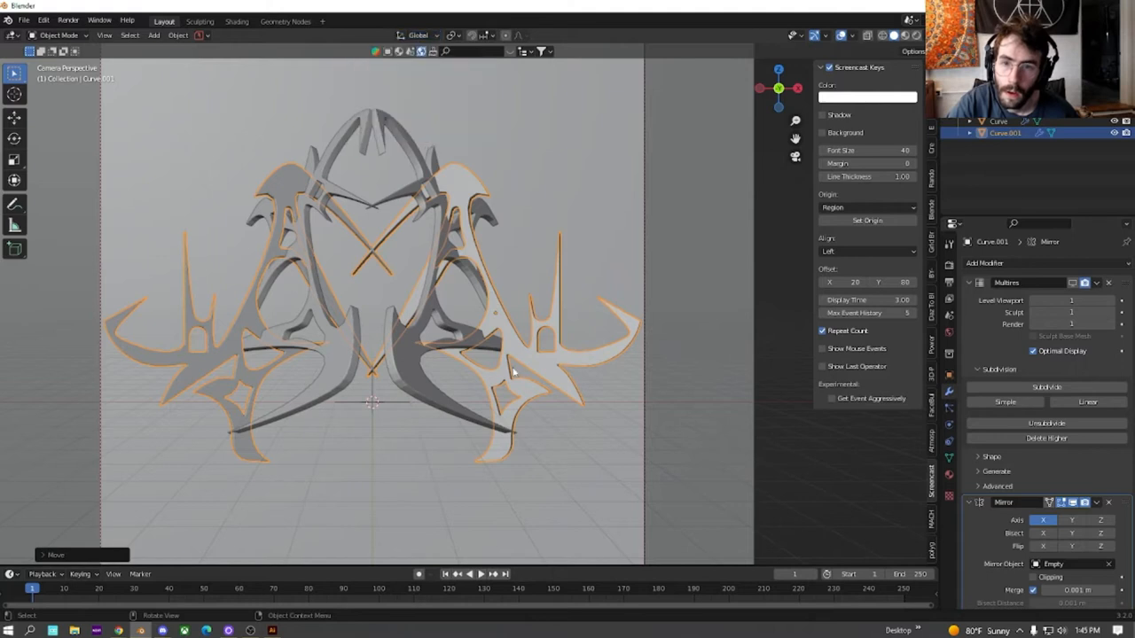
key("g")
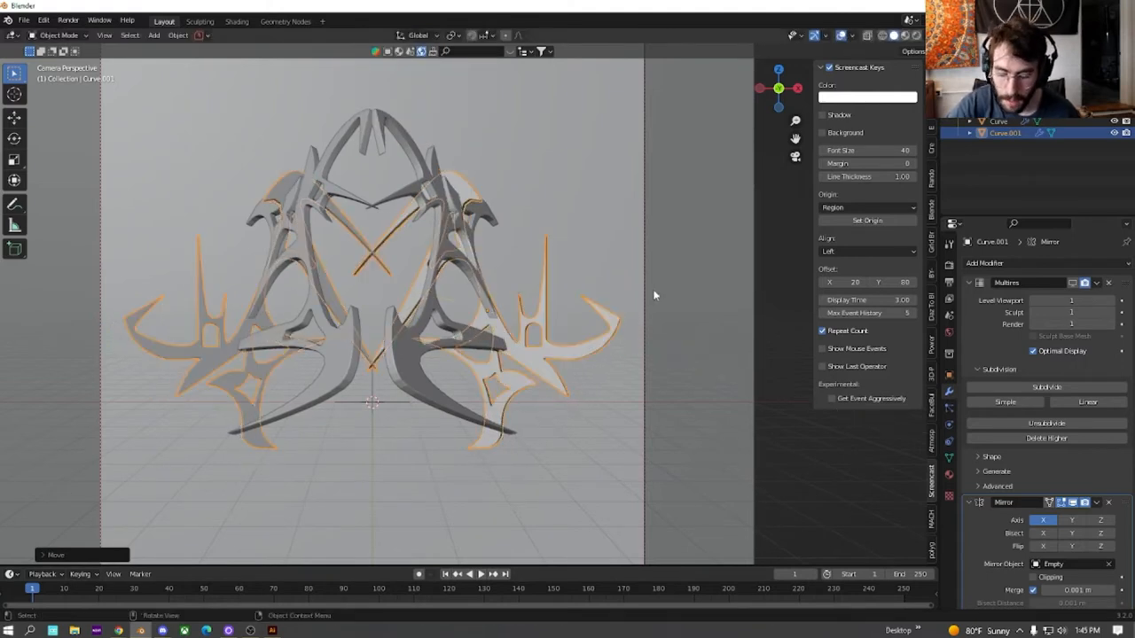
key("r")
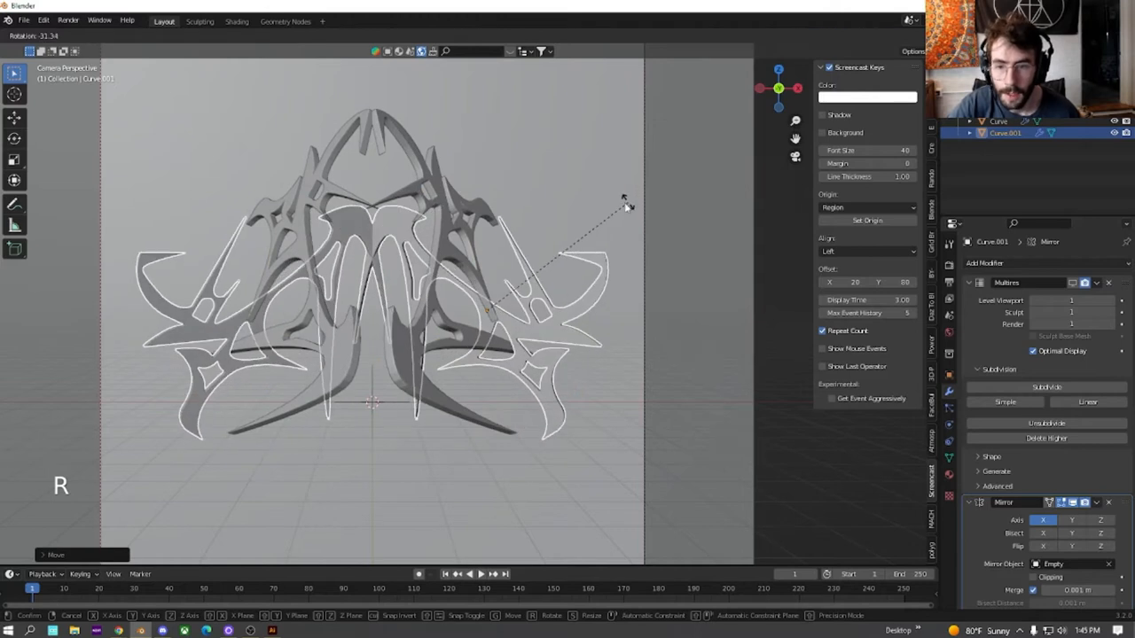
key("g")
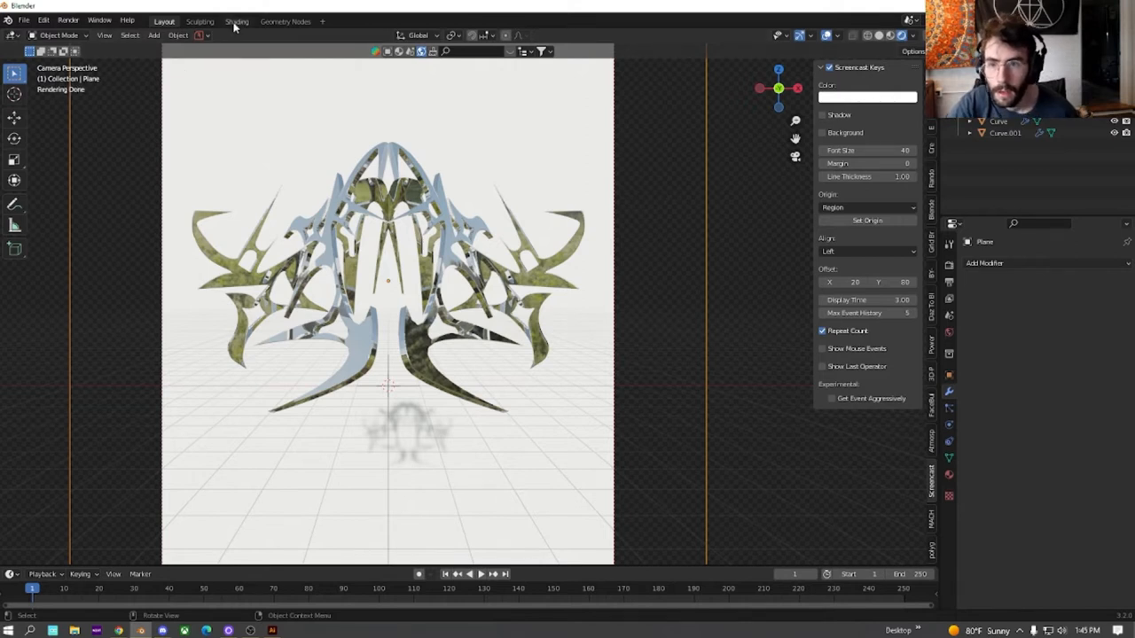
Set the world background to black, add a point light, and link both curves' materials.
left_click(237, 21)
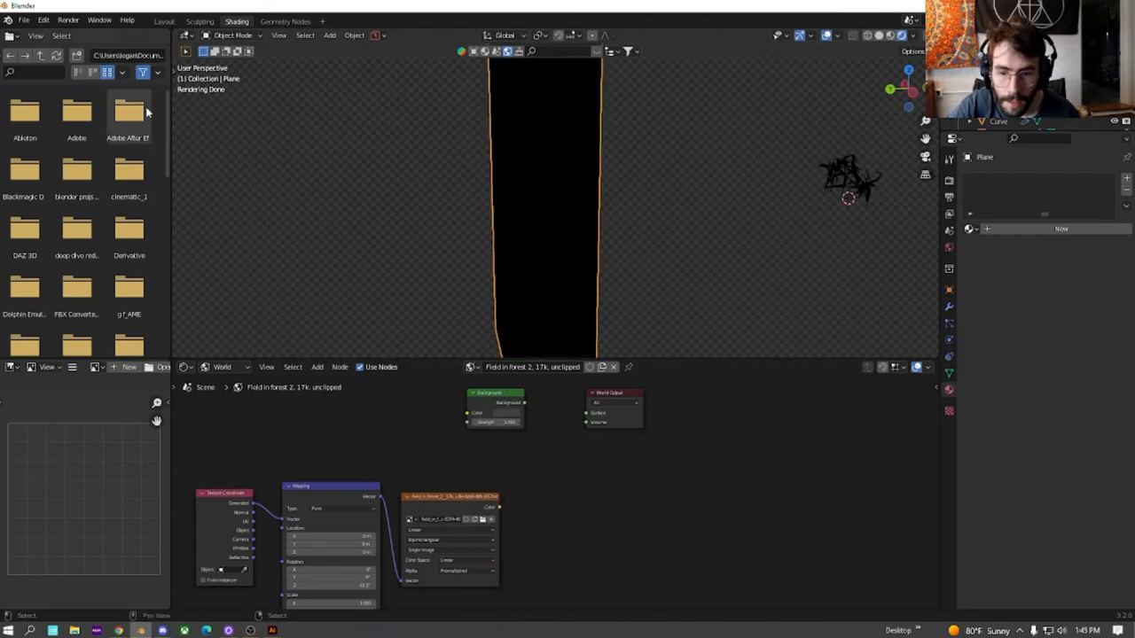
left_click(164, 21)
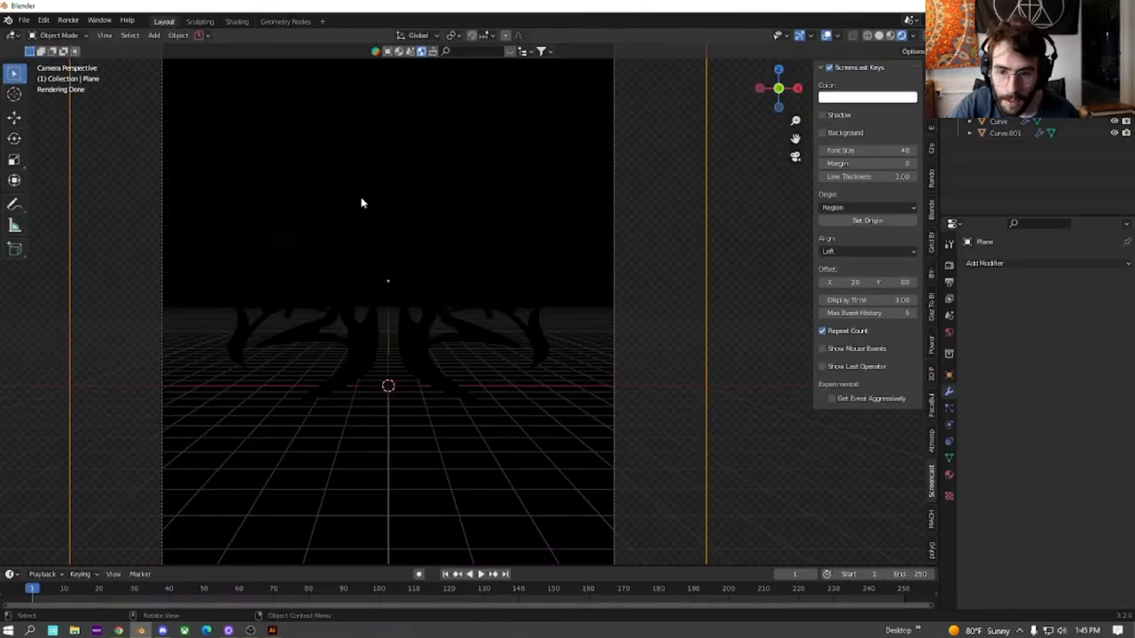
key("shift+a")
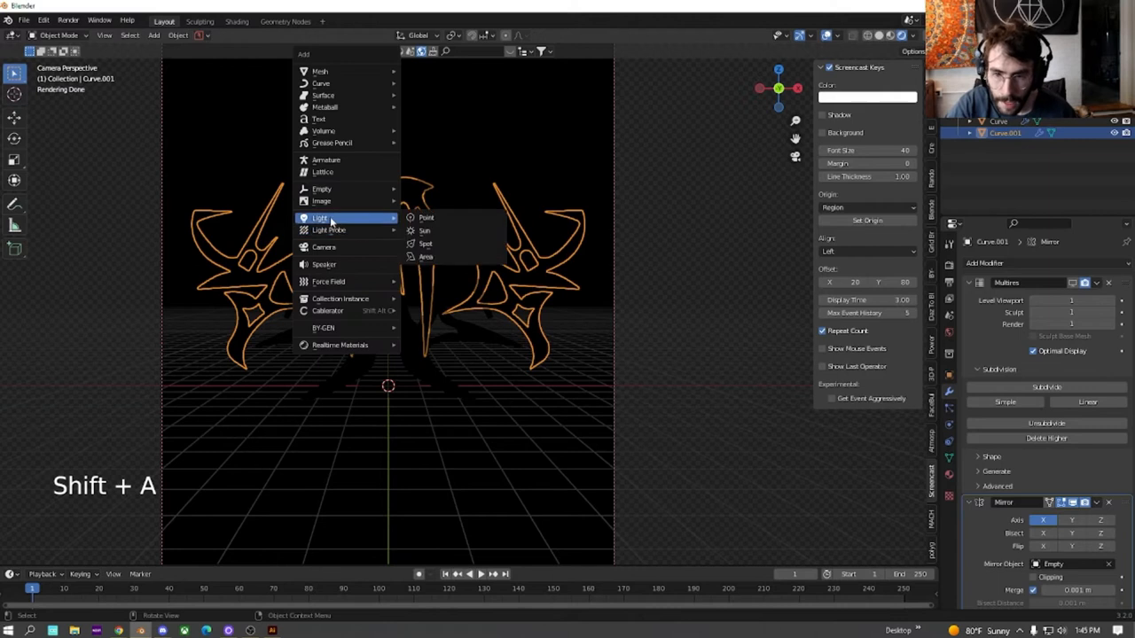
left_click(426, 218)
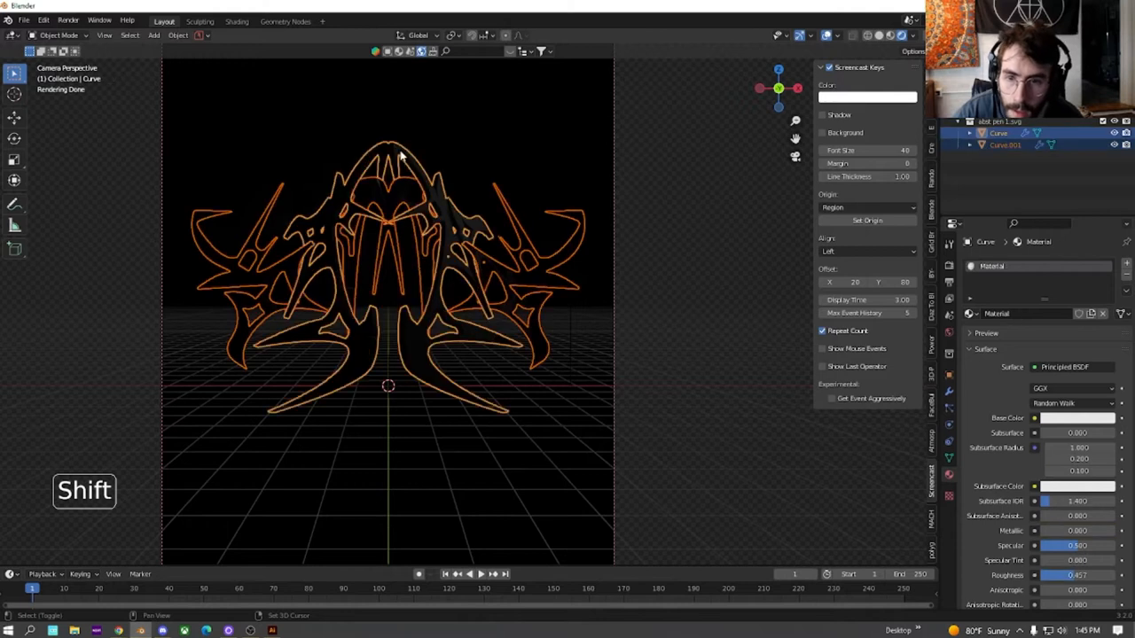
key("ctrl+l")
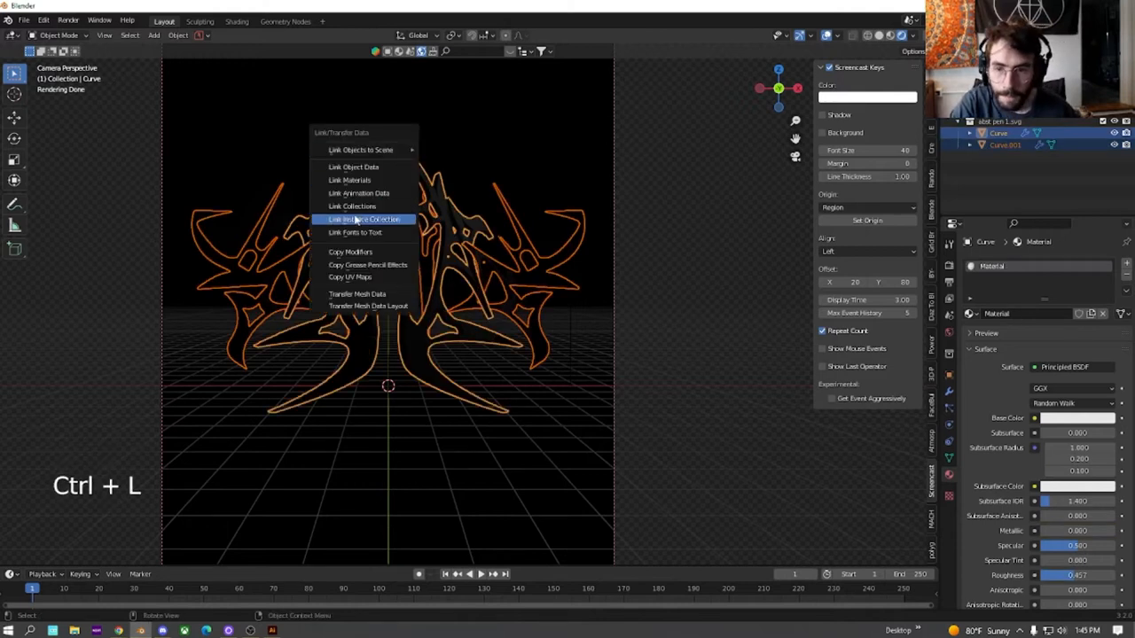
mouse_move(359, 193)
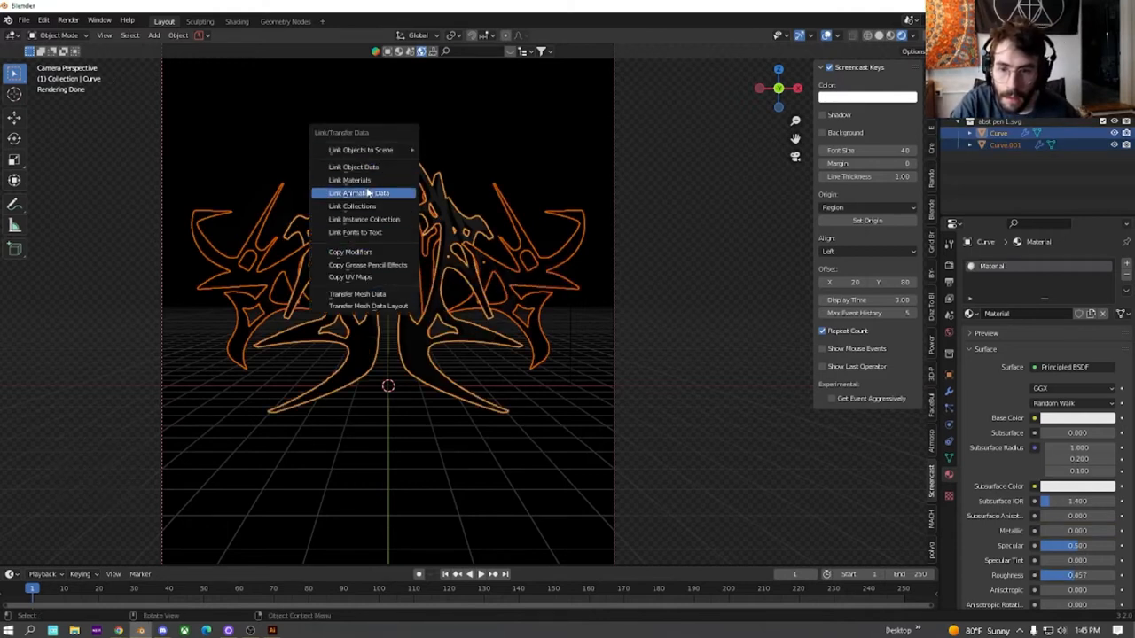
left_click(360, 192)
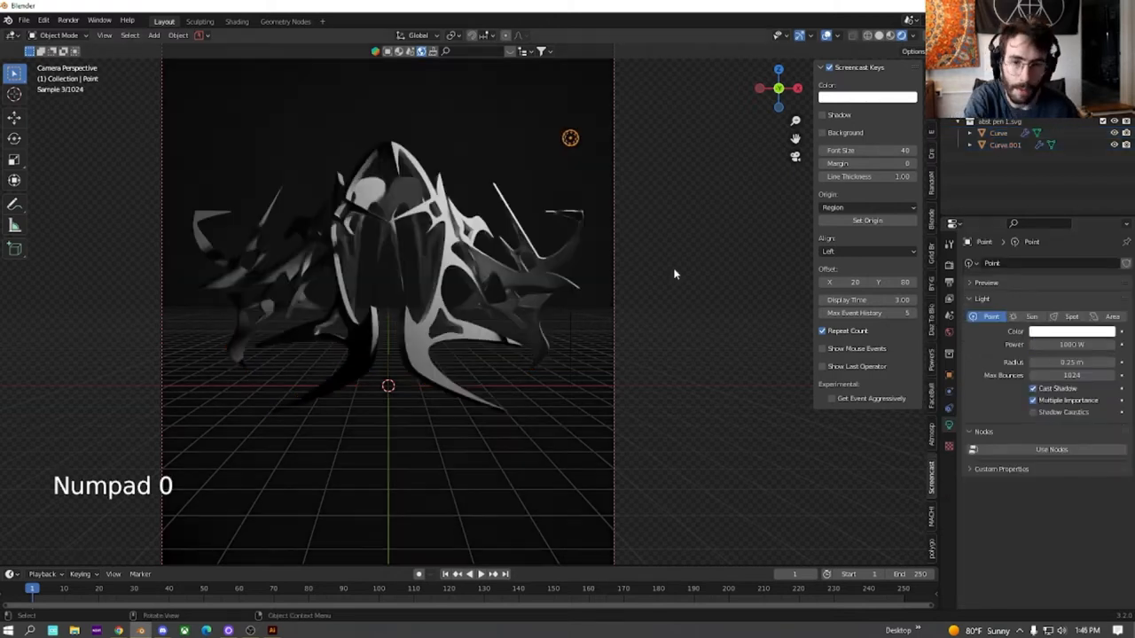
Position a 5000 W point light and place a linked duplicate on the camera's other side.
key("g")
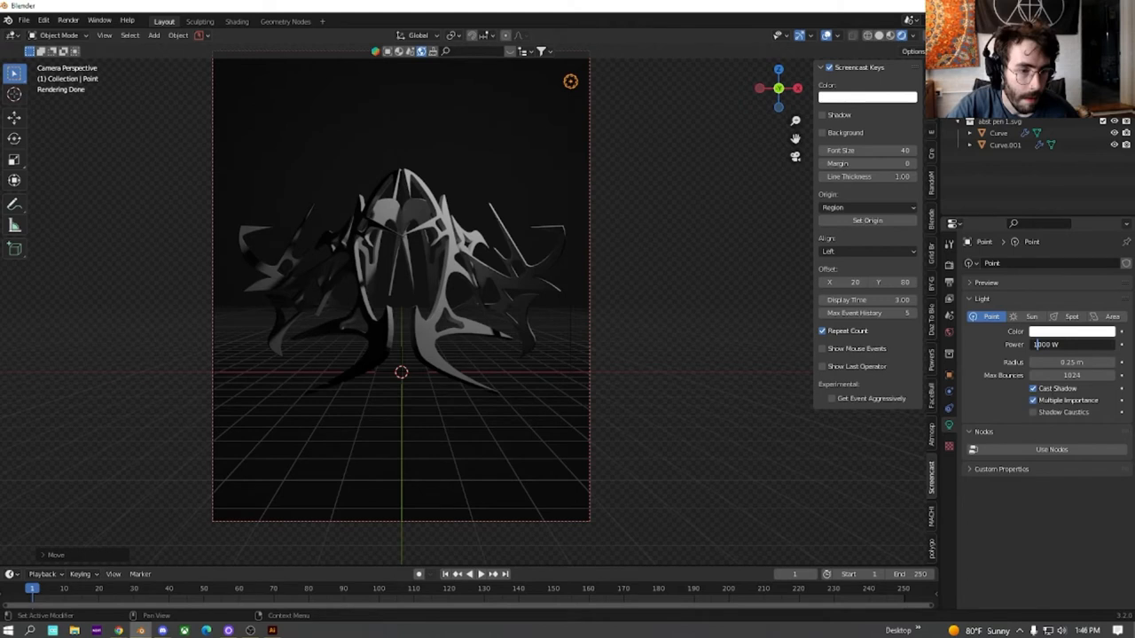
key("alt+d")
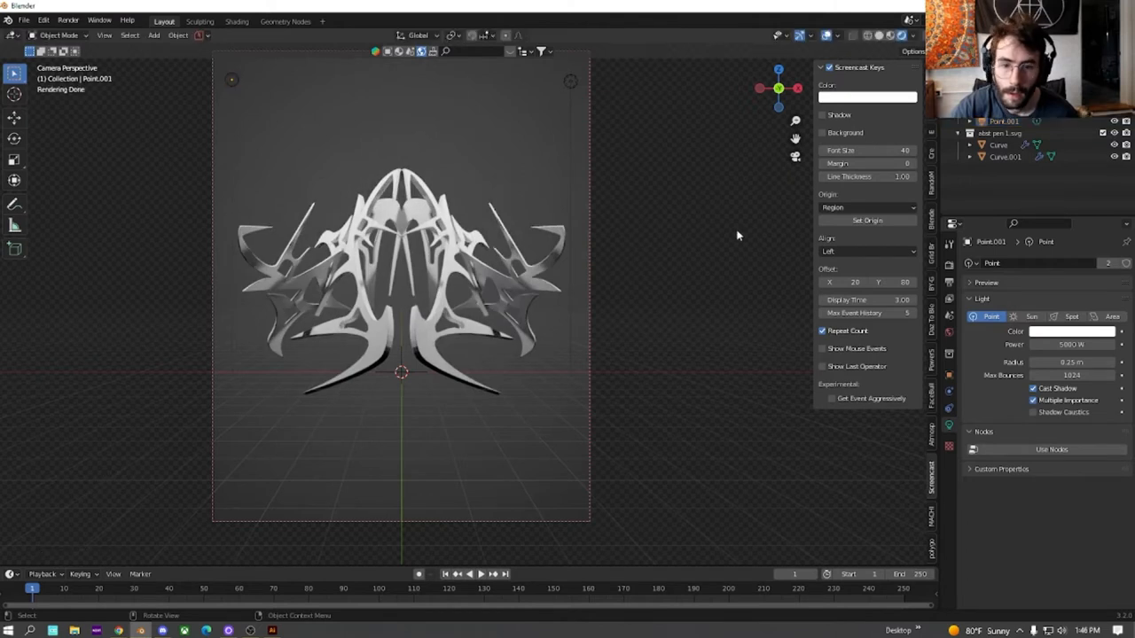
left_click(998, 145)
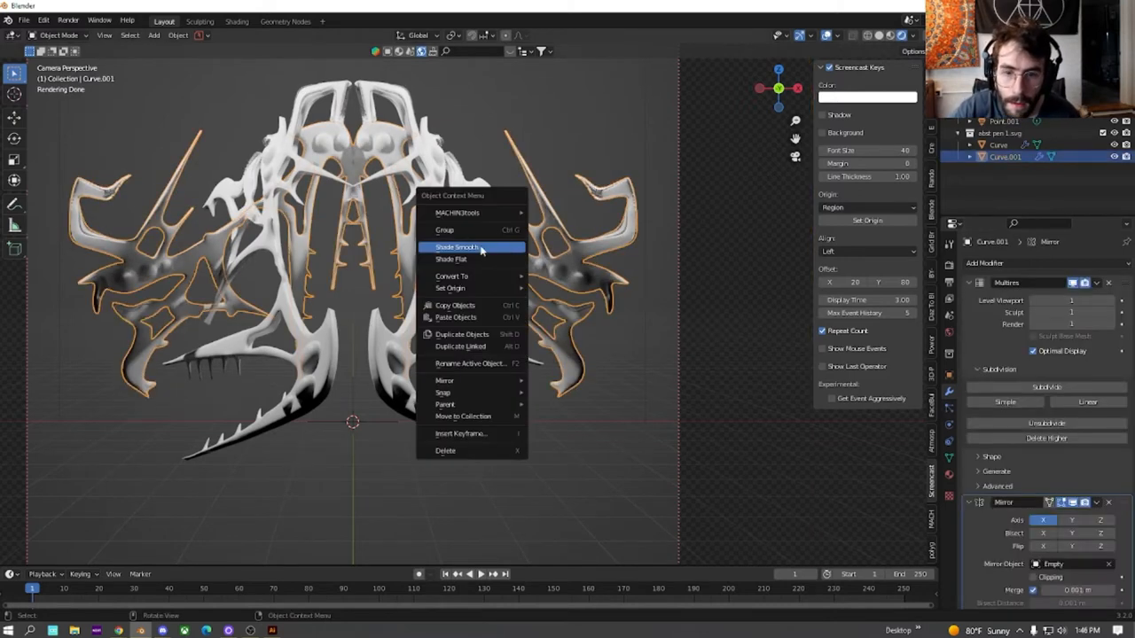
Apply Shade Smooth to Curve.001 from the Object context menu.
left_click(456, 247)
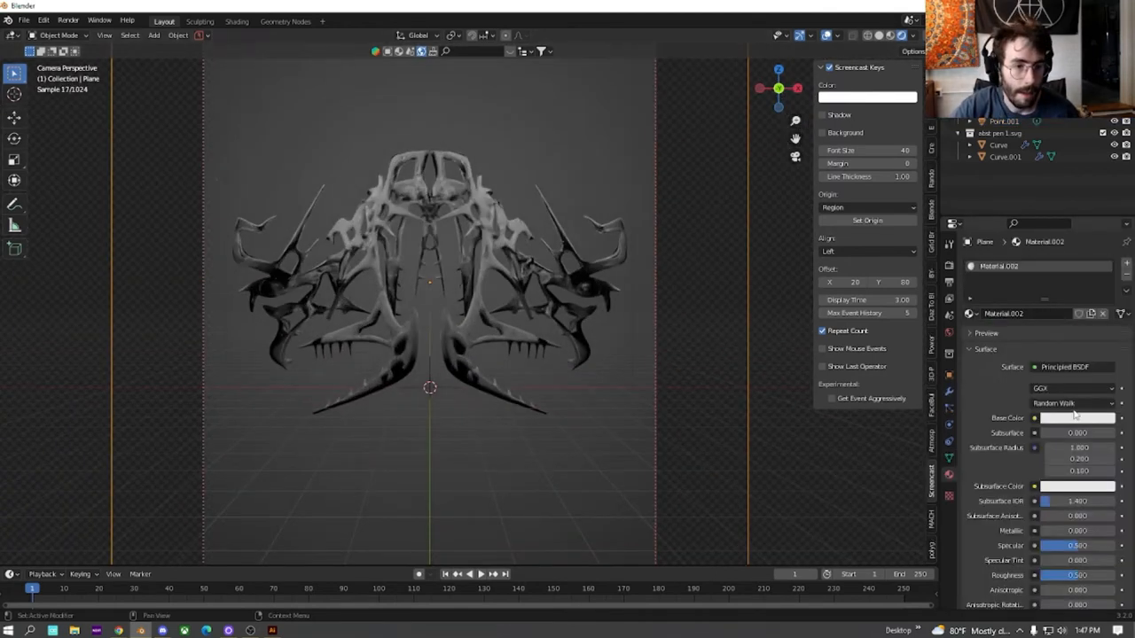
Darken the Plane's base color and set Curve.001's Metallic to 0.874.
left_click(1076, 418)
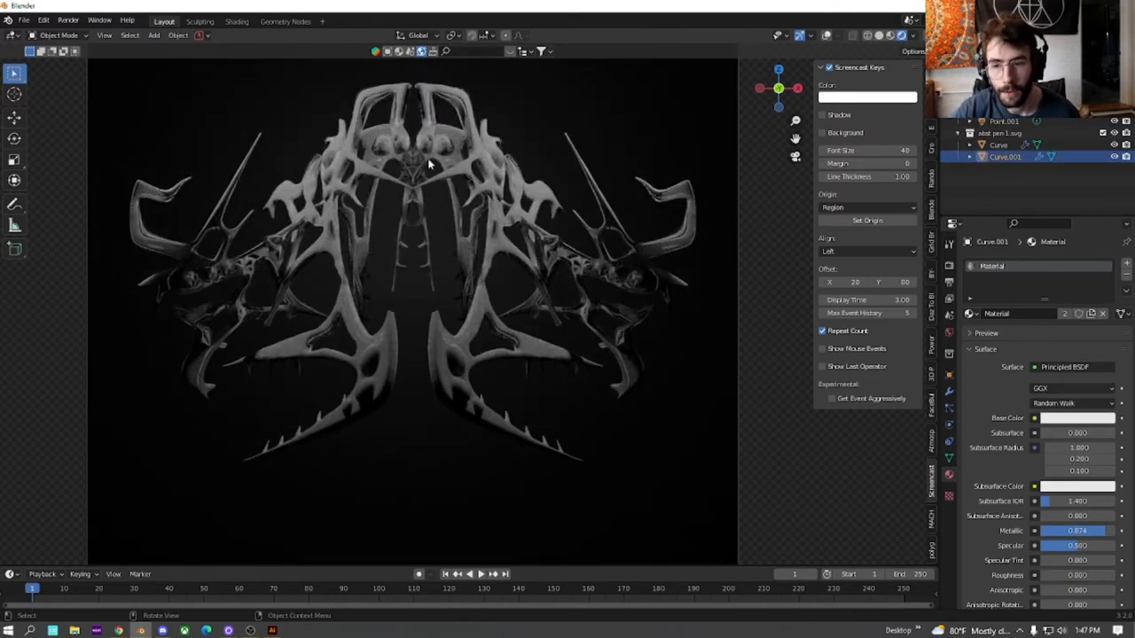
Add a large icosphere with the shared metallic material, plus a smaller linked copy.
key("shift+a")
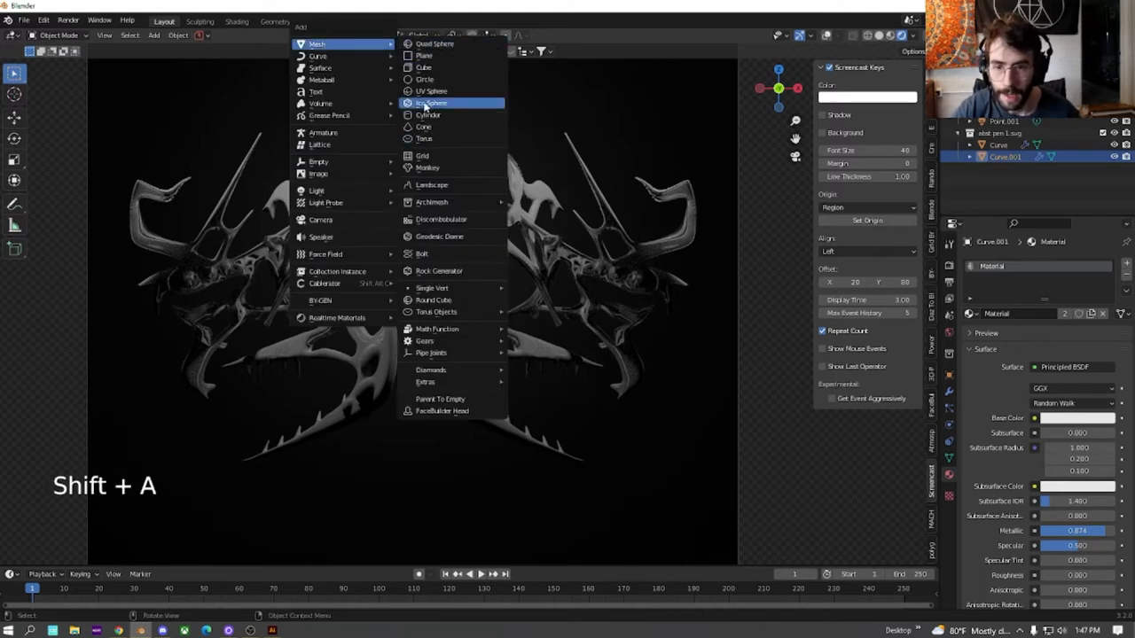
left_click(432, 103)
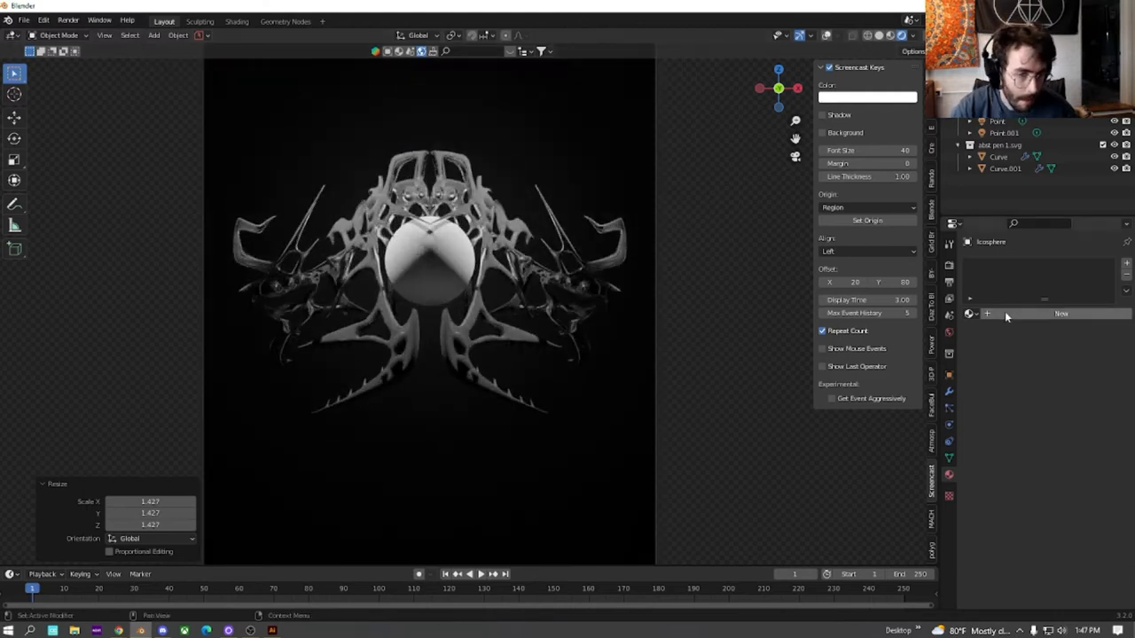
left_click(998, 157)
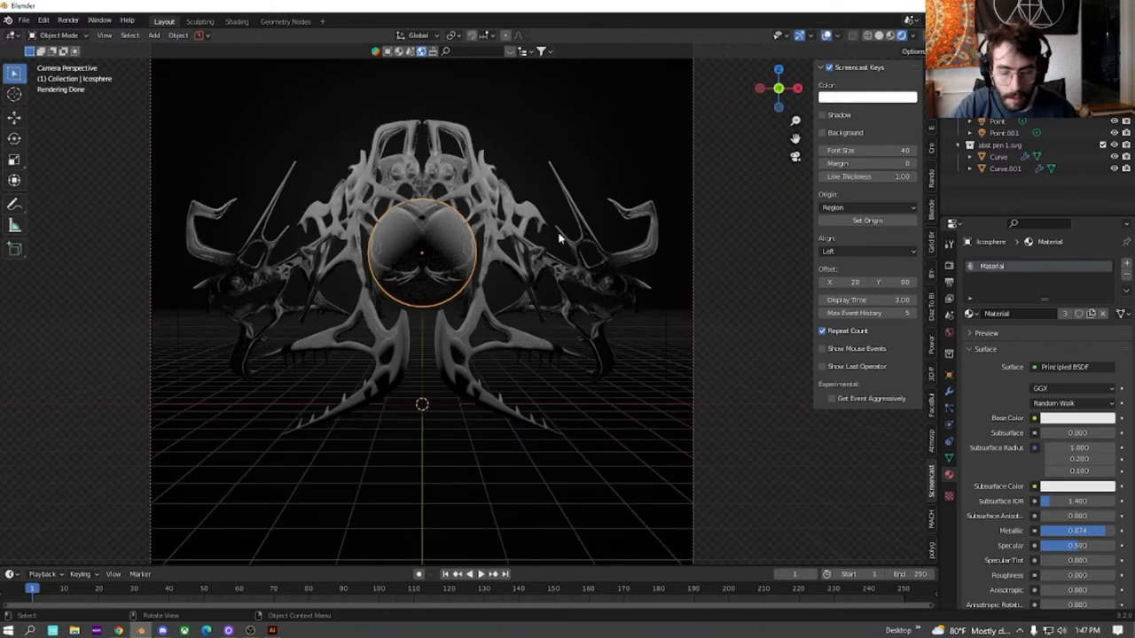
key("alt+d")
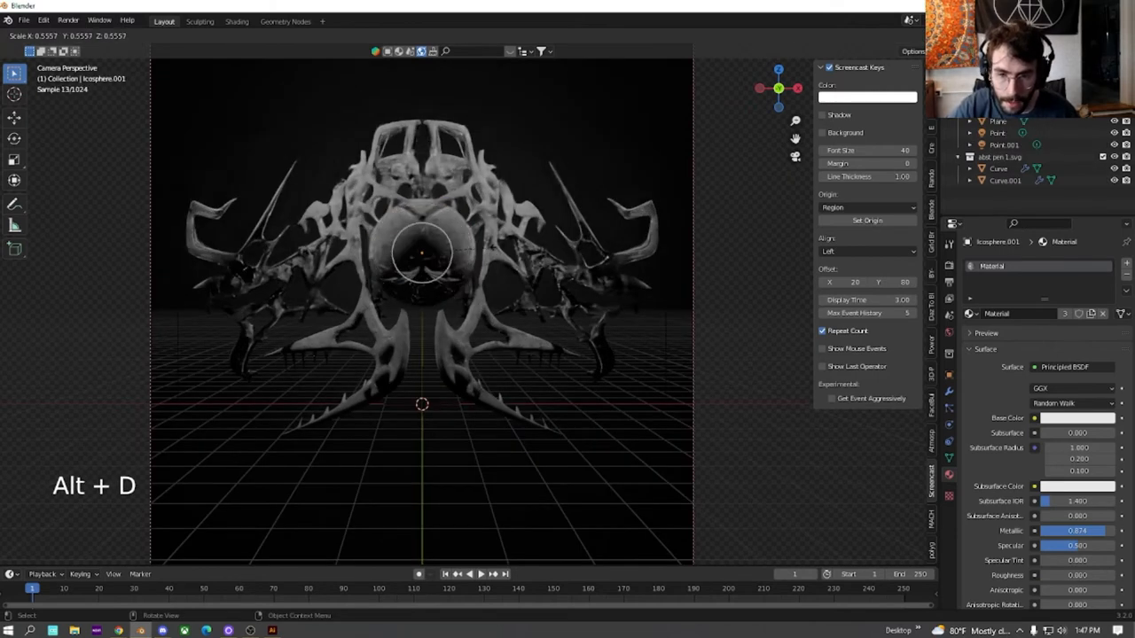
key("Alt+D")
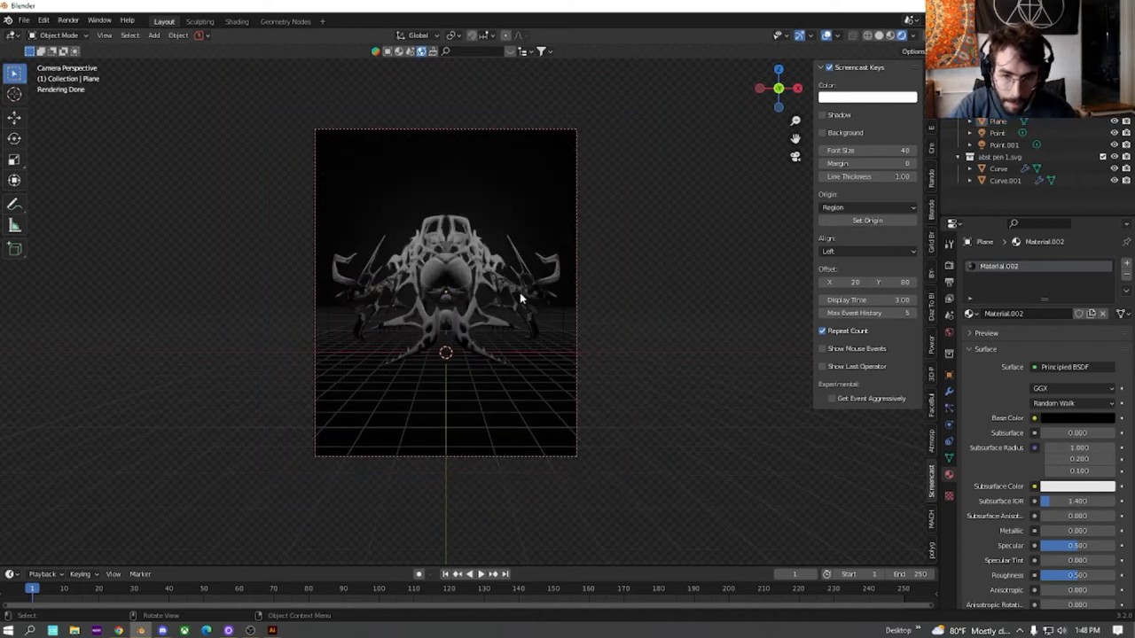
scroll("up", 3)
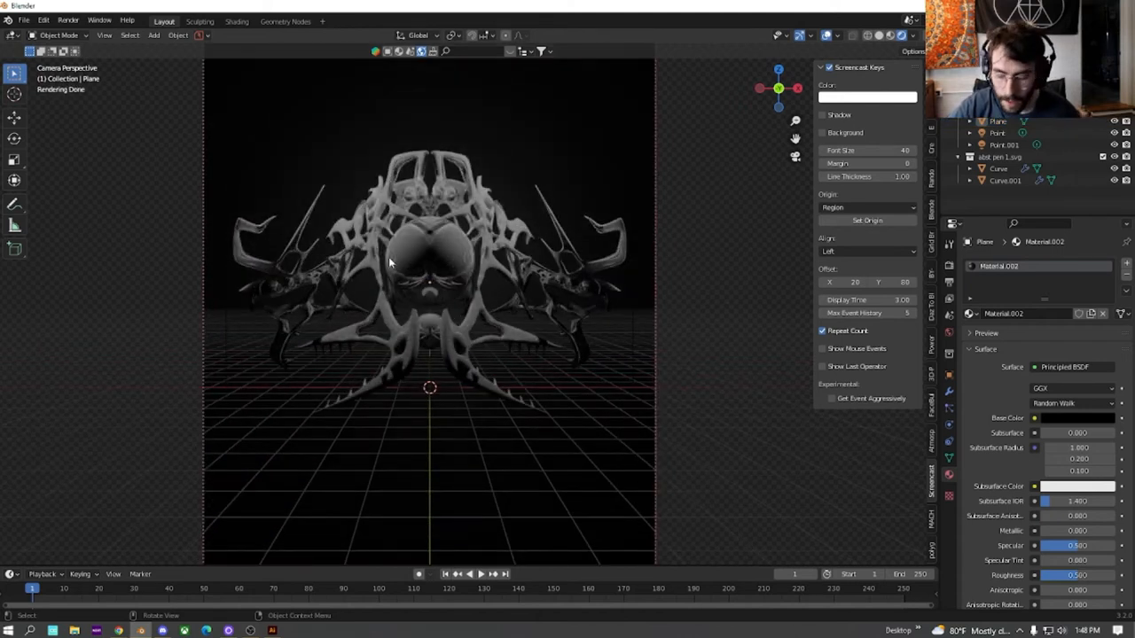
mouse_move(426, 495)
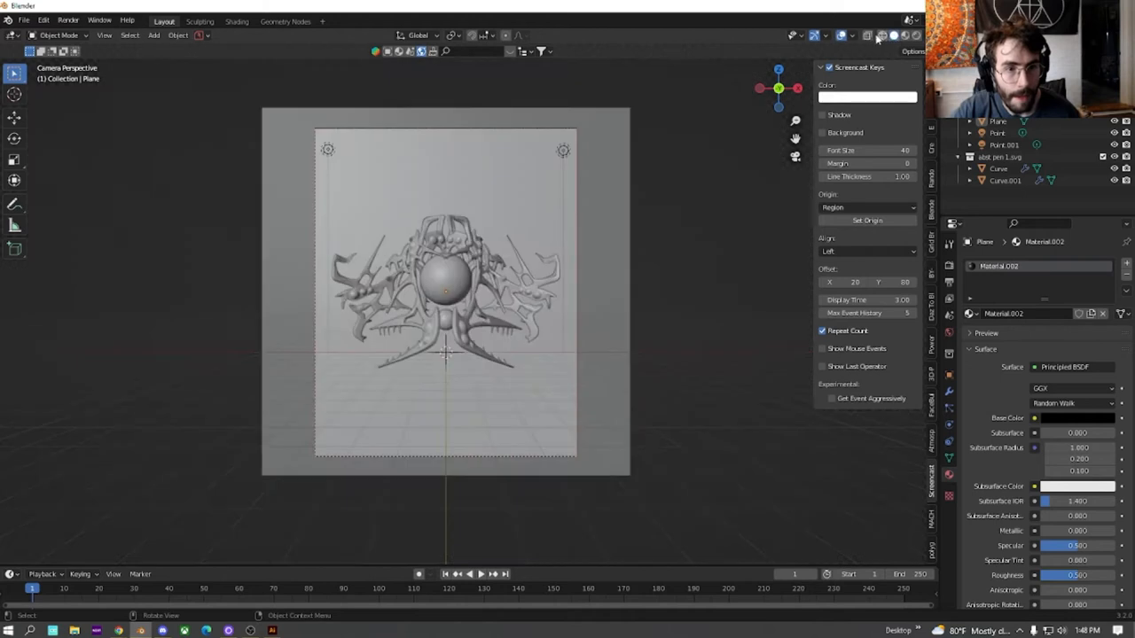
Add a Bezier circle, isolate it in local view, and scale it up about 14 times.
key("shift+a")
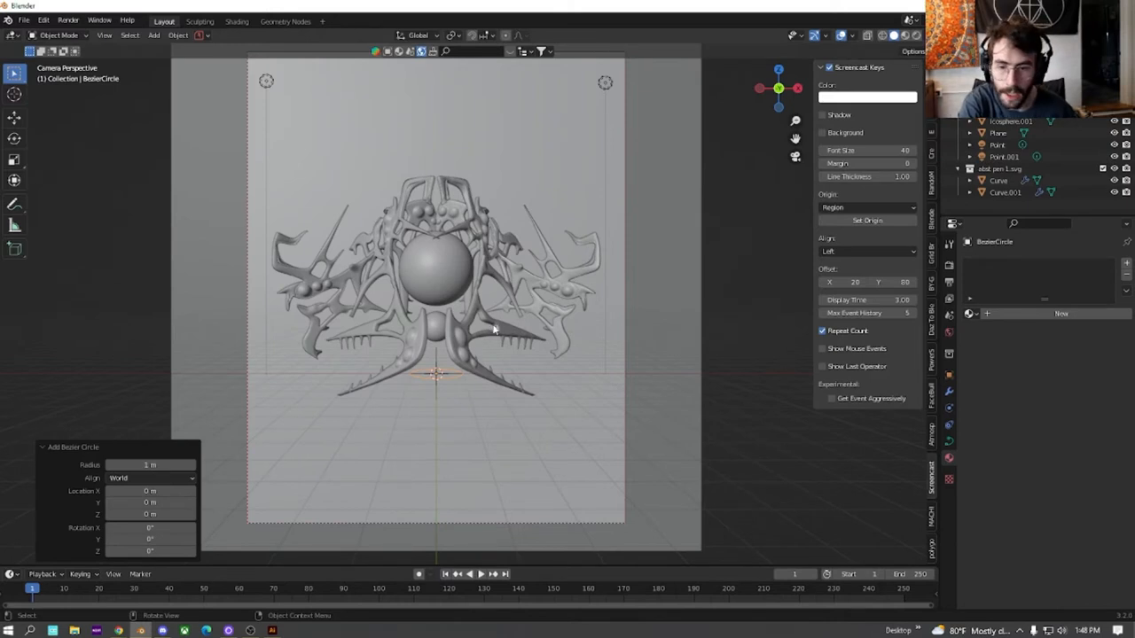
key("KP_Divide")
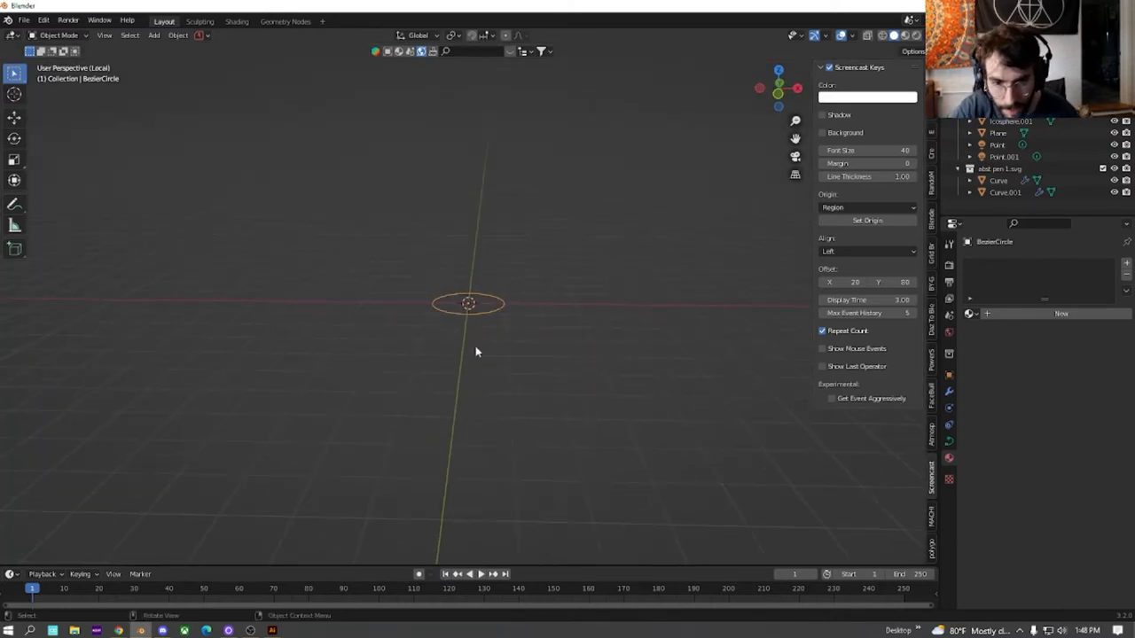
mouse_move(297, 246)
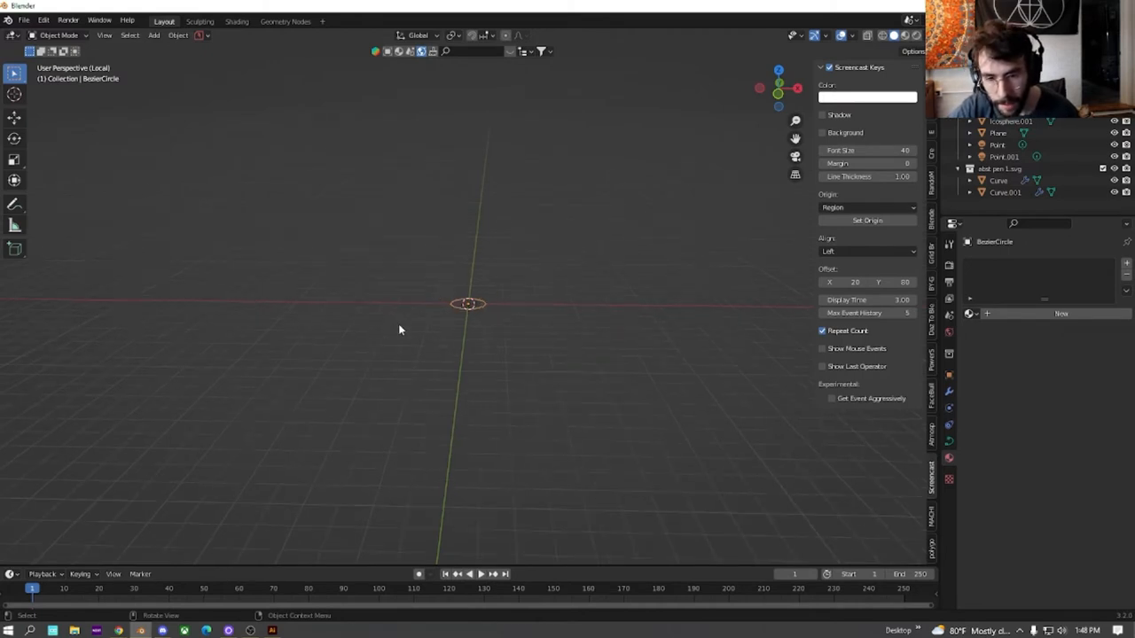
key("s")
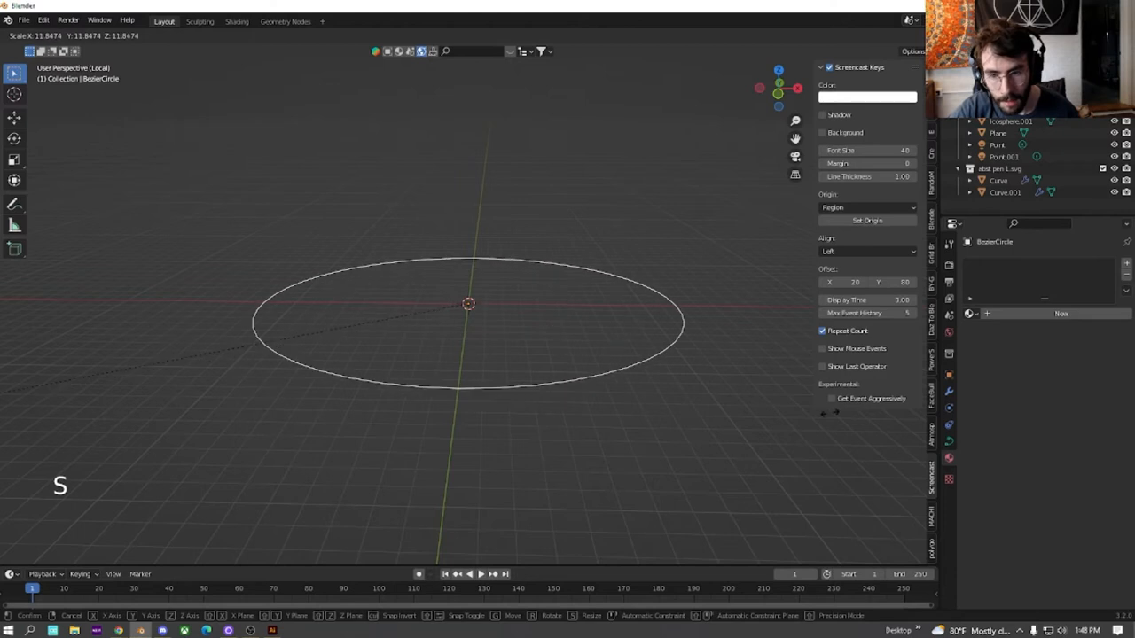
key("shift+a")
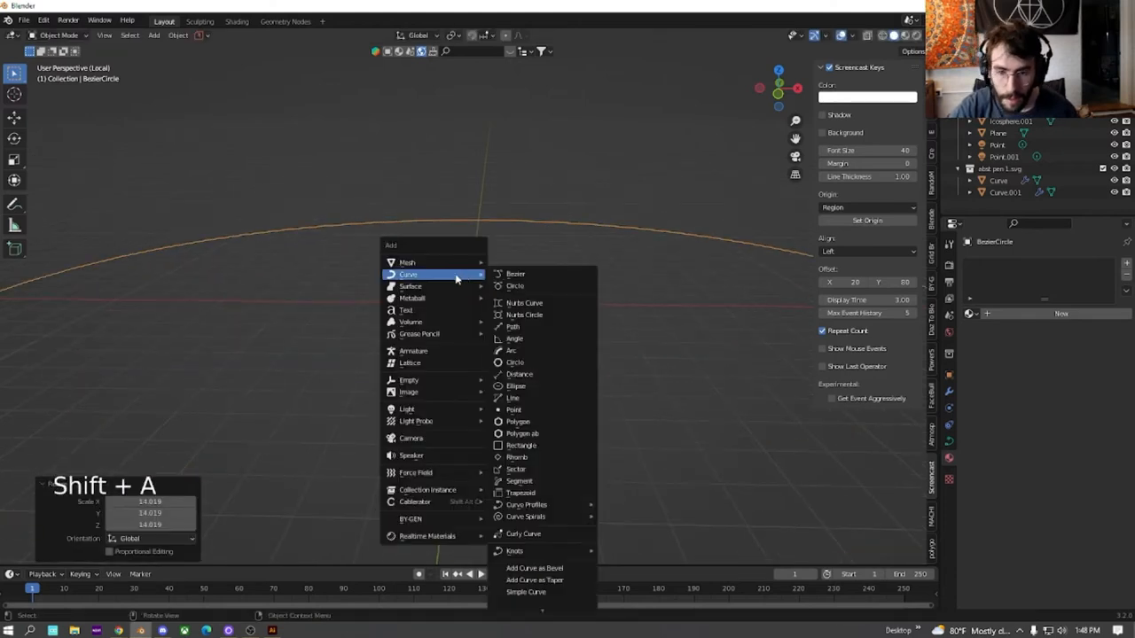
mouse_move(400, 263)
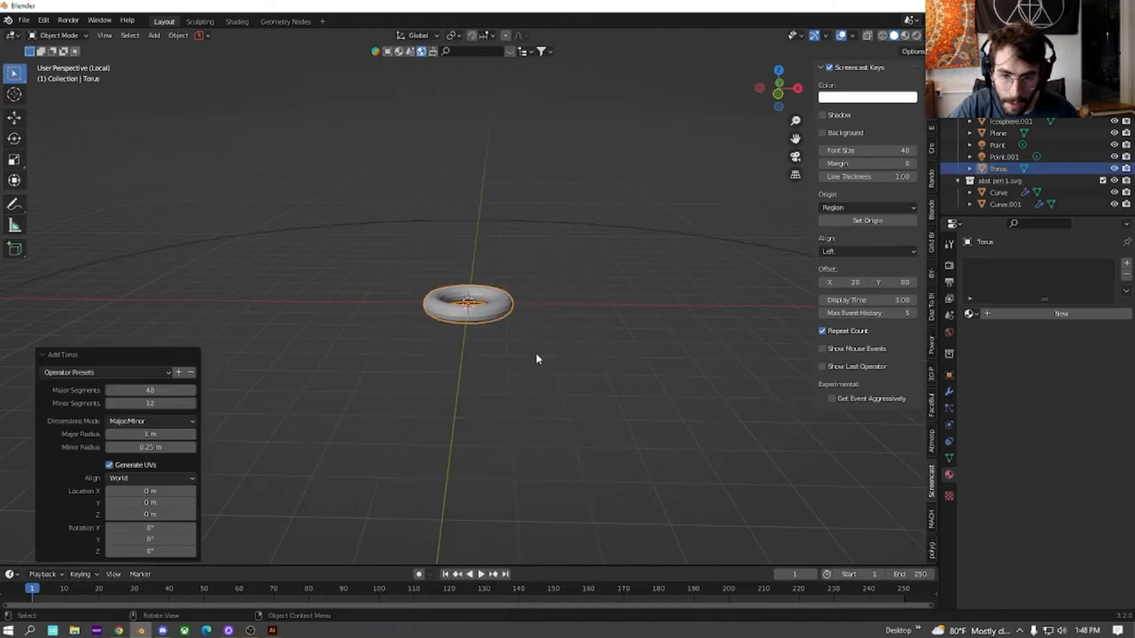
mouse_move(475, 293)
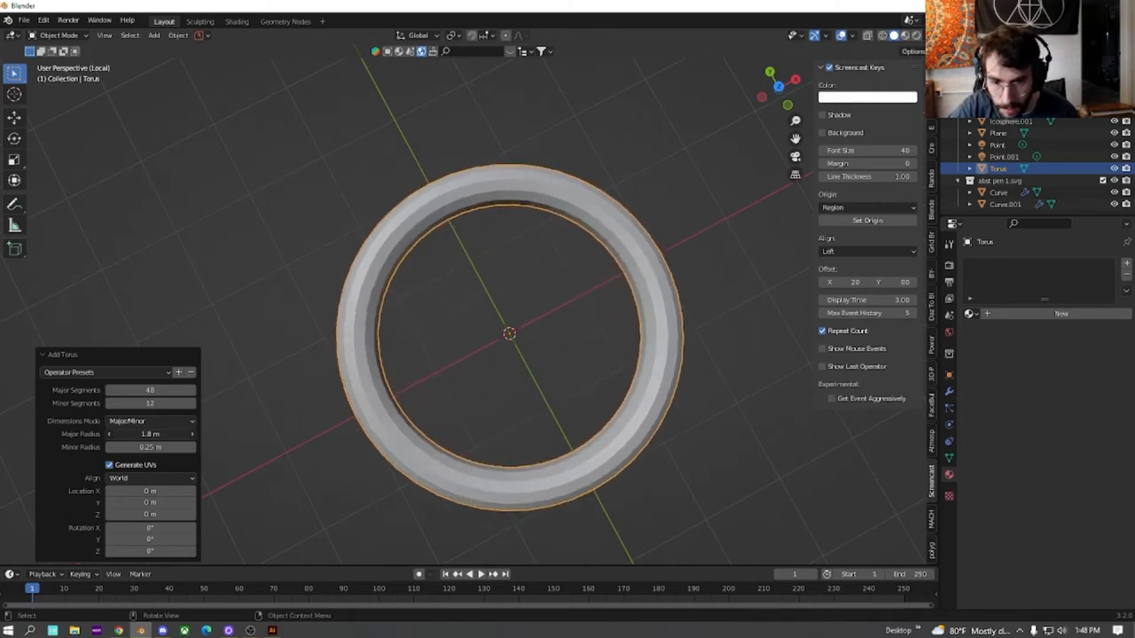
Give the new torus a 1.8 m major radius and scale it into a slightly oval ring.
left_click_drag(149, 433, 142, 434)
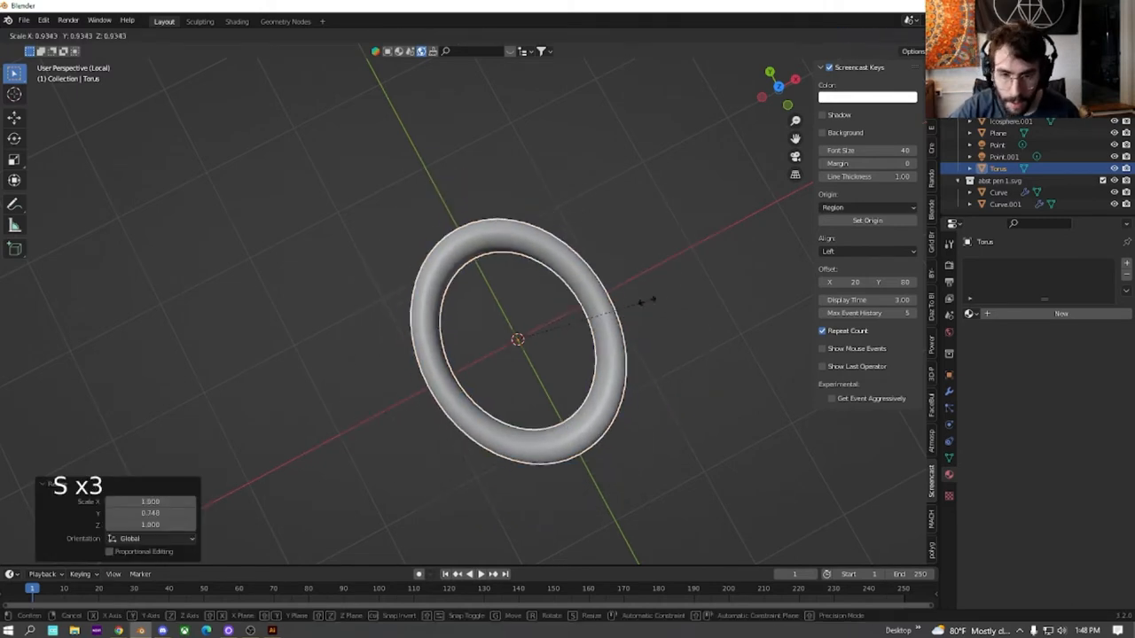
mouse_move(558, 330)
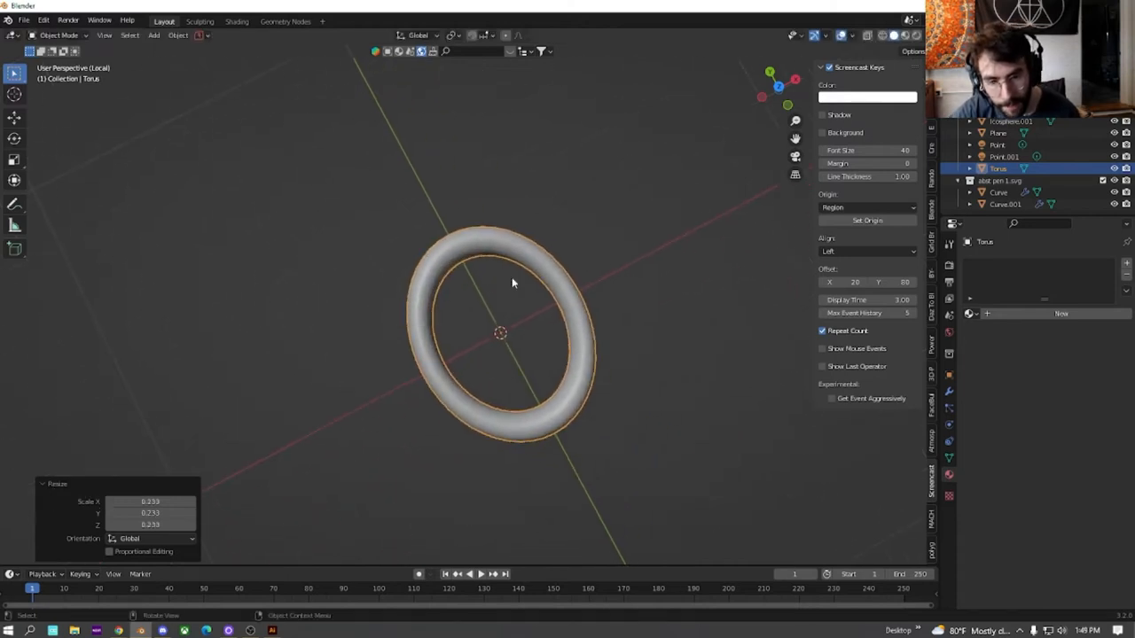
key("s")
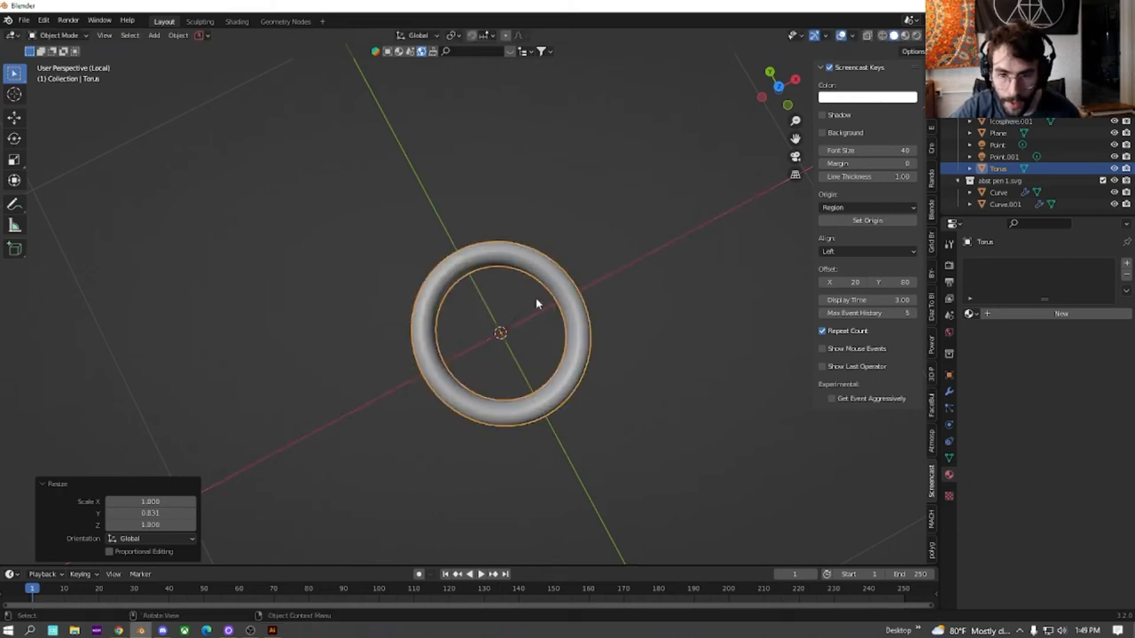
key("Tab")
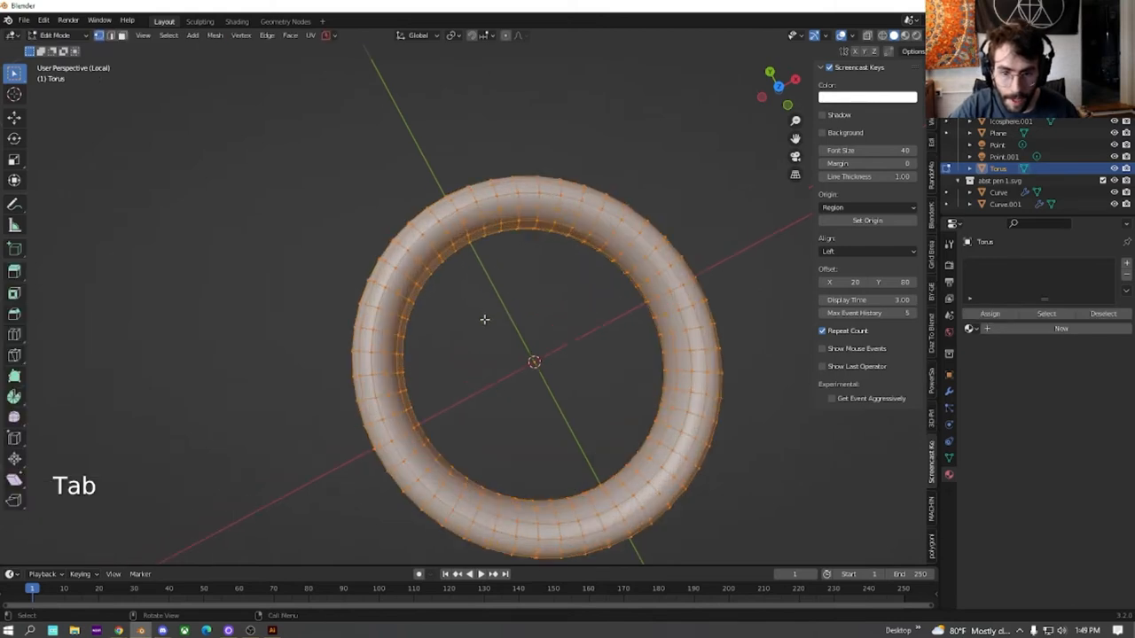
From top view, box-select the torus's upper vertices and pull them upward along Y.
key("7")
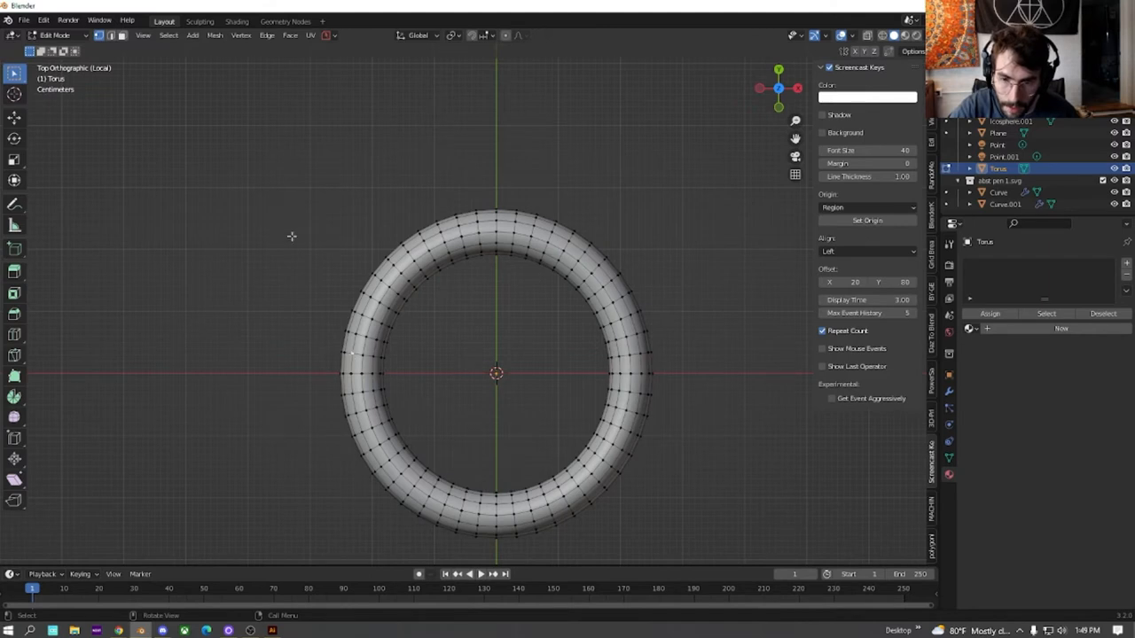
left_click_drag(292, 236, 747, 366)
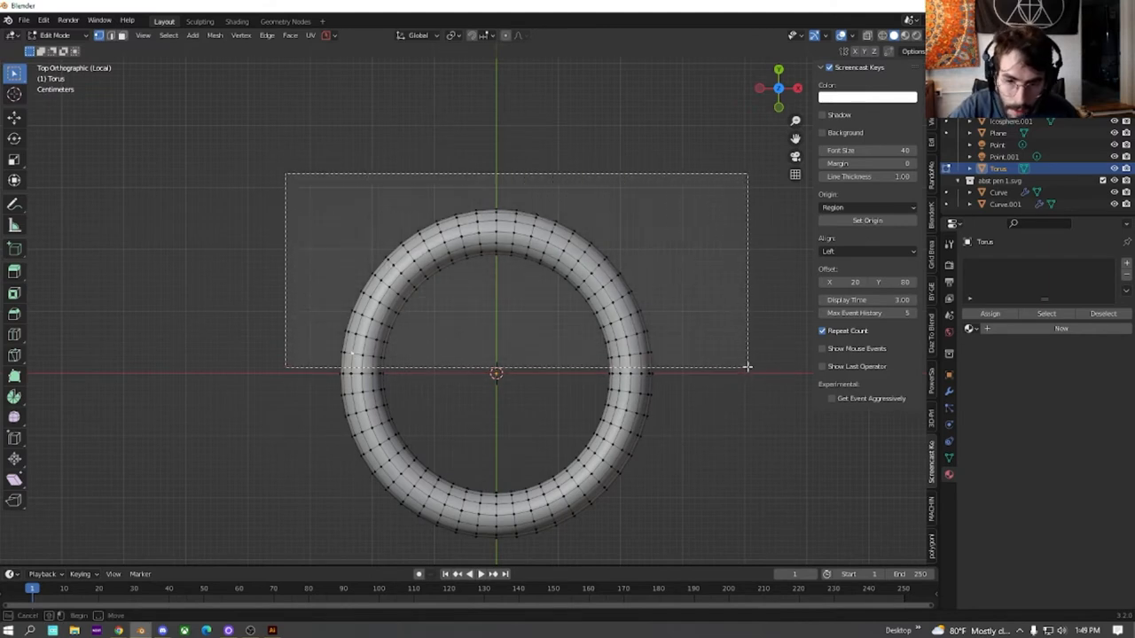
left_click_drag(286, 173, 747, 367)
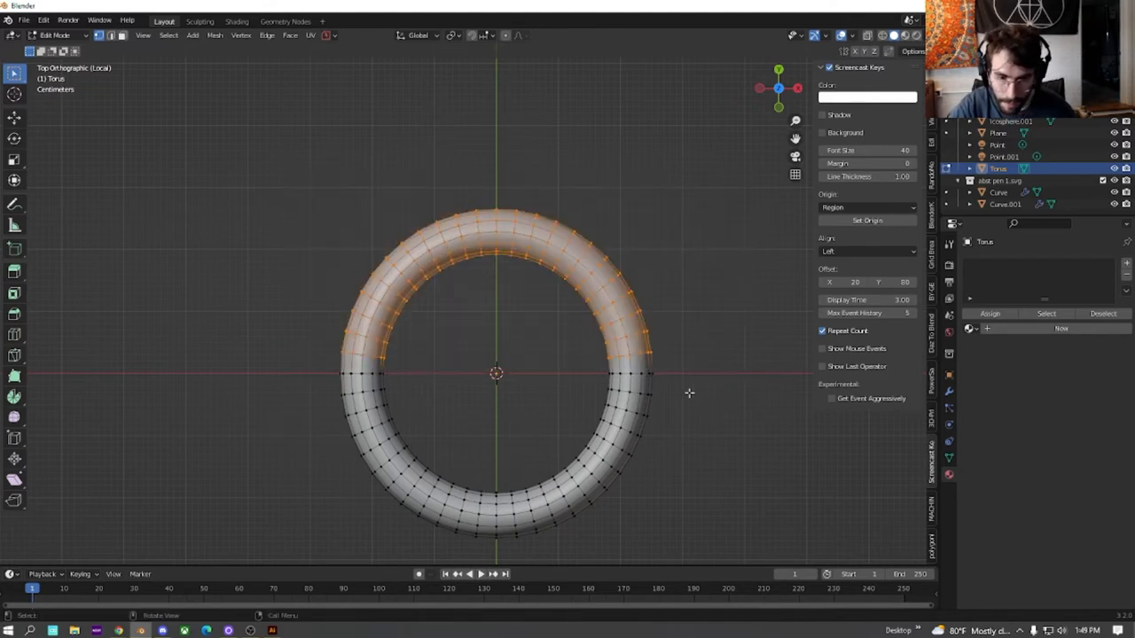
key("g")
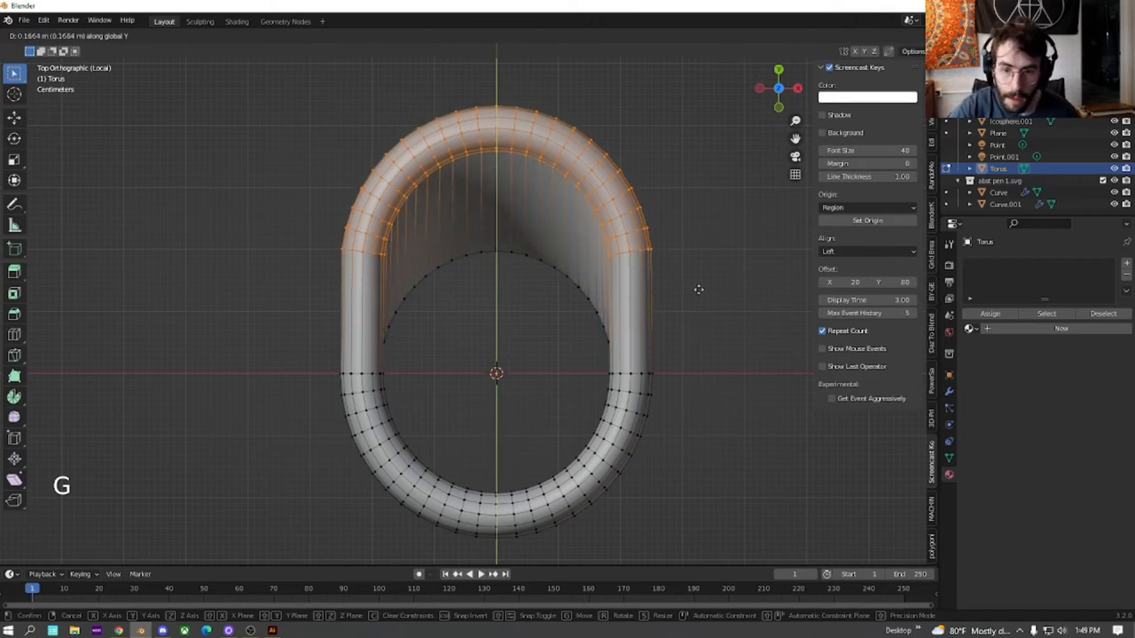
key("ctrl+z")
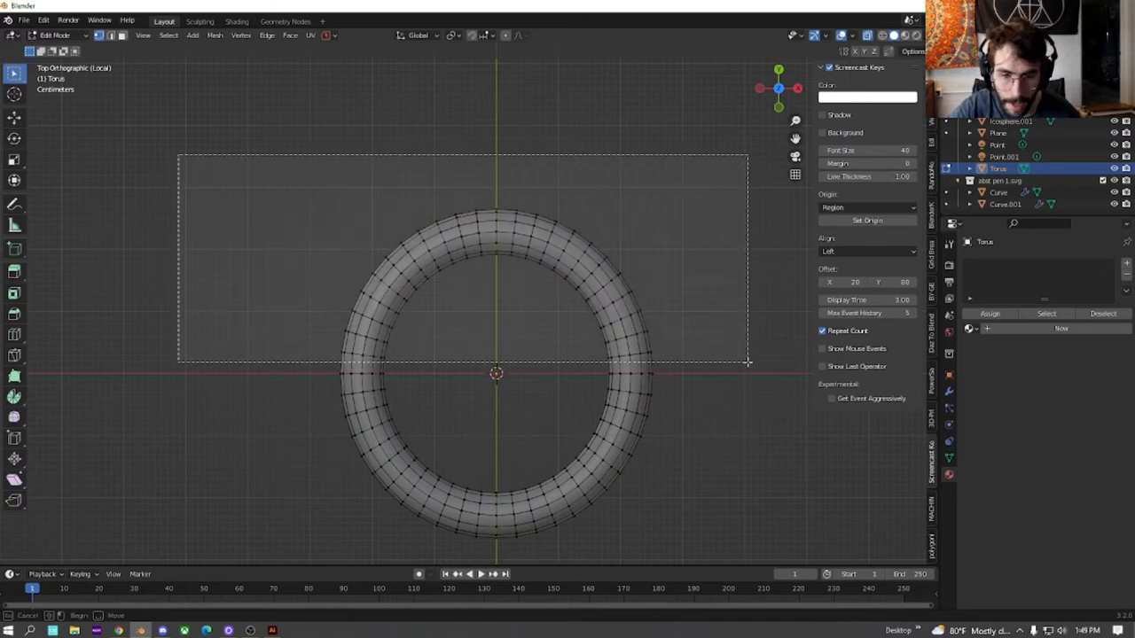
key("g")
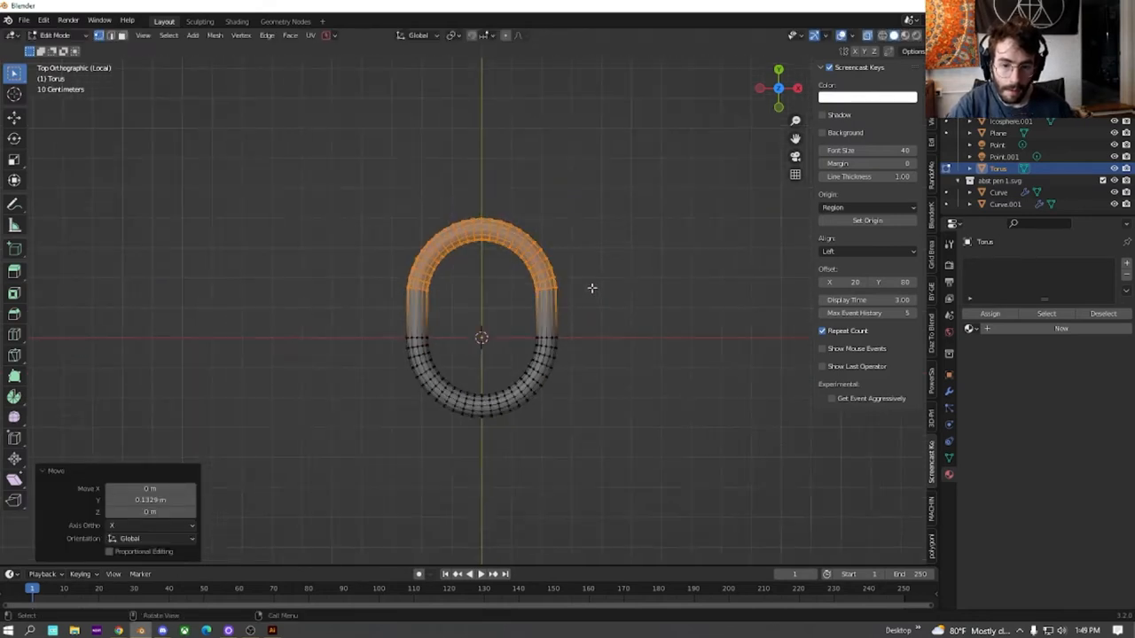
key("Tab")
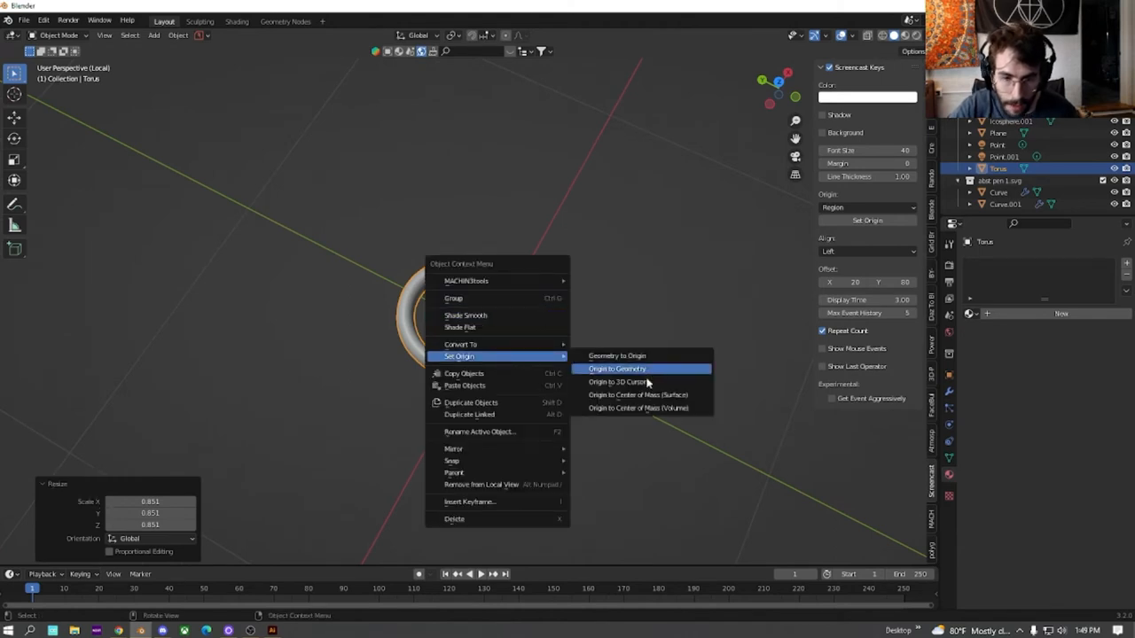
Set the link's origin to the 3D cursor and make a linked duplicate.
left_click(618, 383)
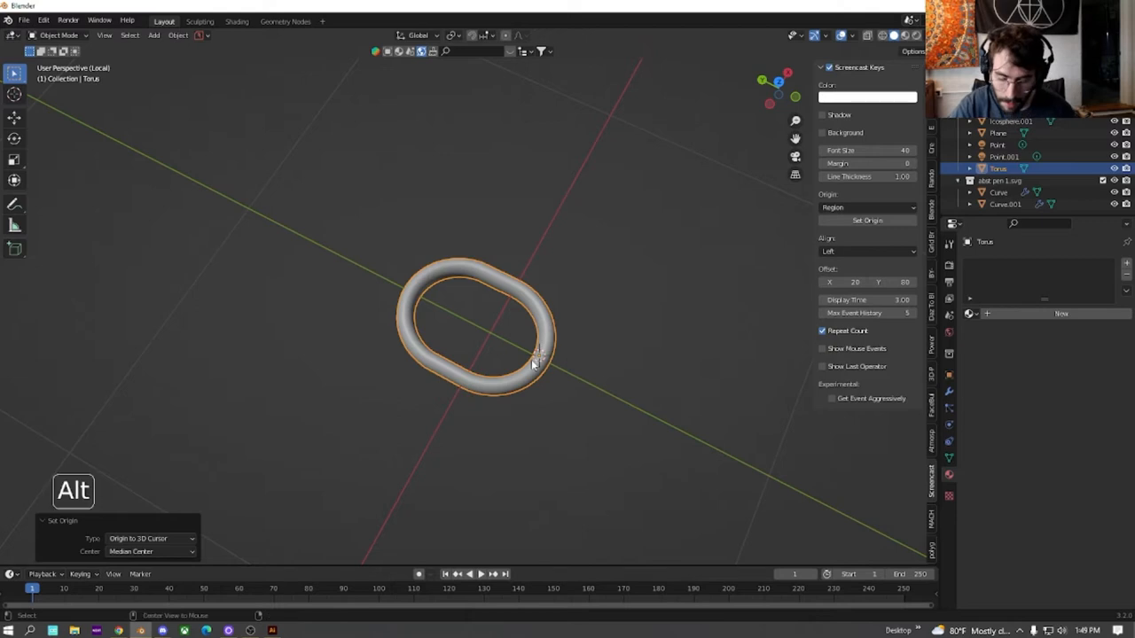
key("Alt+D")
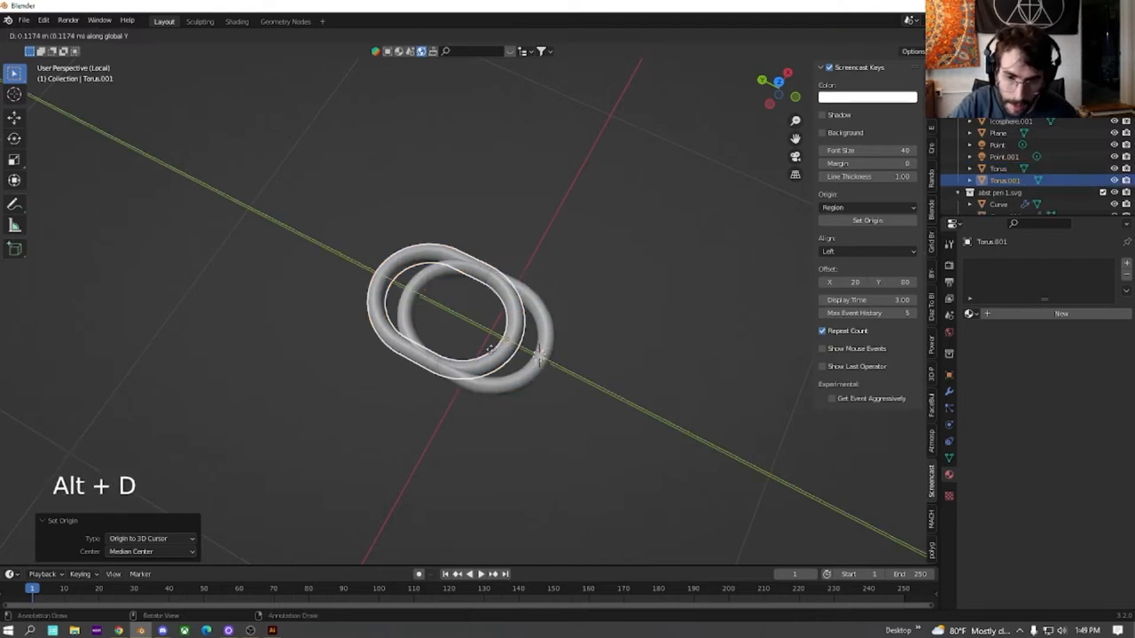
key("alt+d")
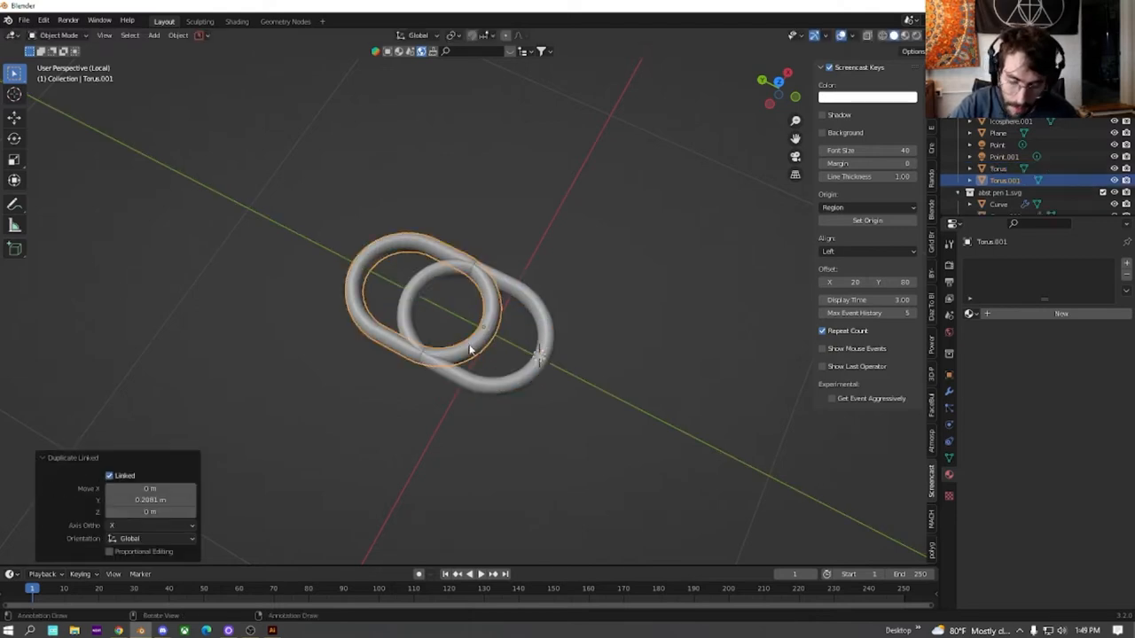
Rotate the copy 90 degrees and slide it along Y to interlock both links.
key("r")
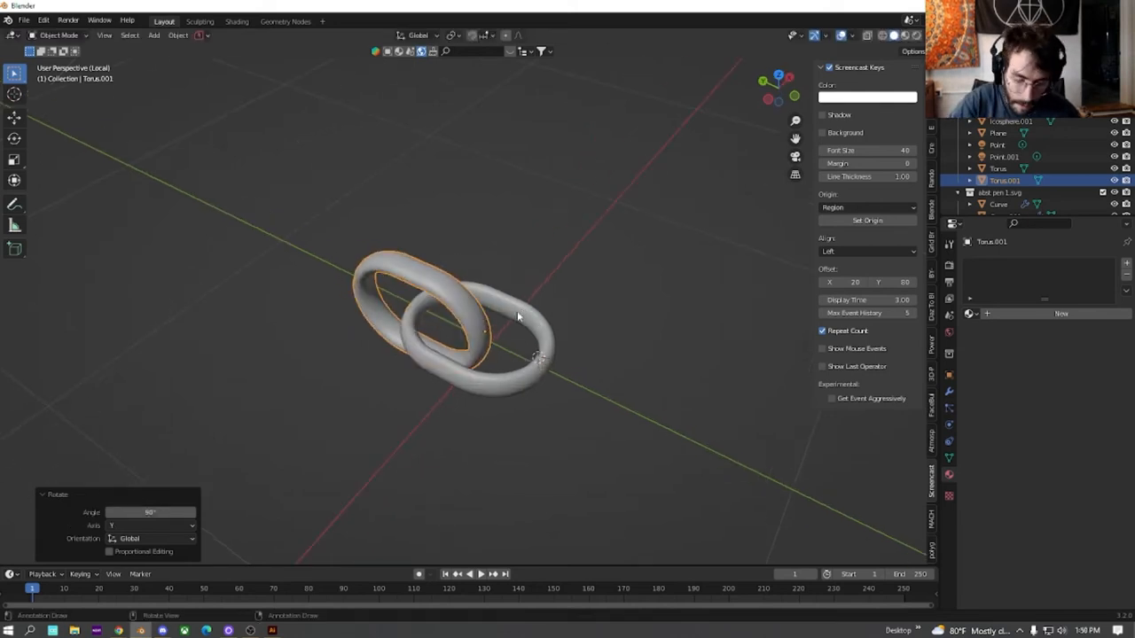
key("g")
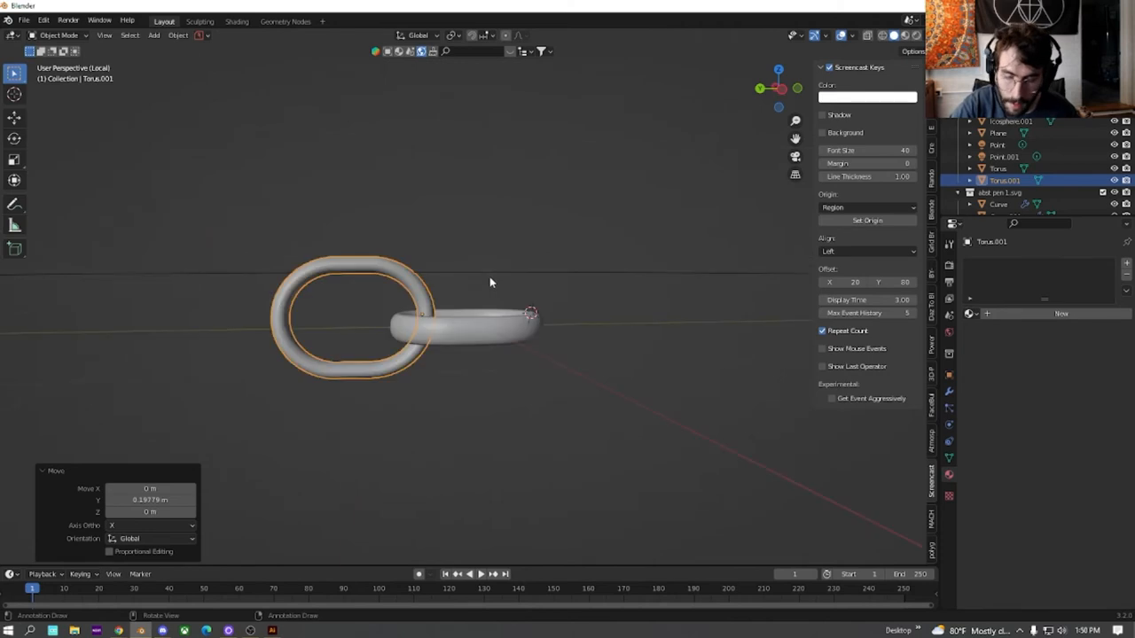
key("g")
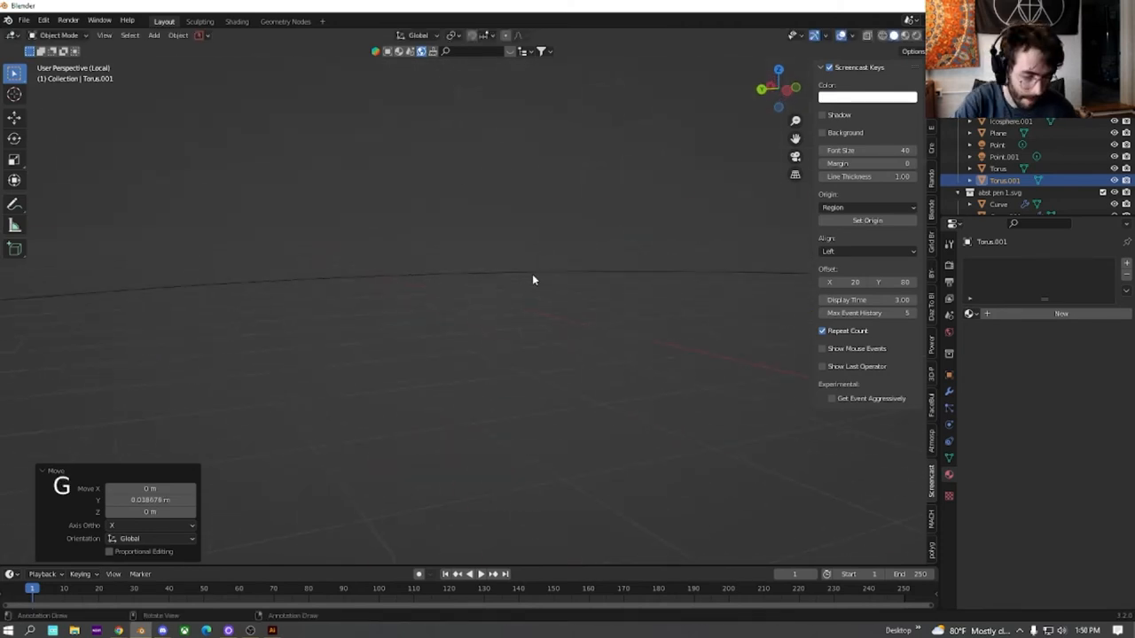
key("KP_7")
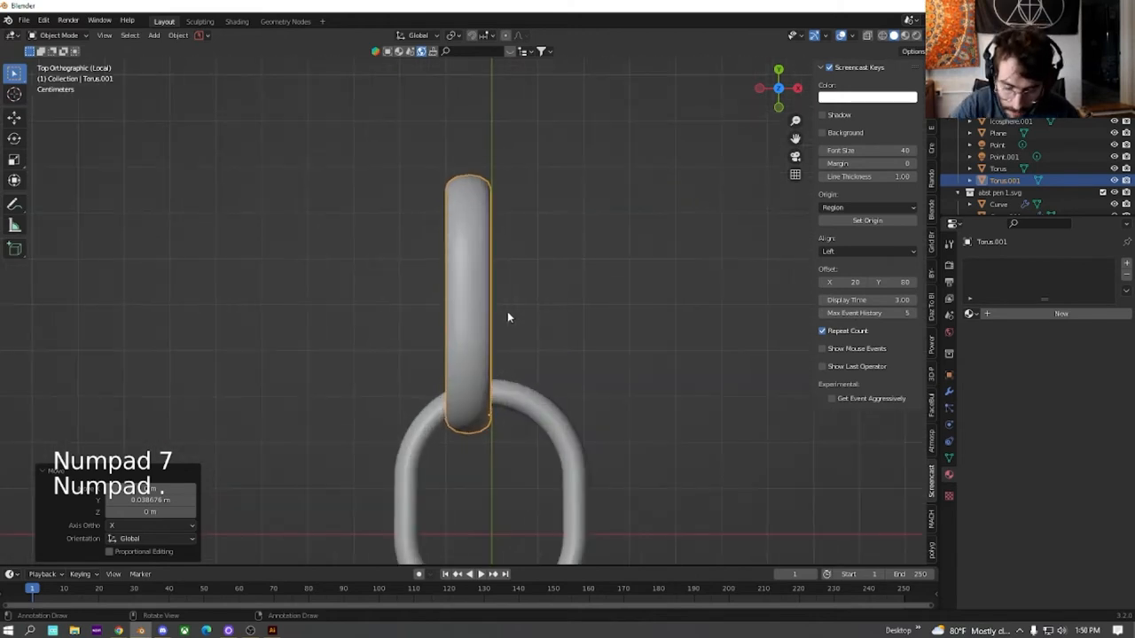
key("g")
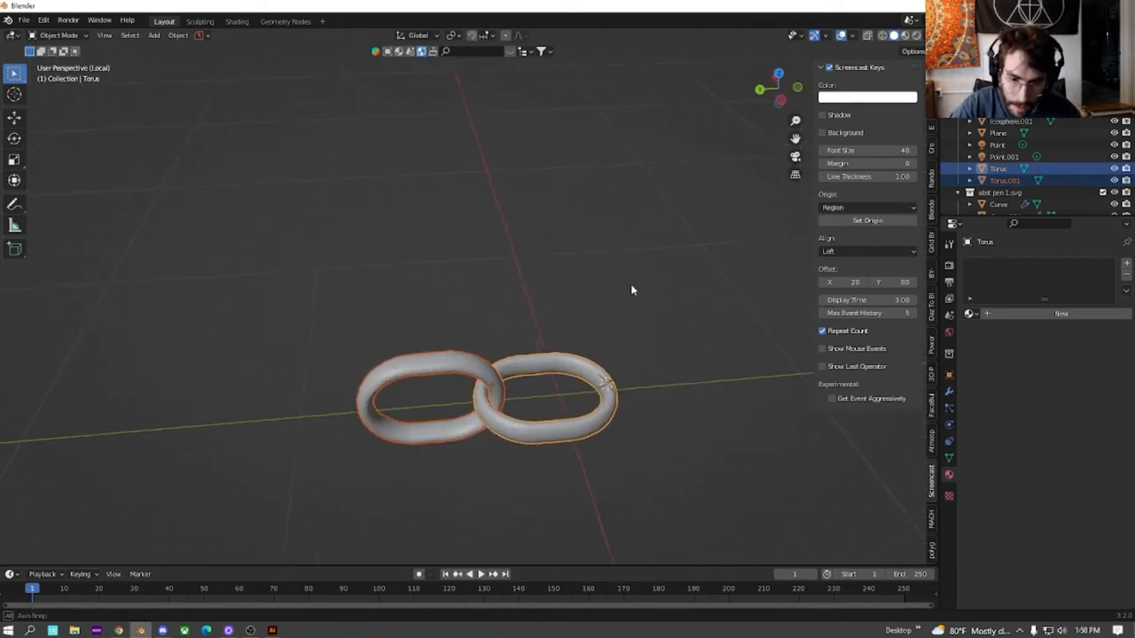
Add an Array modifier and a Curve modifier that follows the Bezier circle along Y.
key("ctrl+j")
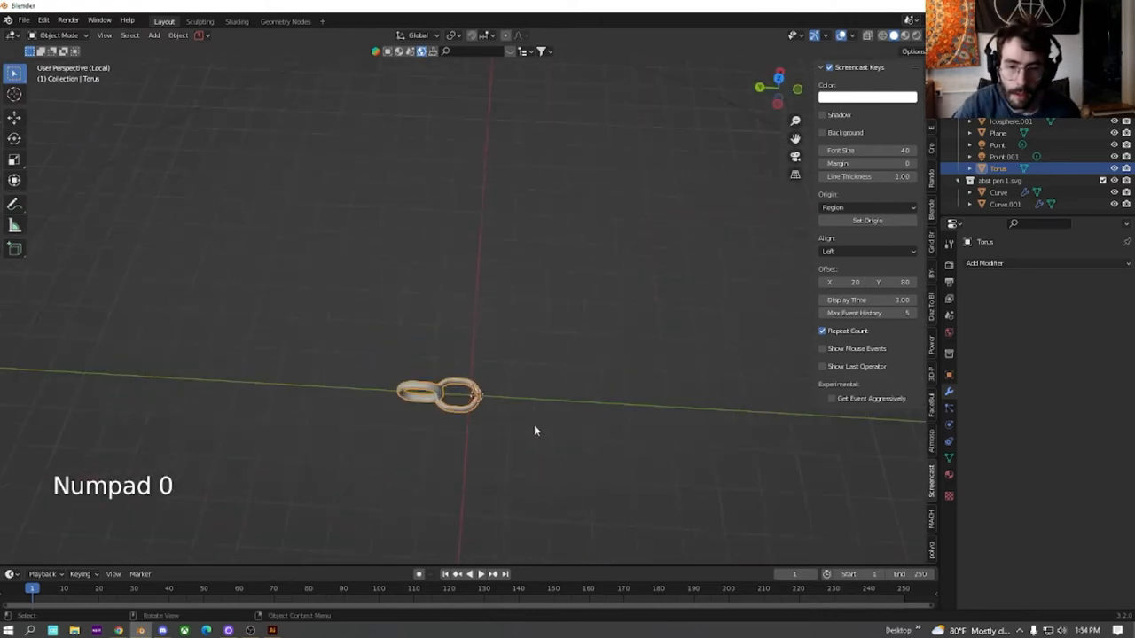
left_click(984, 262)
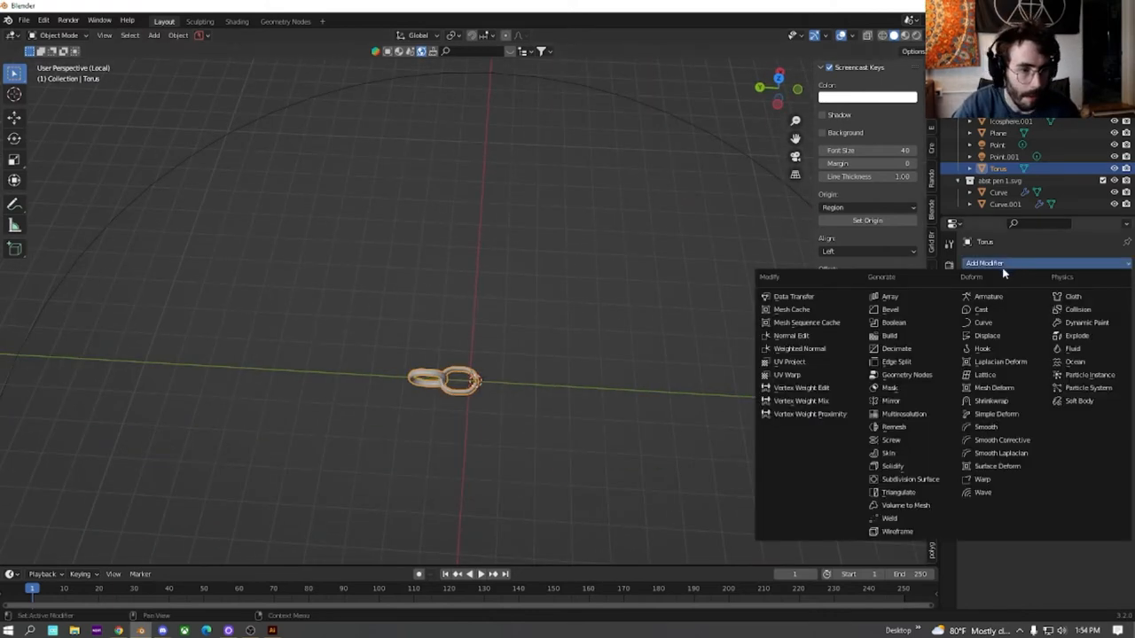
mouse_move(889, 296)
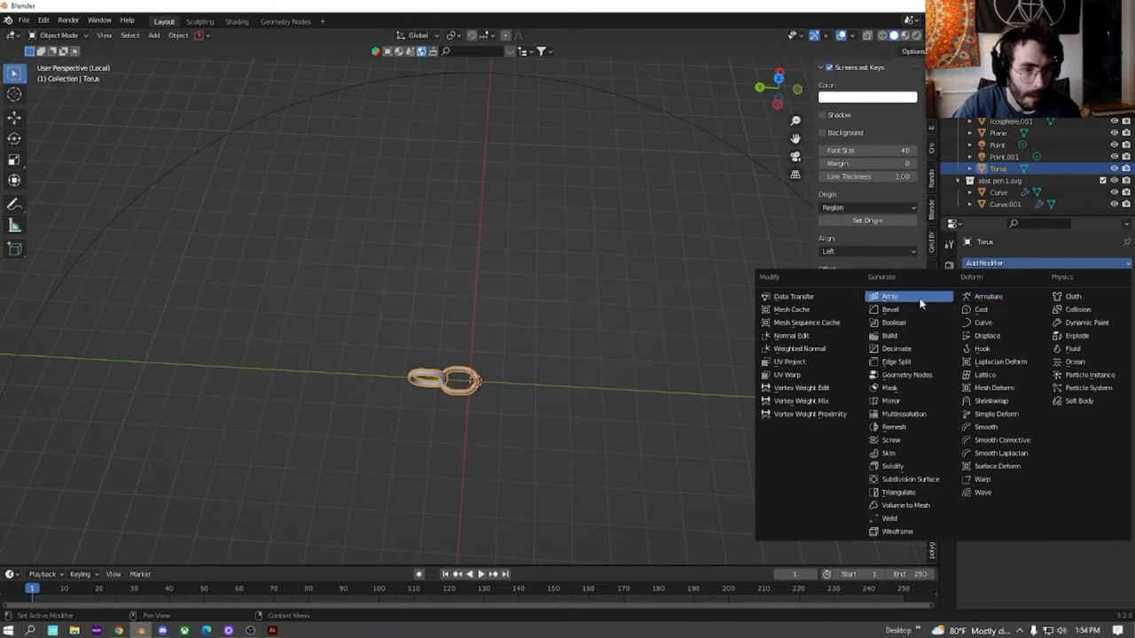
left_click(889, 296)
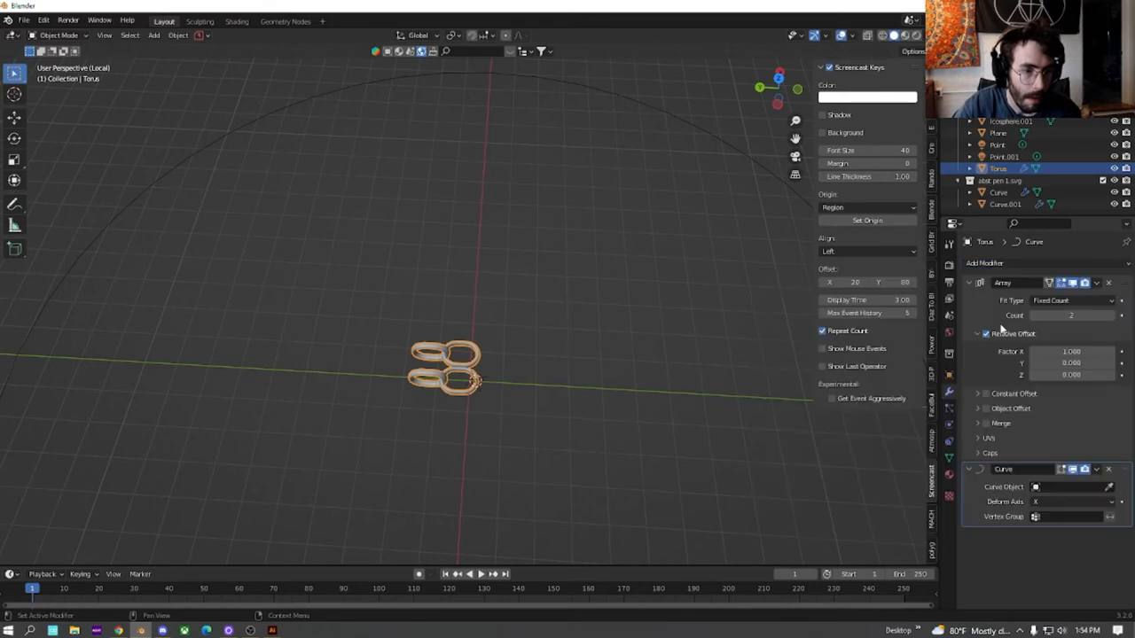
left_click(1071, 351)
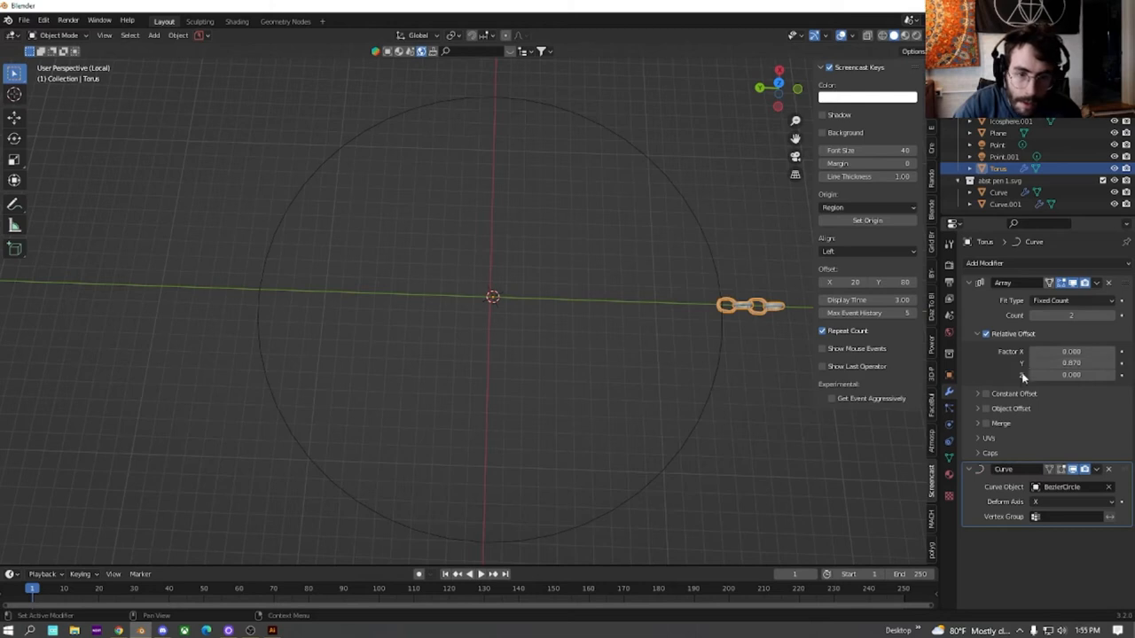
left_click(1073, 501)
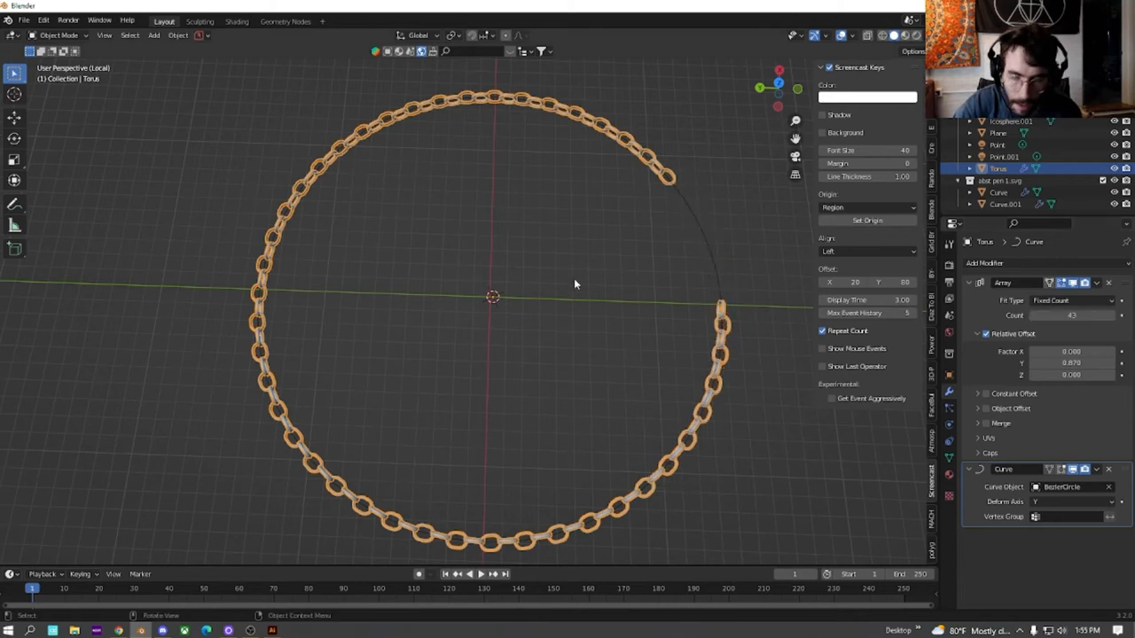
Scale the links in top view until the chain closes into a full ring.
key("s")
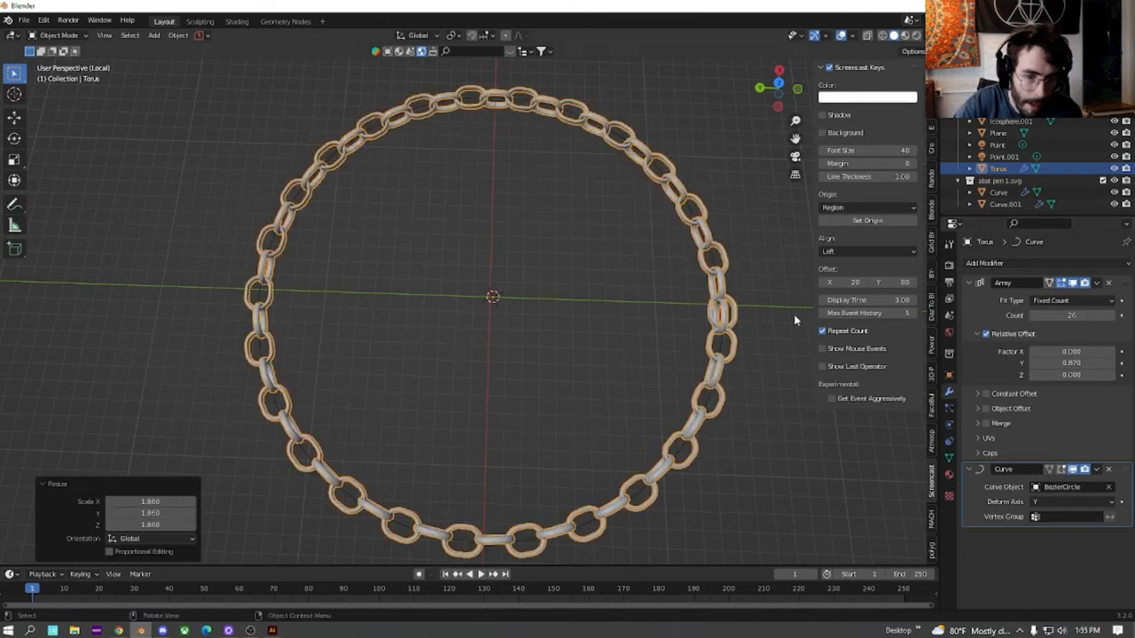
key("KP_7")
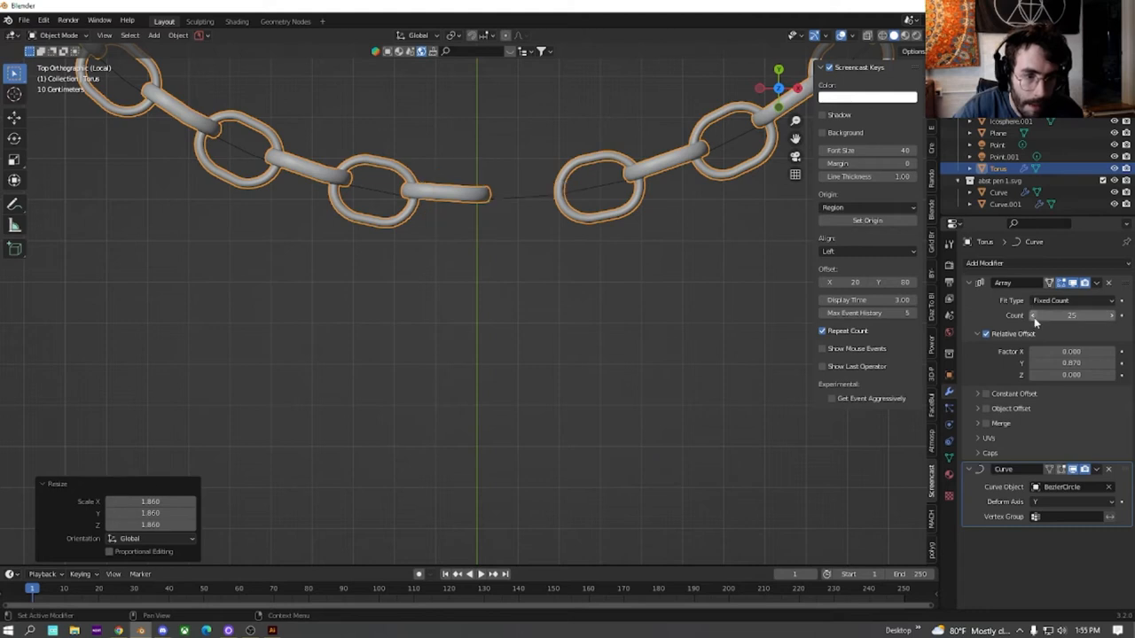
key("s")
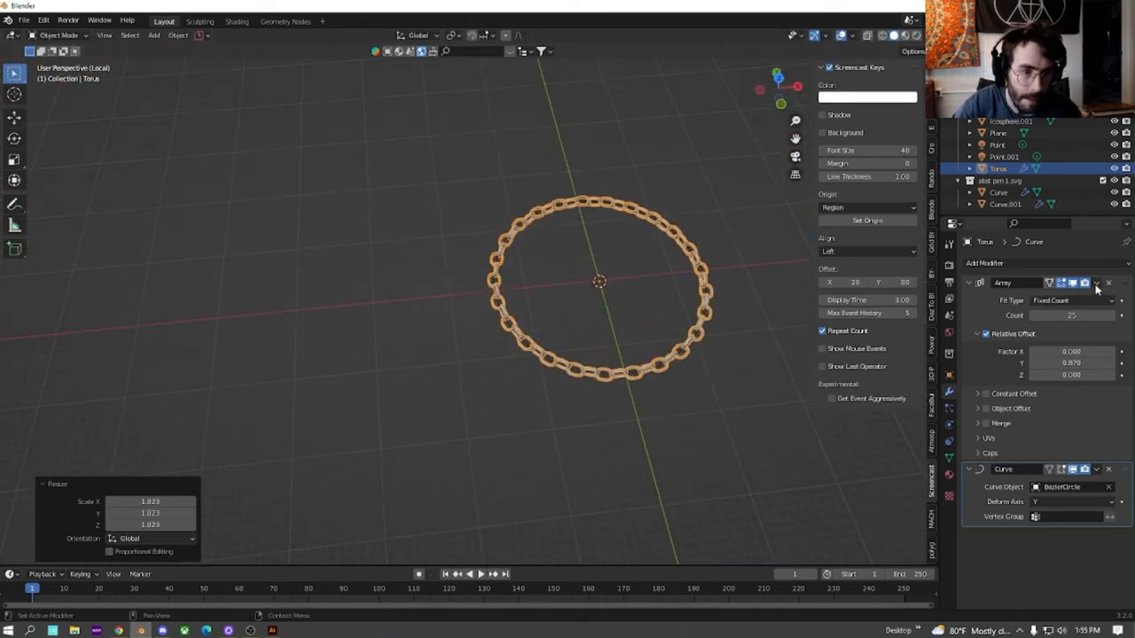
Apply the chain modifiers, rotate the ring 90° on X, and scale it around the sculpture.
left_click(1096, 283)
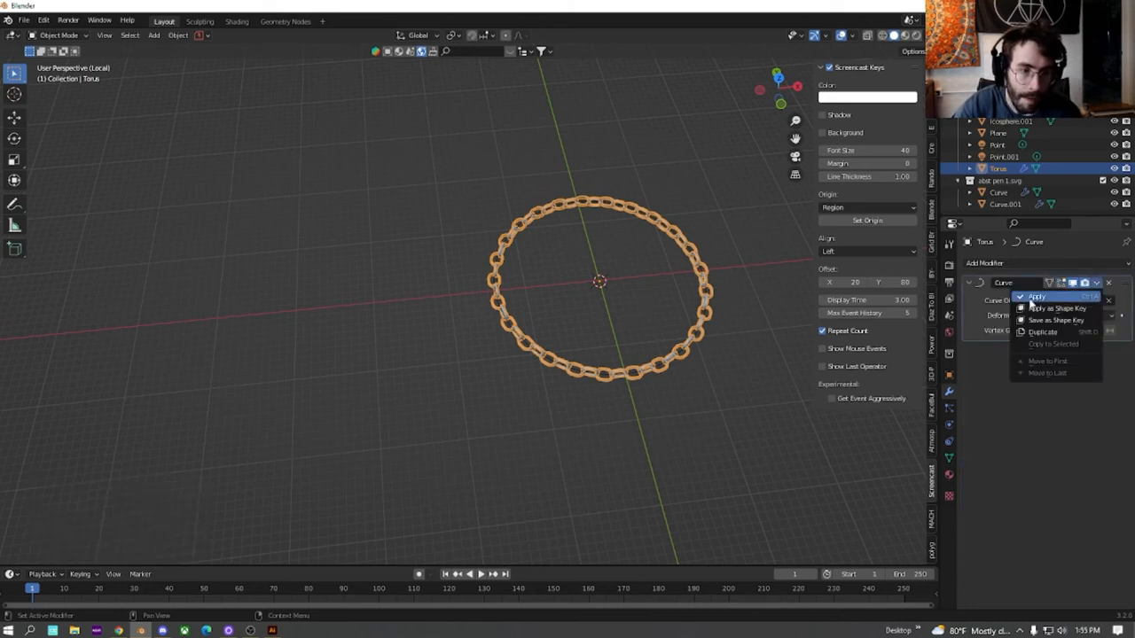
left_click(1036, 296)
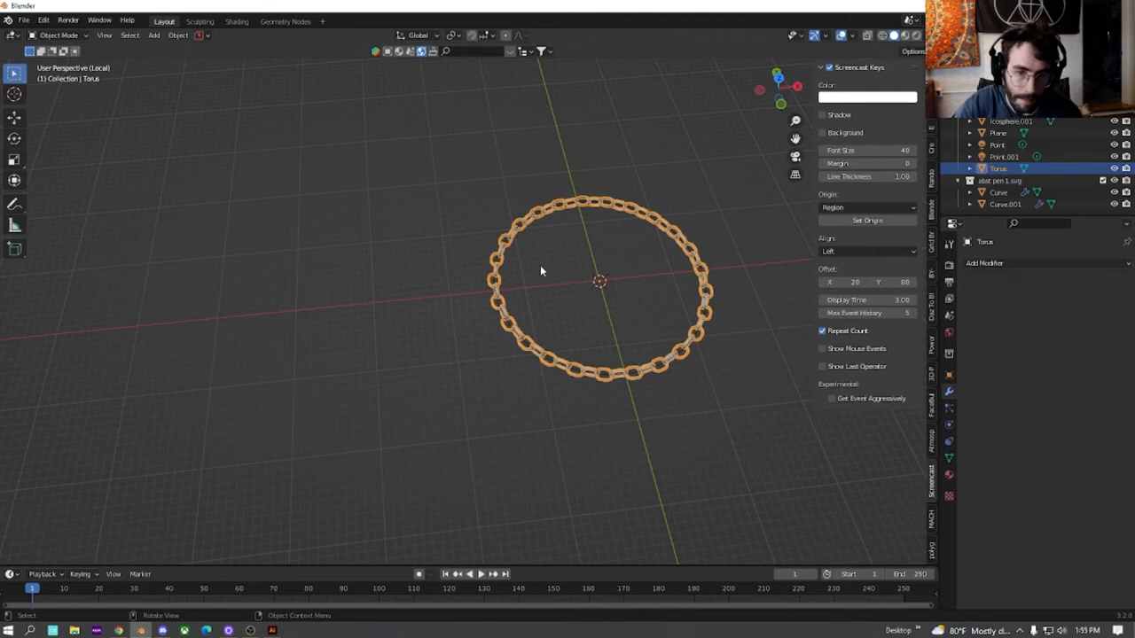
mouse_move(478, 363)
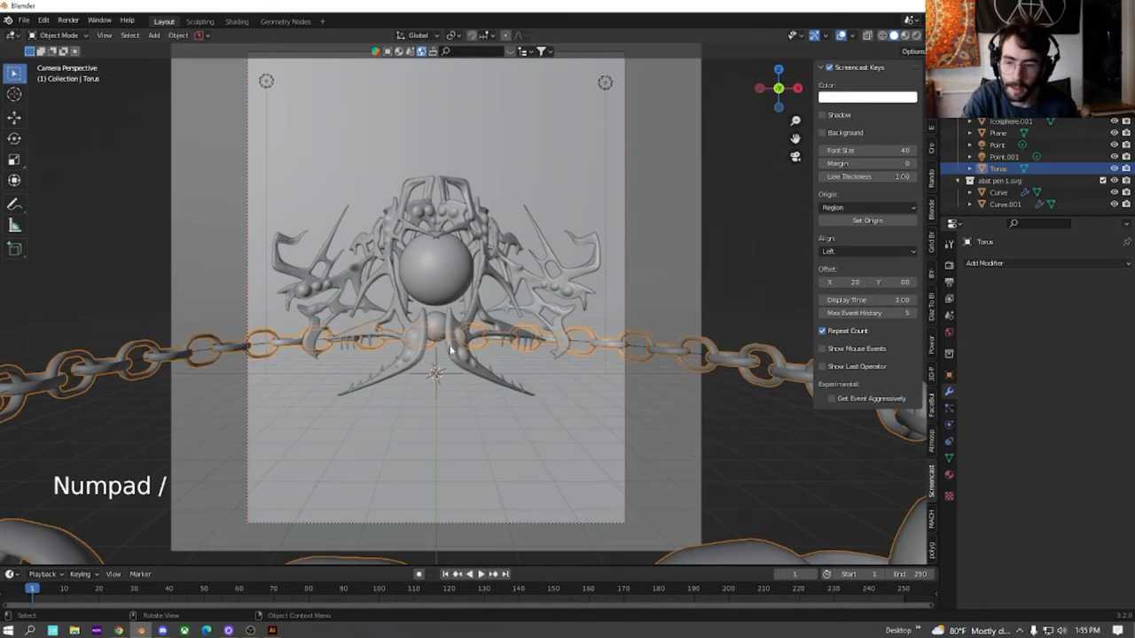
key("r")
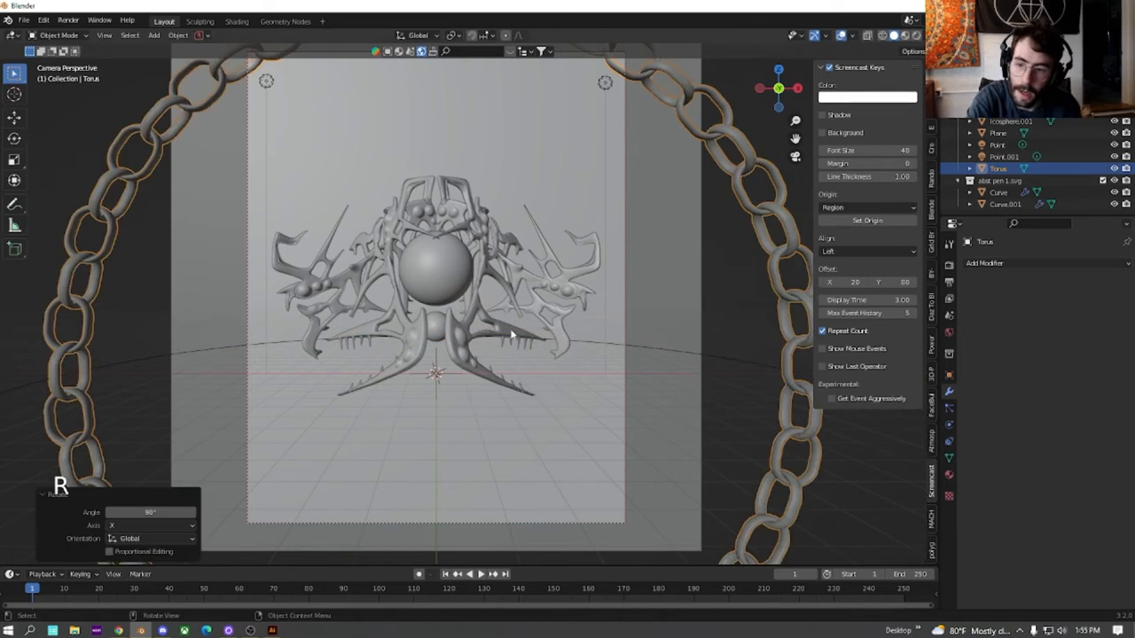
key("s")
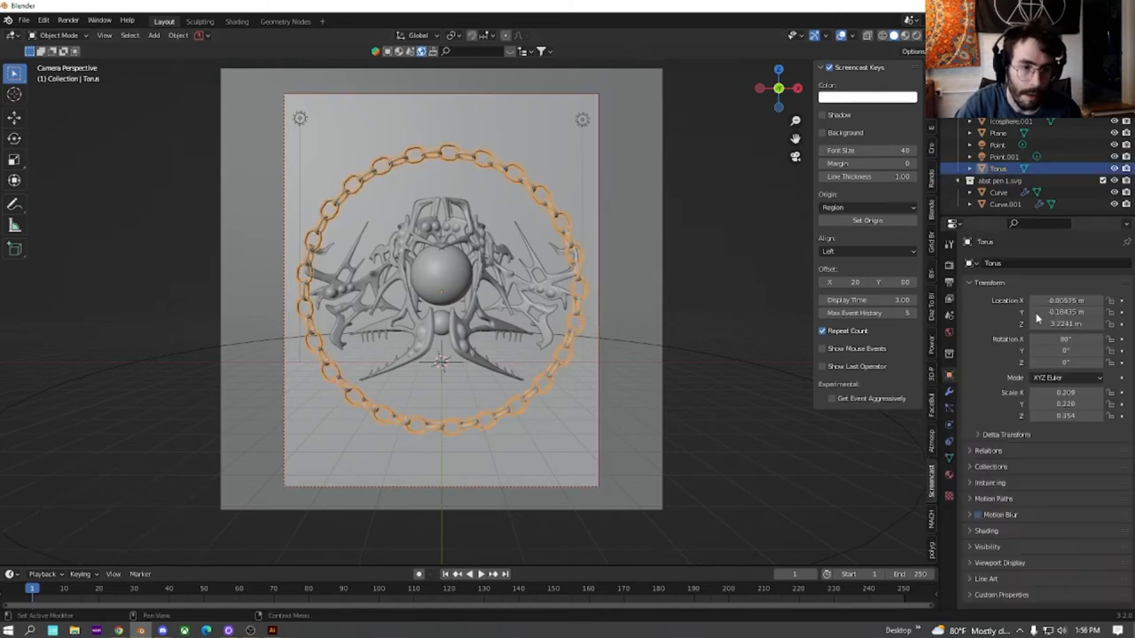
left_click(1064, 323)
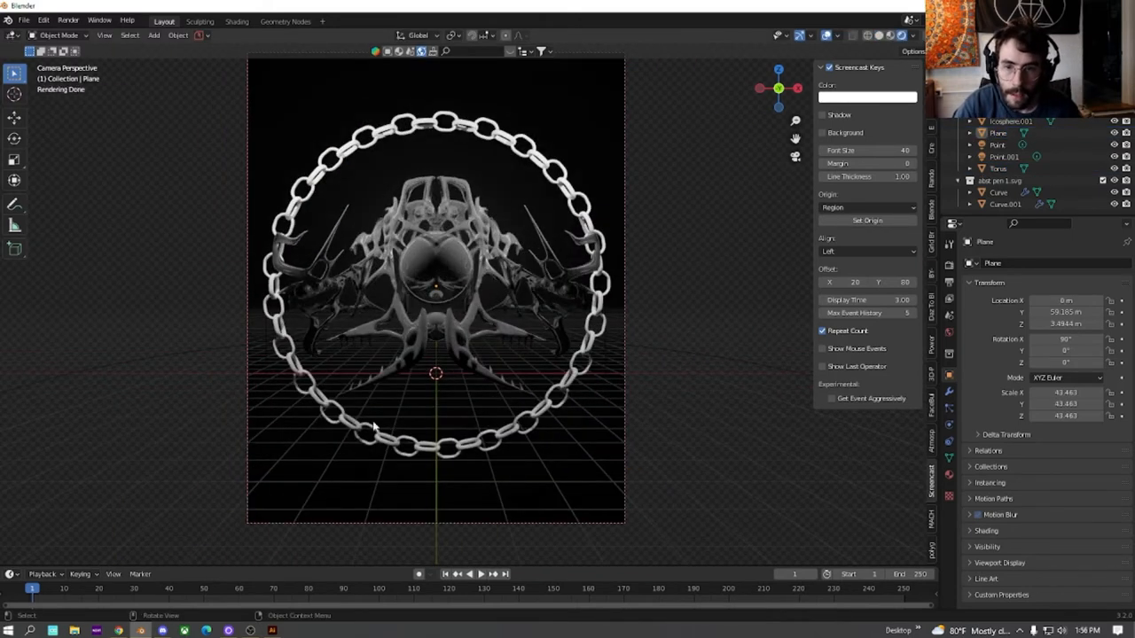
Select the torus chain and shift its metallic base colour toward gold.
key("KP_0")
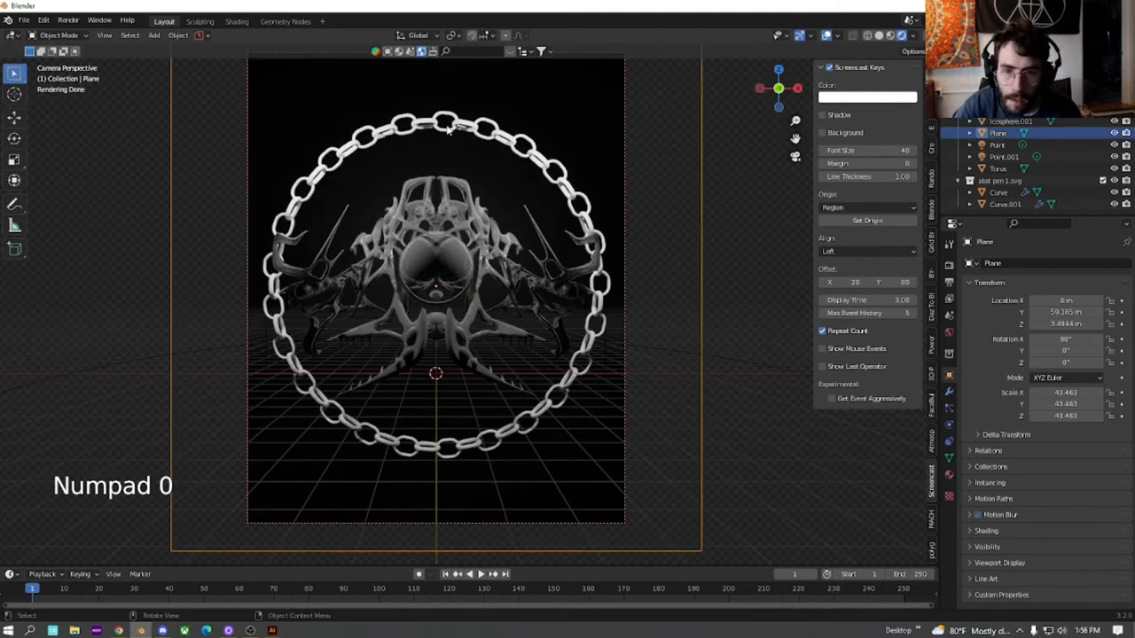
left_click(999, 168)
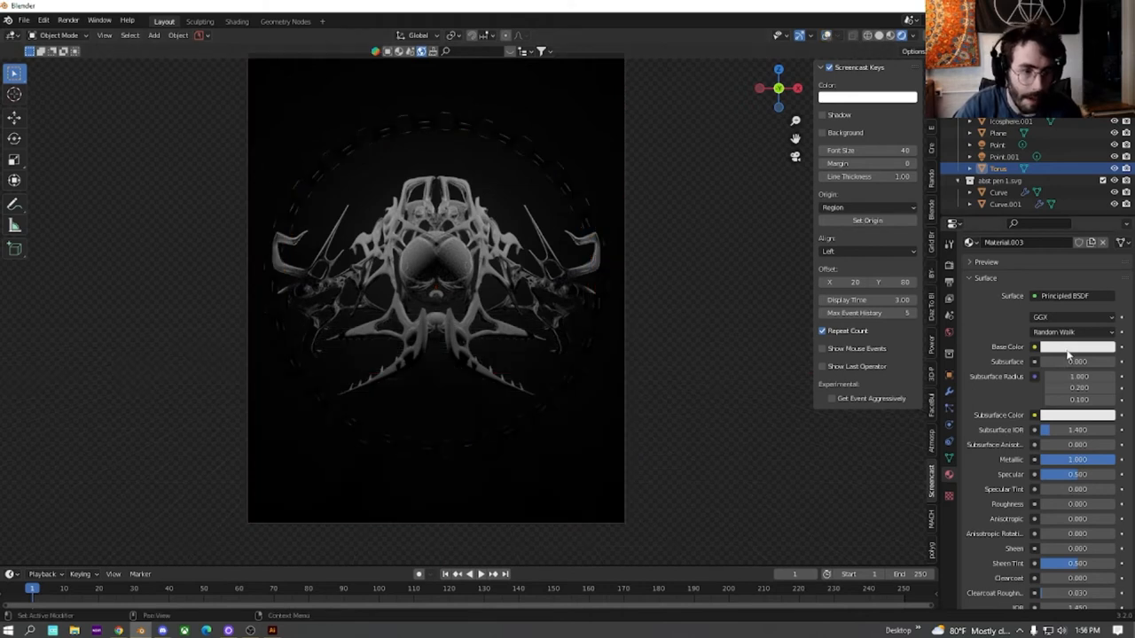
left_click(1076, 347)
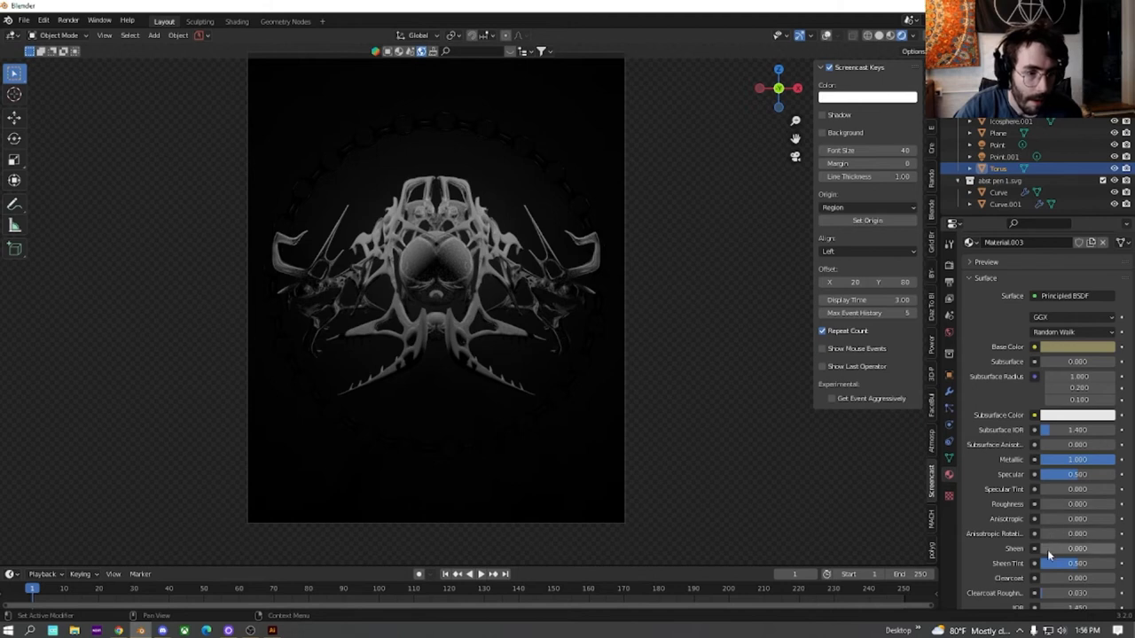
left_click_drag(1077, 503, 1077, 504)
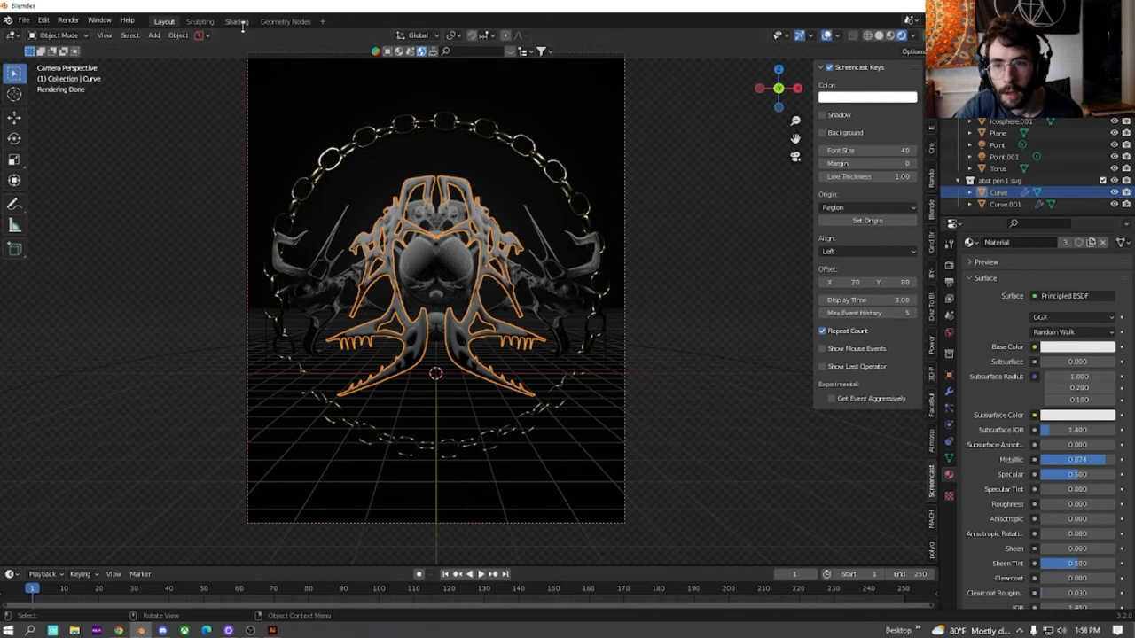
In the Shading workspace, add a ColorRamp node to the sculpture's material.
left_click(236, 21)
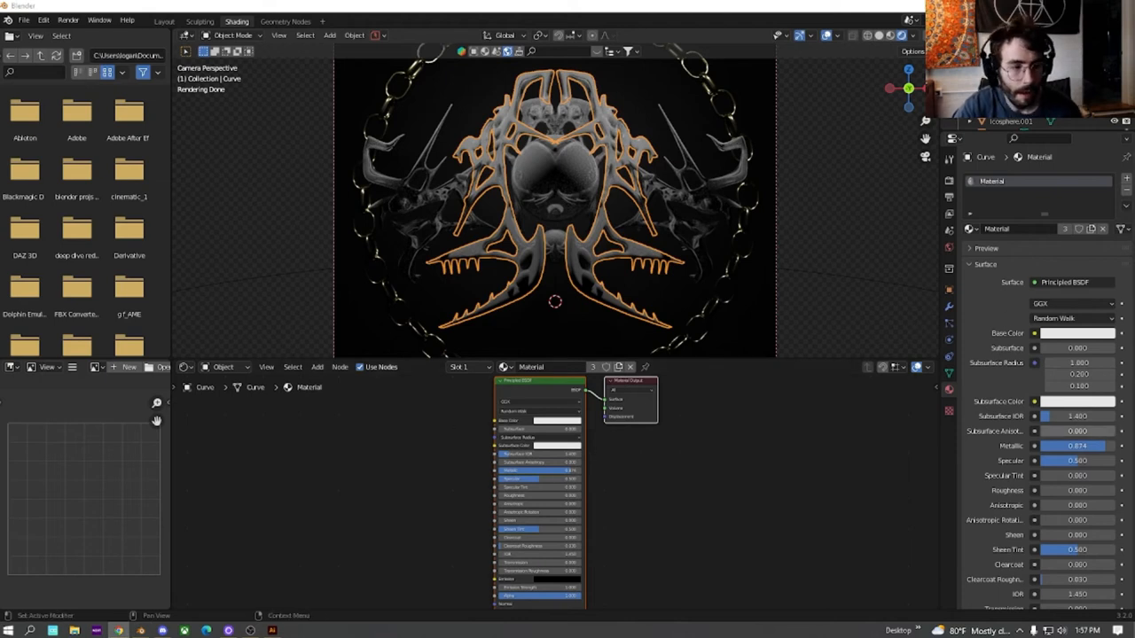
left_click(318, 367)
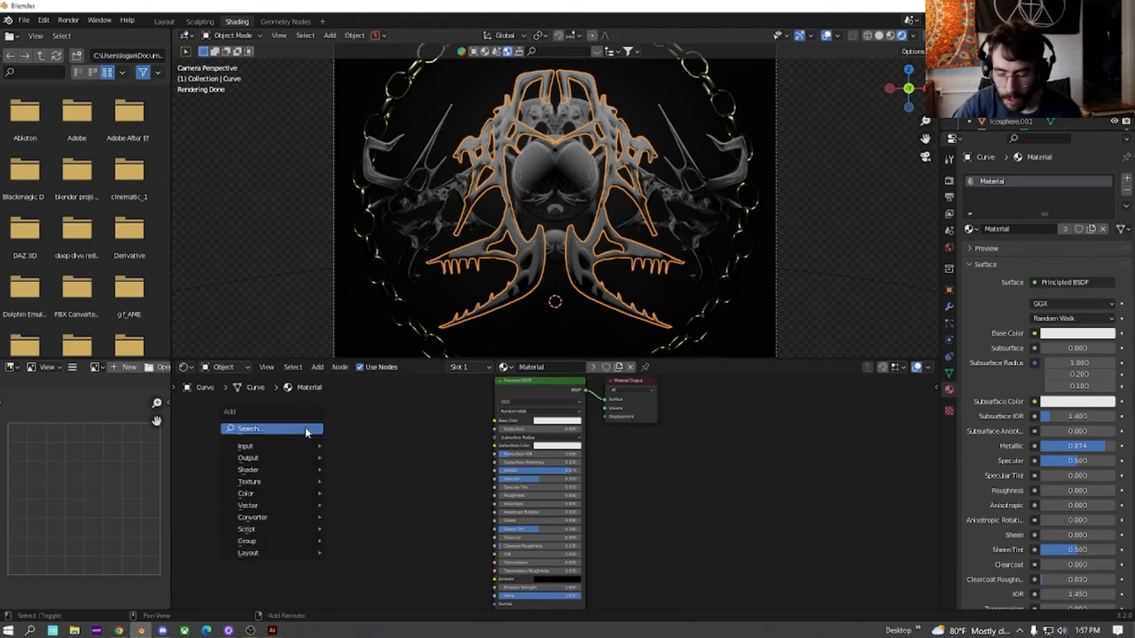
left_click(249, 428)
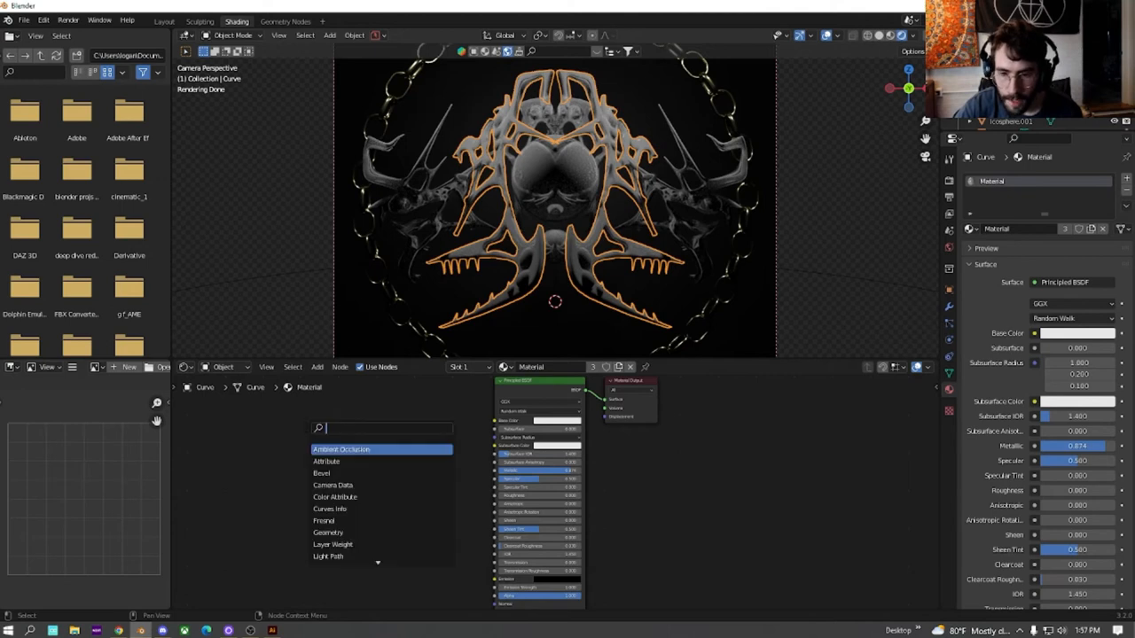
type("col")
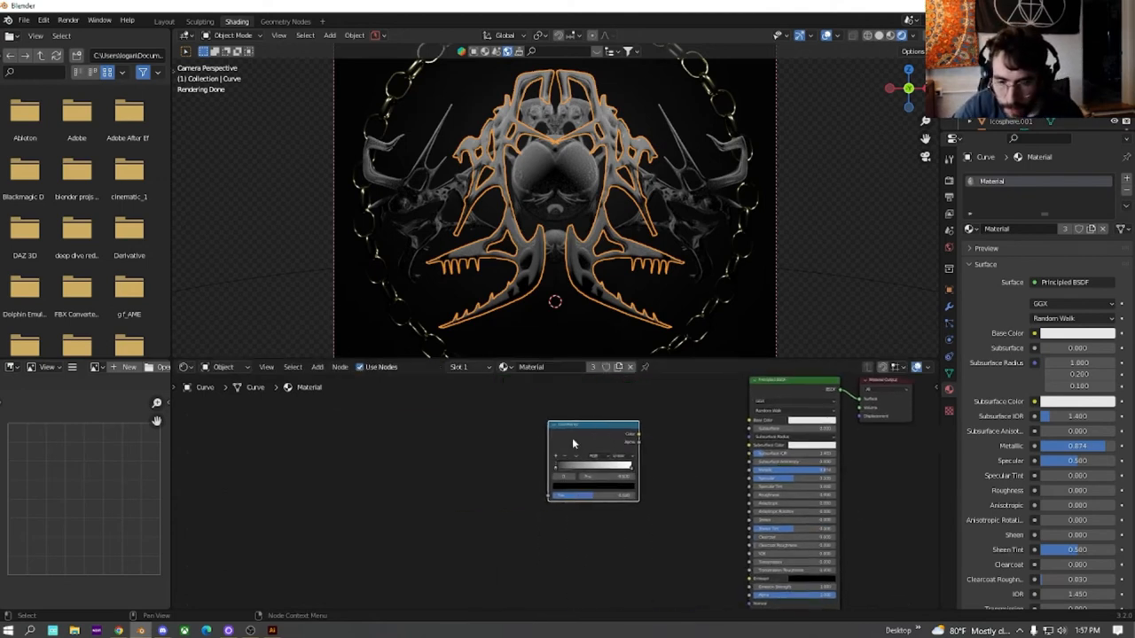
left_click(597, 431)
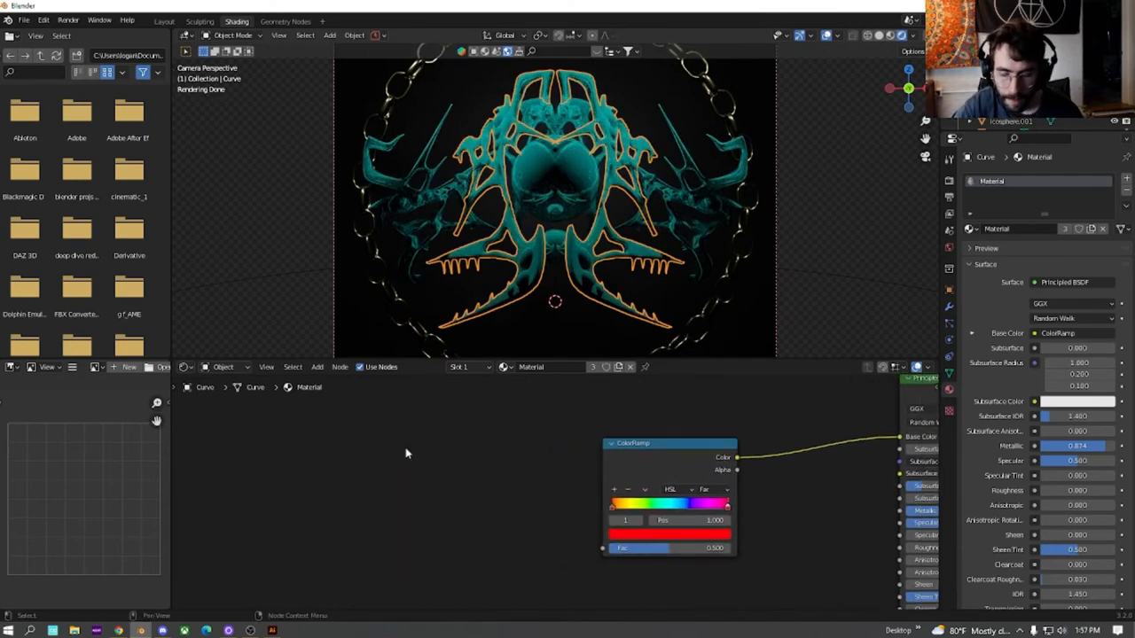
Add a Gradient Texture node with a coordinate input to drive the ramp.
type("grad")
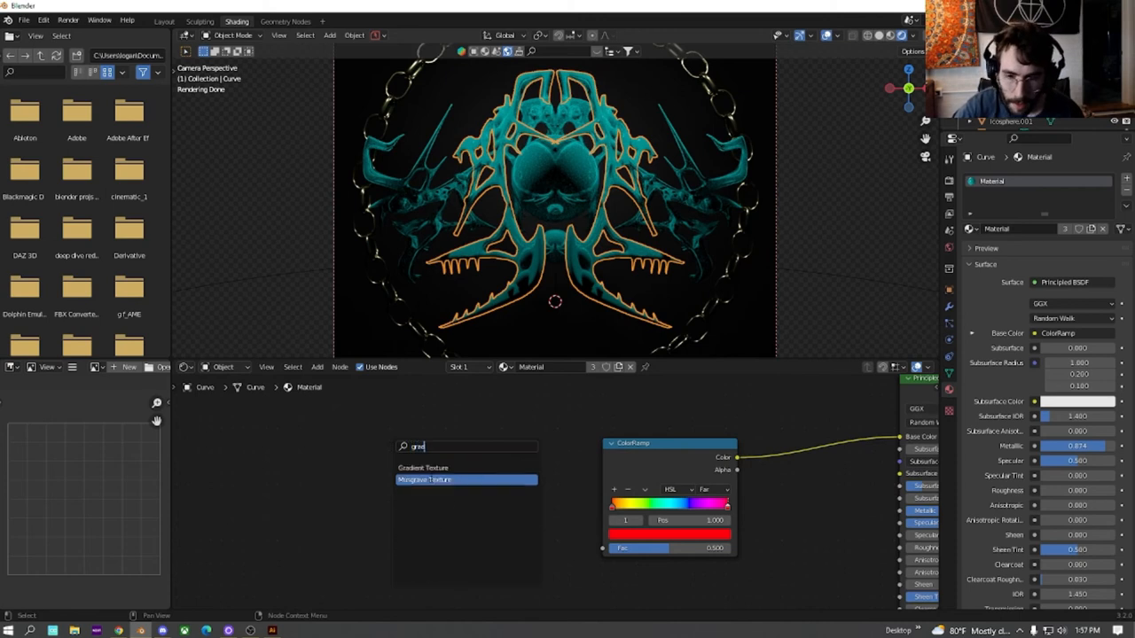
left_click(423, 468)
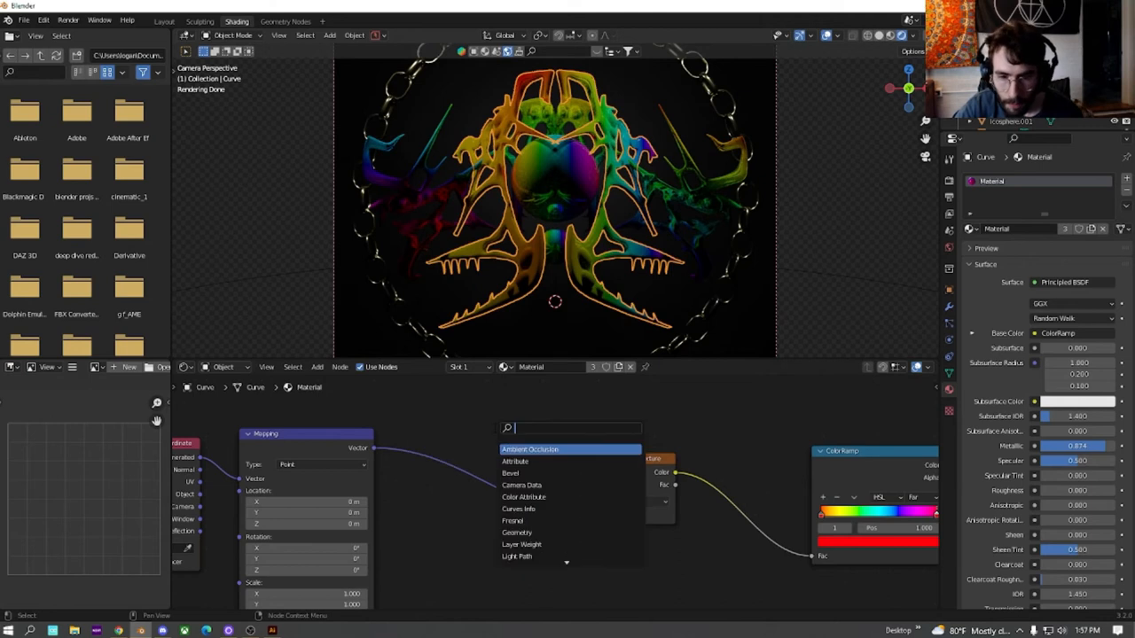
left_click(522, 544)
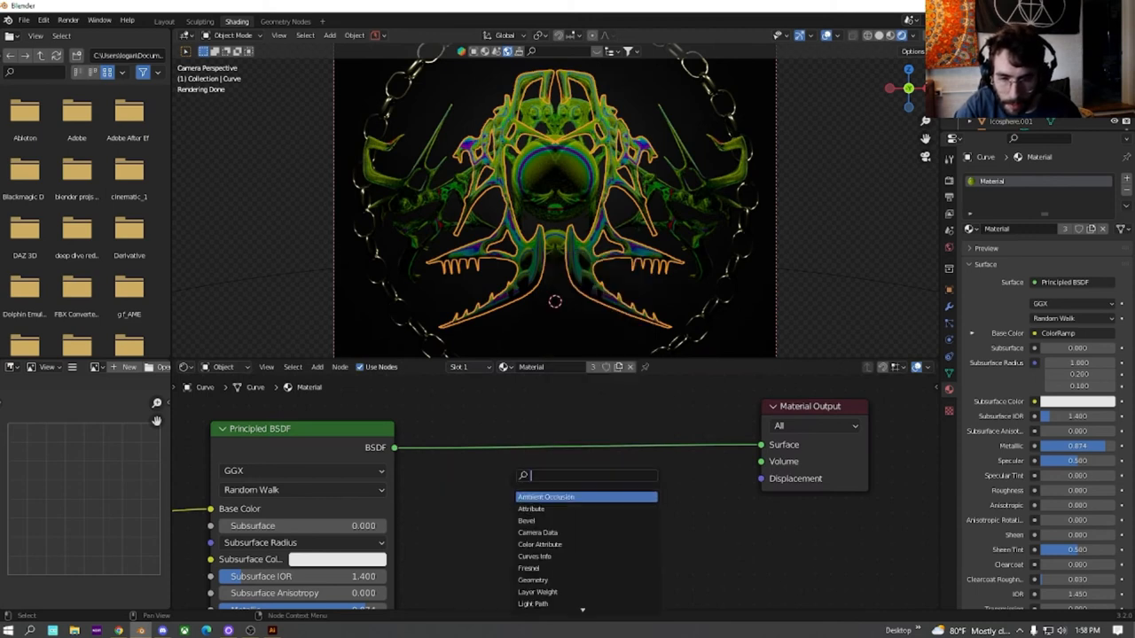
Add a Mix Shader with a Glossy BSDF and lower the glossy roughness.
type("m")
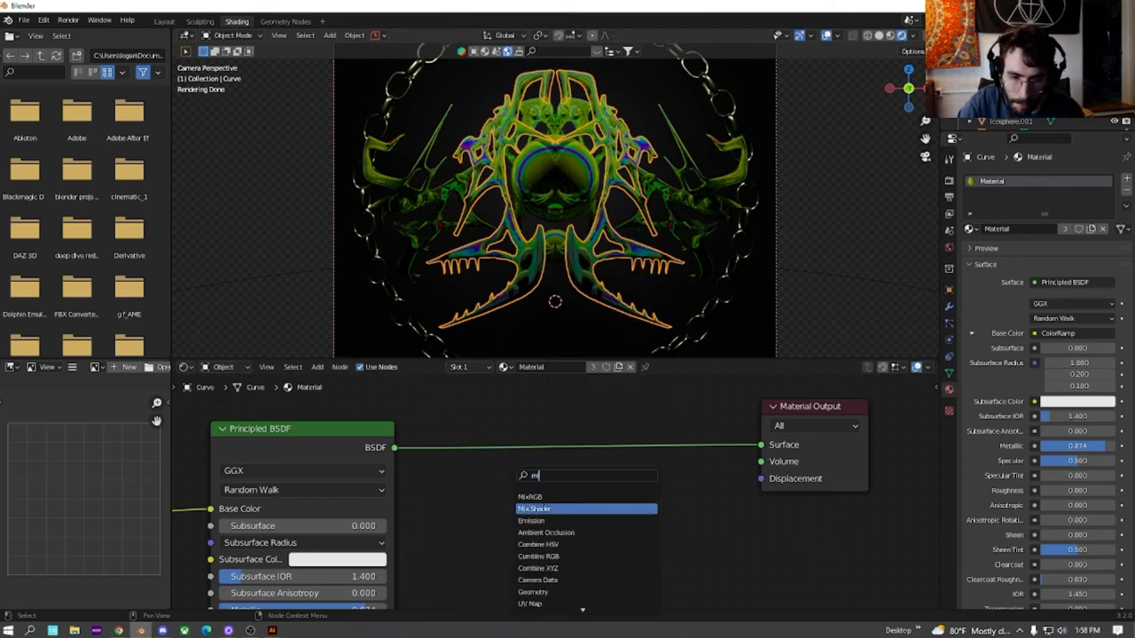
left_click(536, 508)
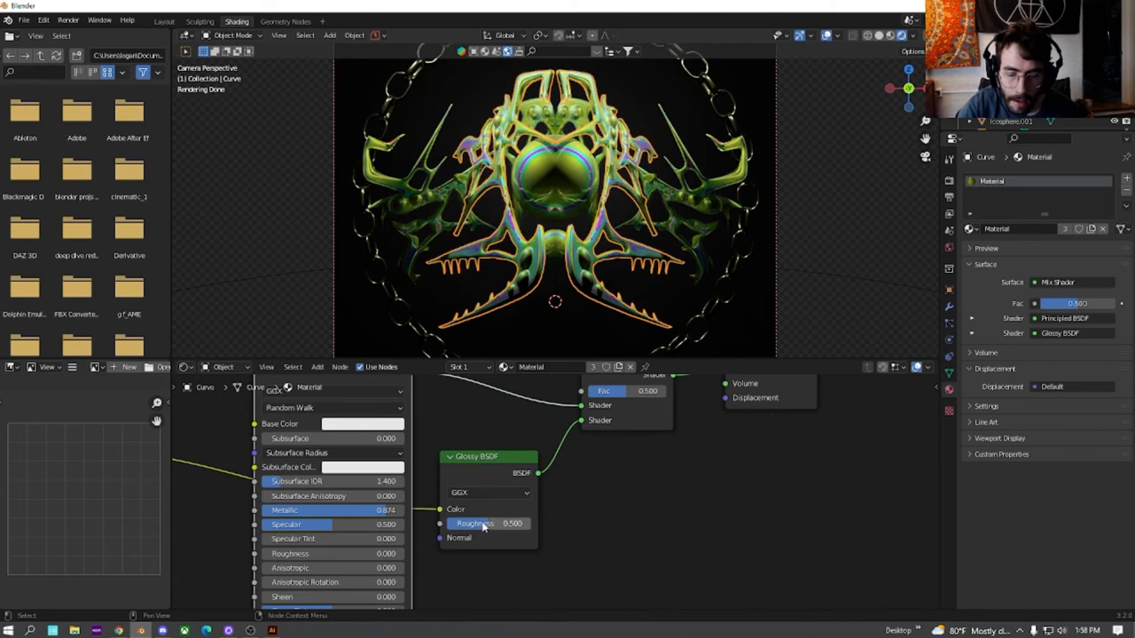
left_click_drag(512, 523, 486, 523)
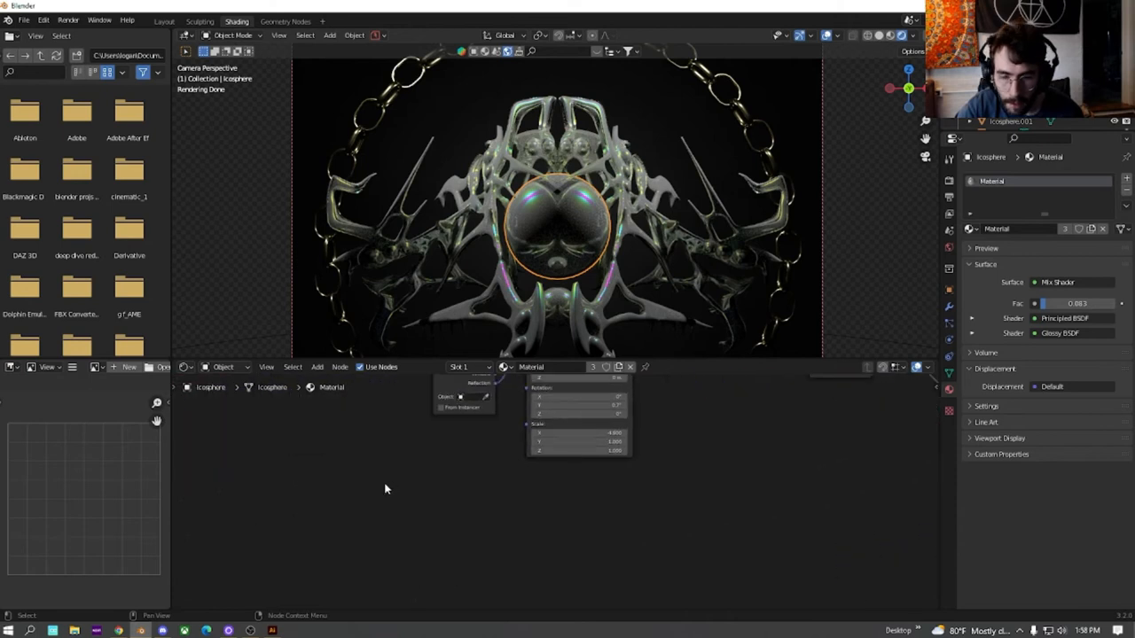
Set Mix Shader Fac to about 0.18 with Glossy Roughness 0.262, then return to Layout.
type("no")
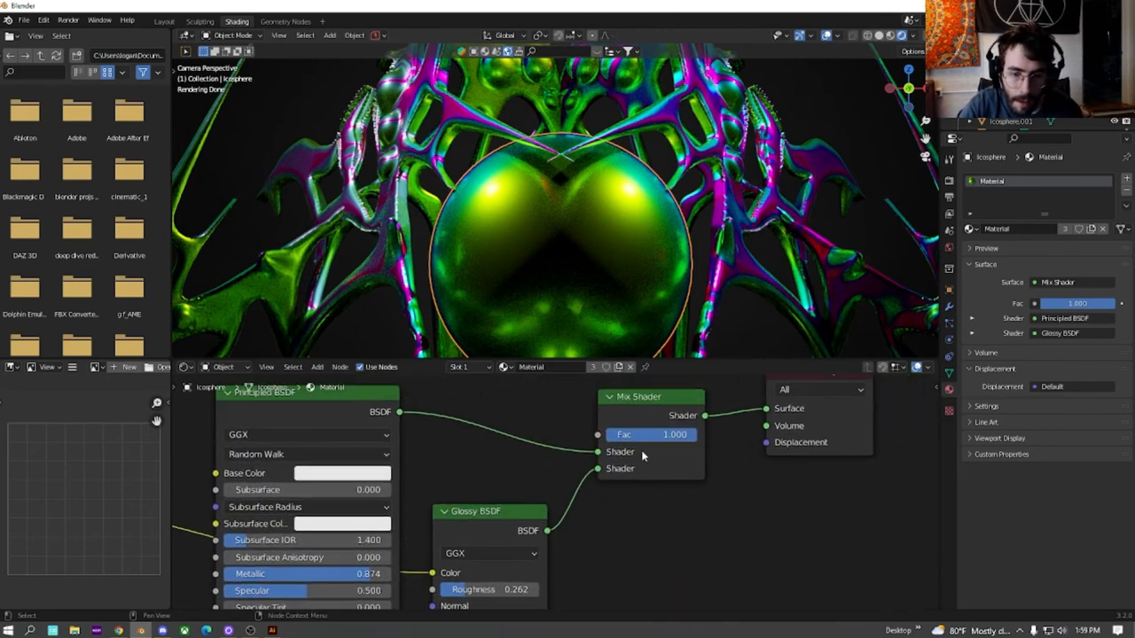
left_click_drag(674, 435, 652, 435)
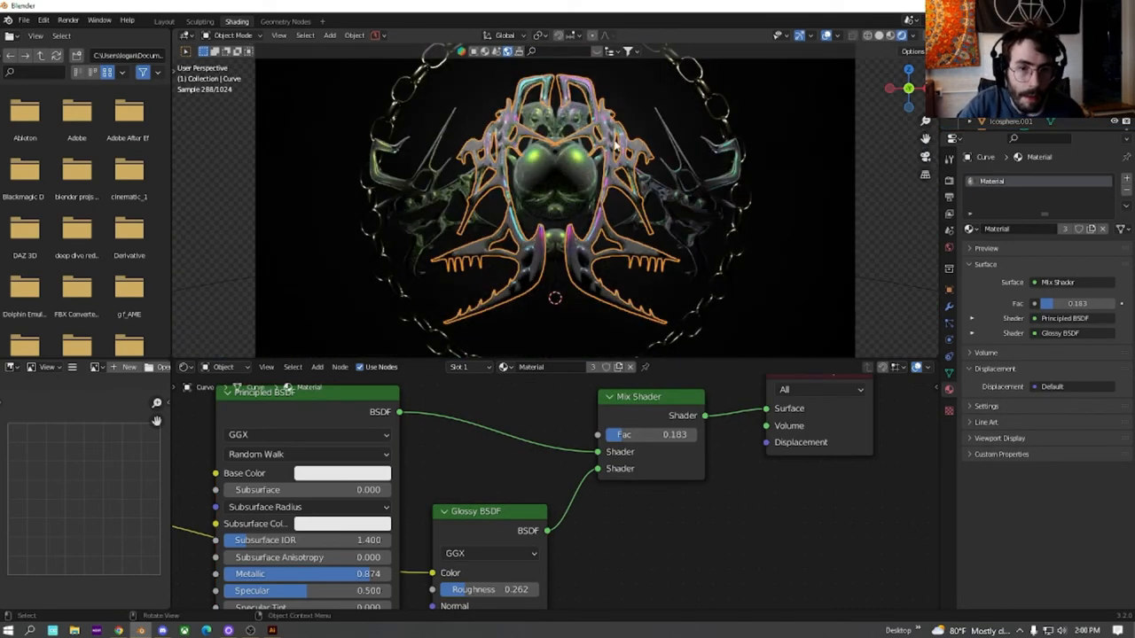
left_click(164, 21)
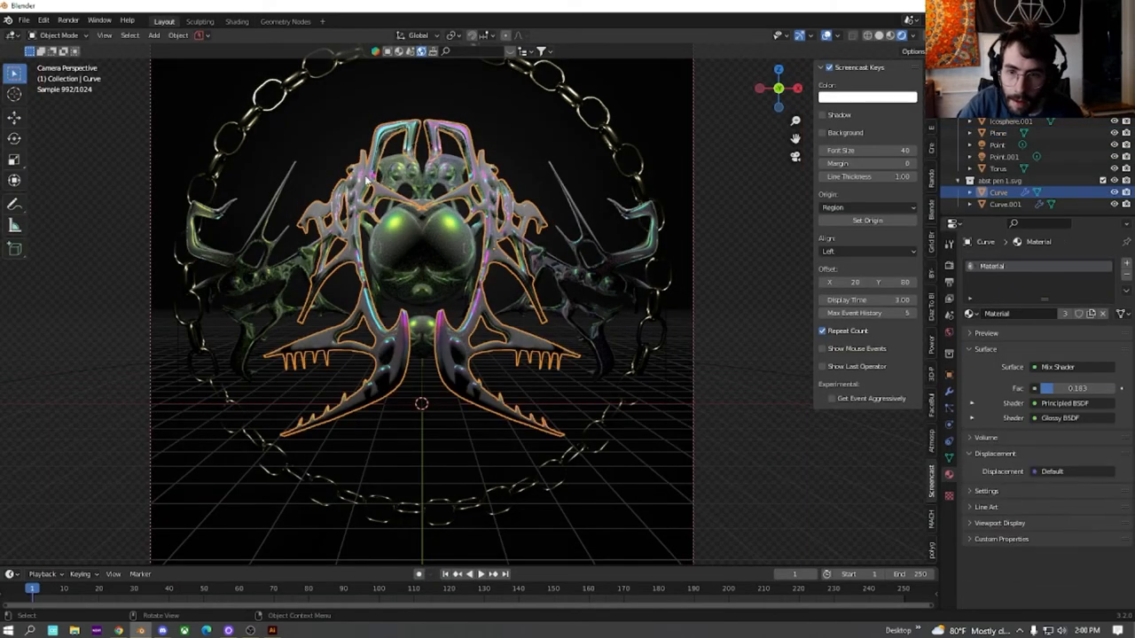
right_click(363, 182)
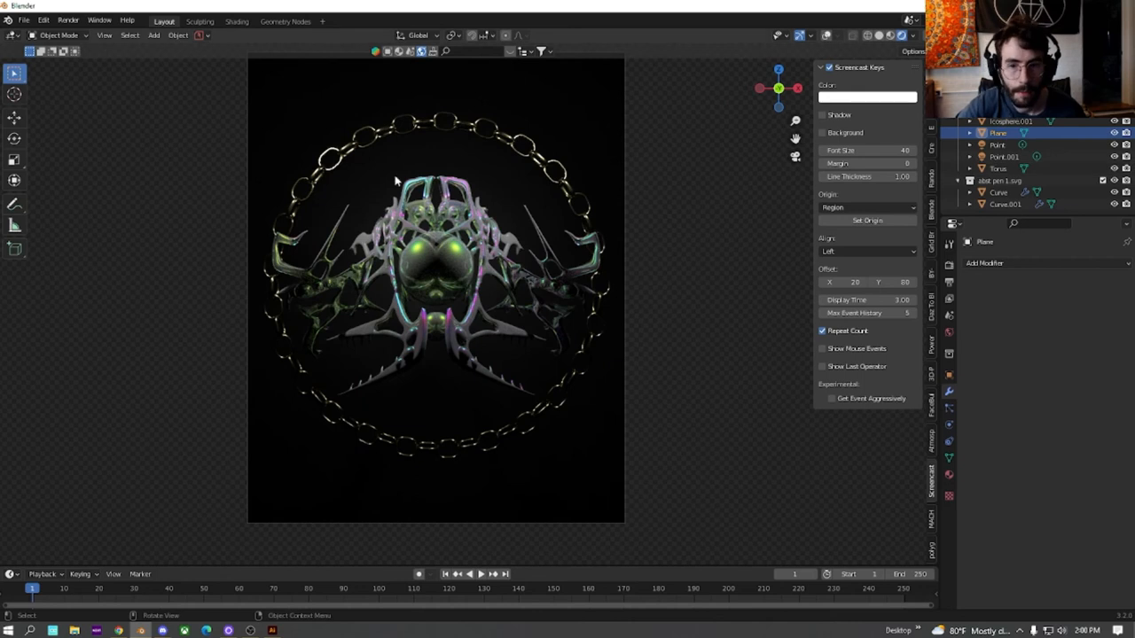
Add an area light, position it beside the emblem, and set its power to 5000 W.
key("shift+a")
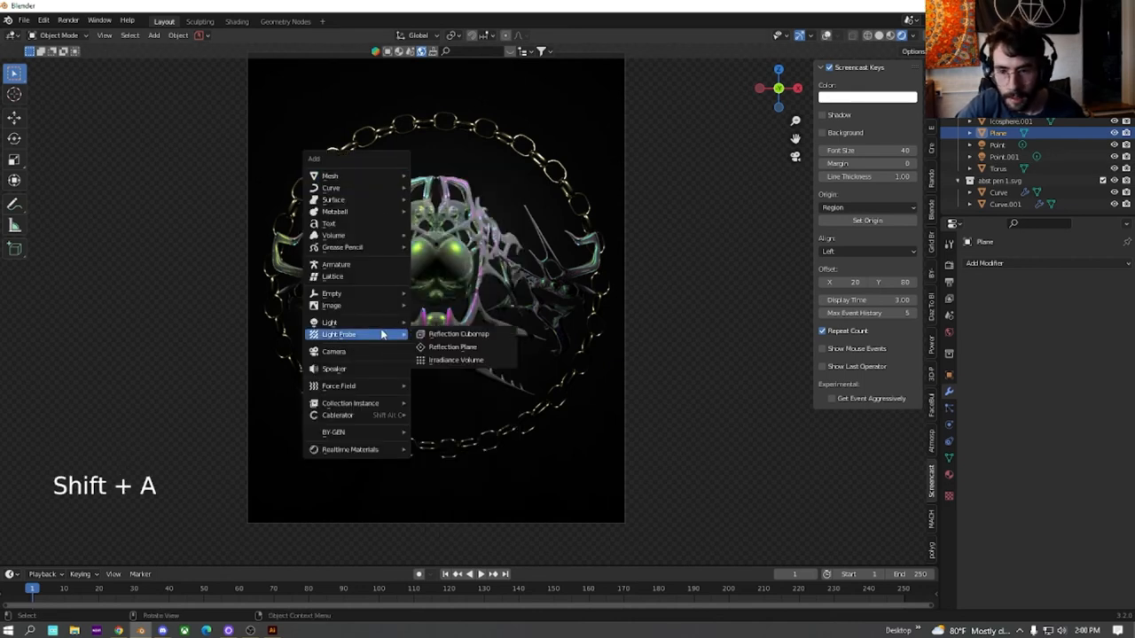
mouse_move(329, 322)
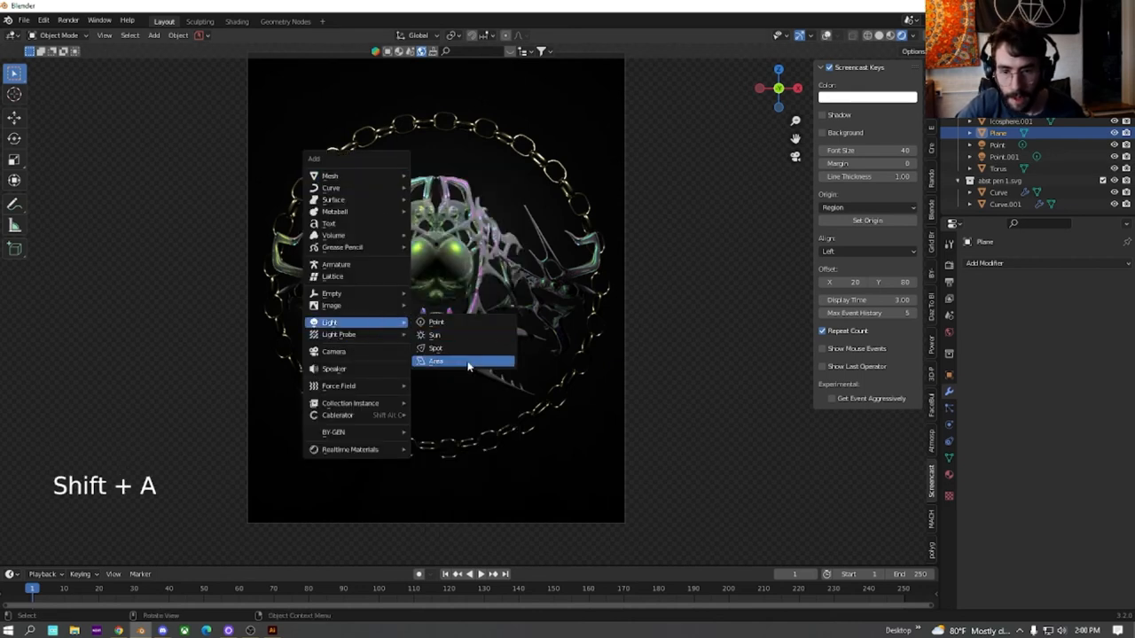
left_click(436, 361)
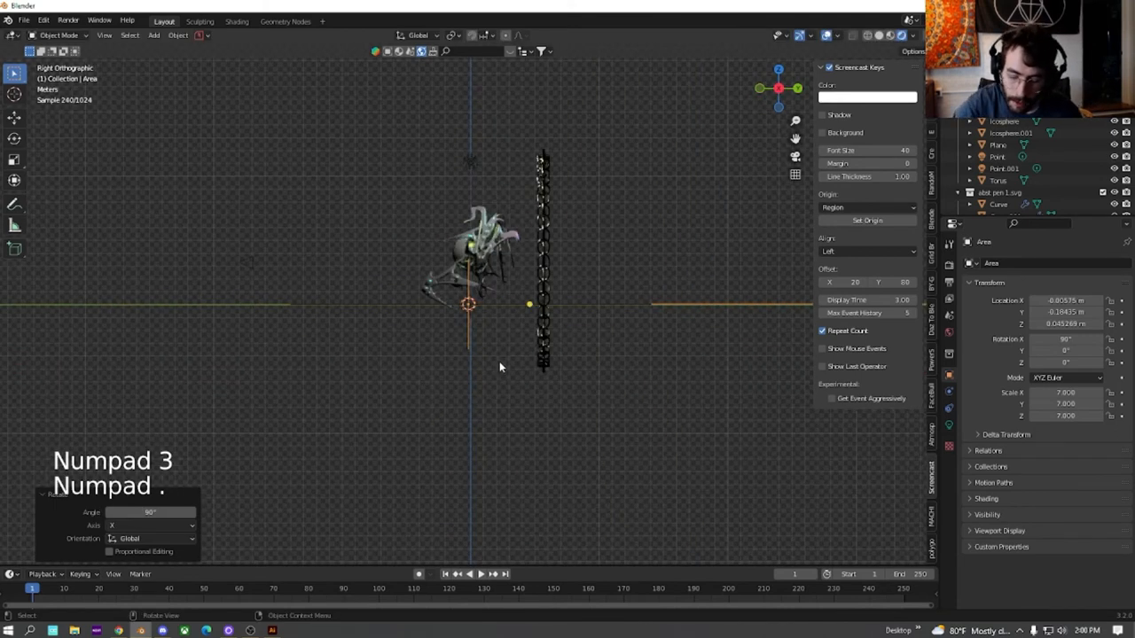
key("g")
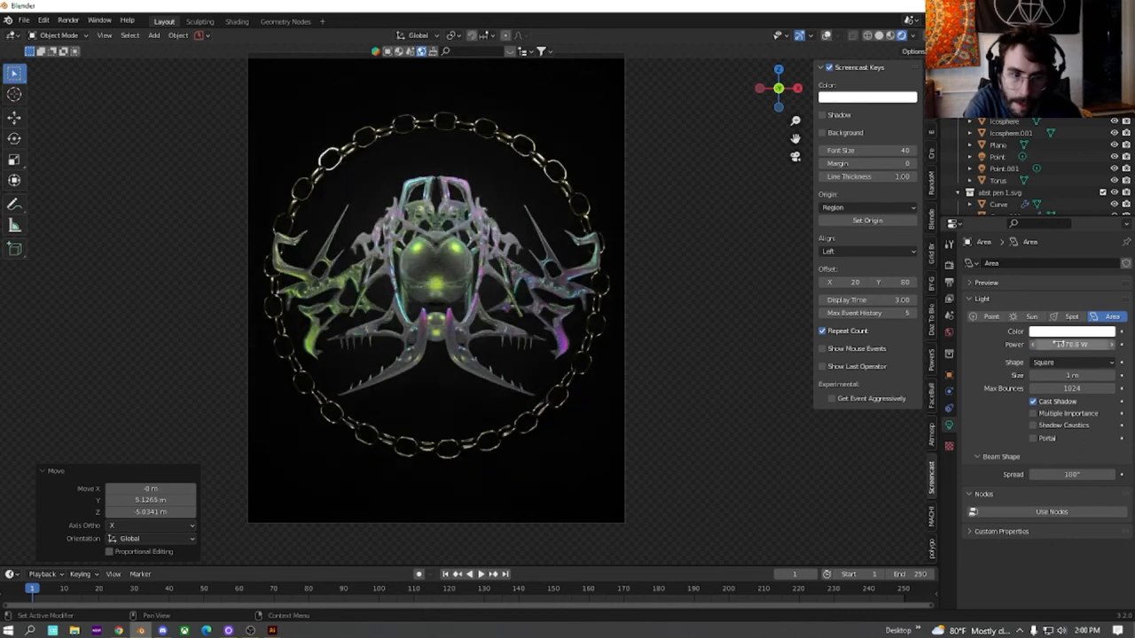
type("5000 W")
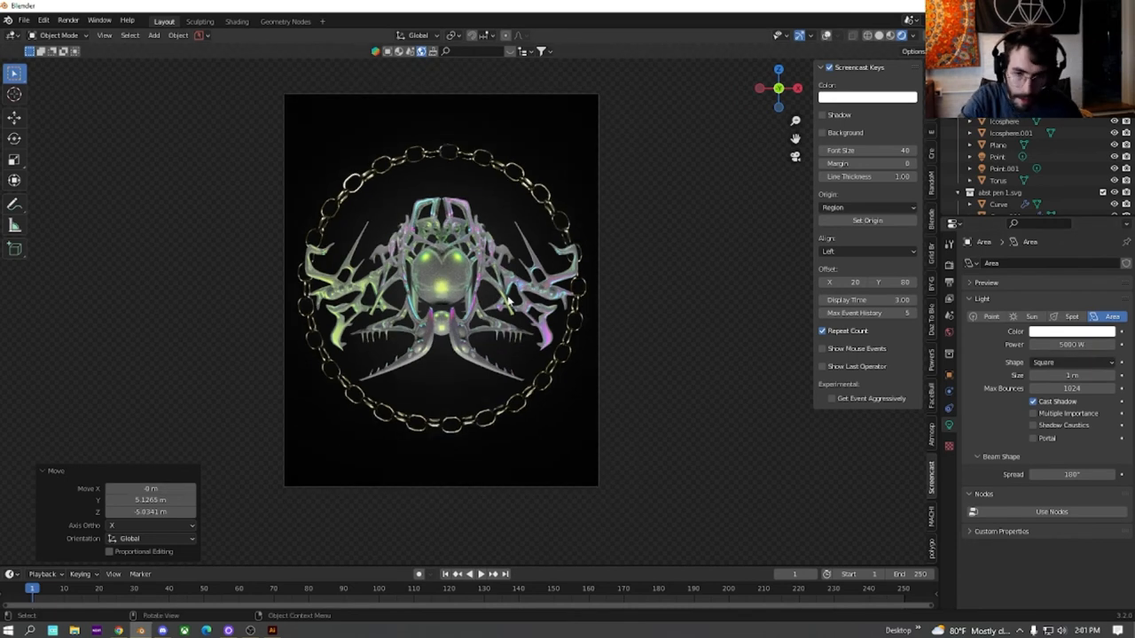
key("s")
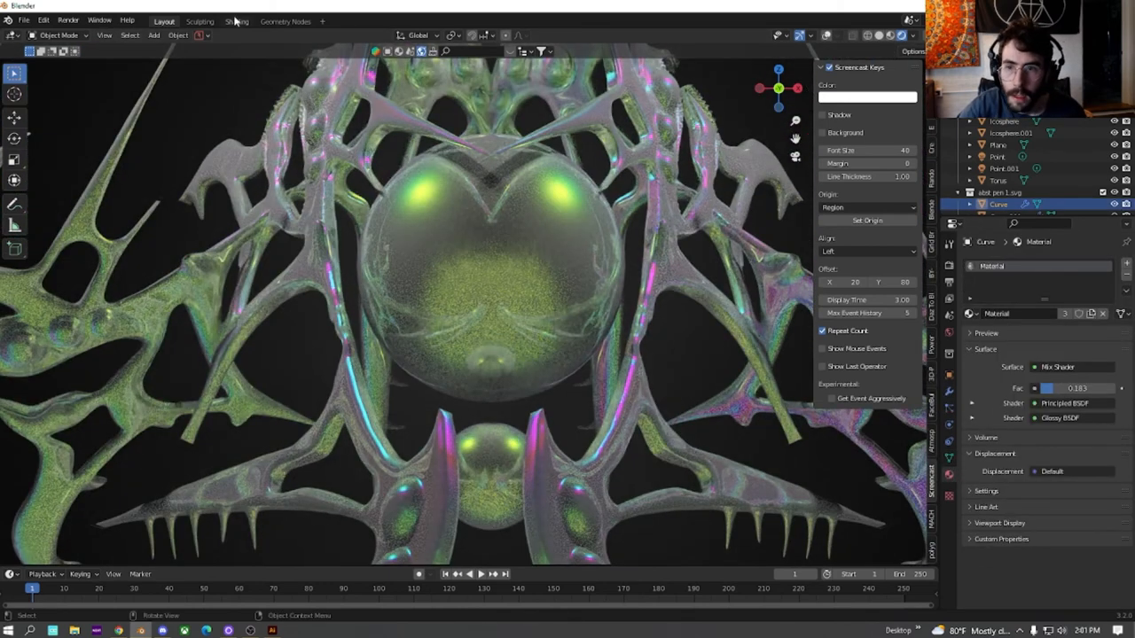
Open the Shading workspace and select the central orb to view its material nodes.
left_click(236, 22)
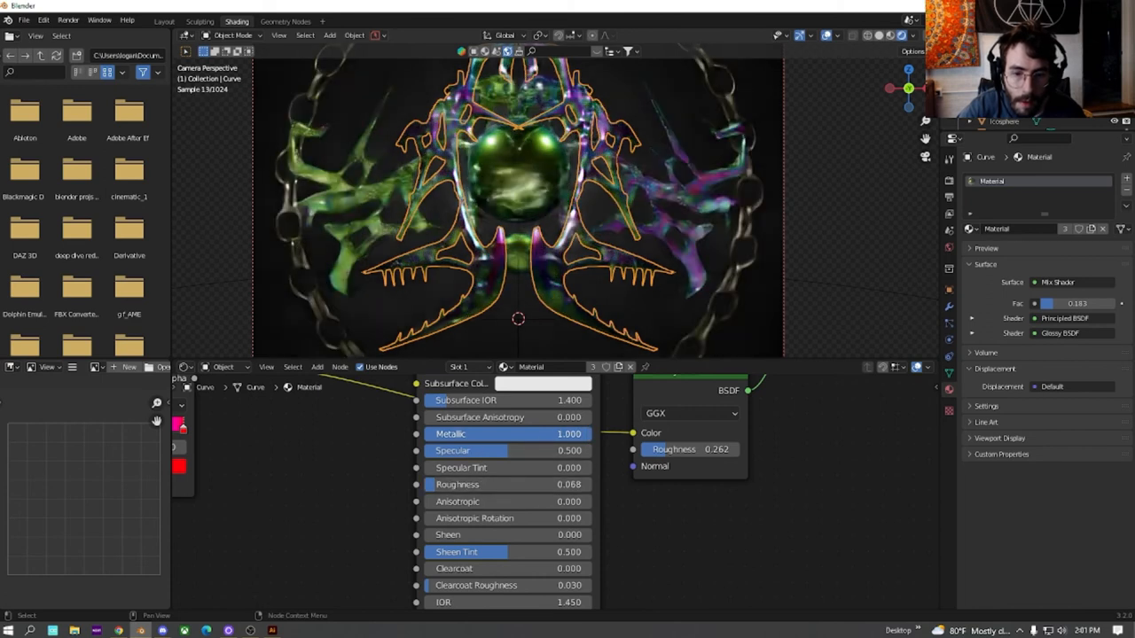
left_click(505, 484)
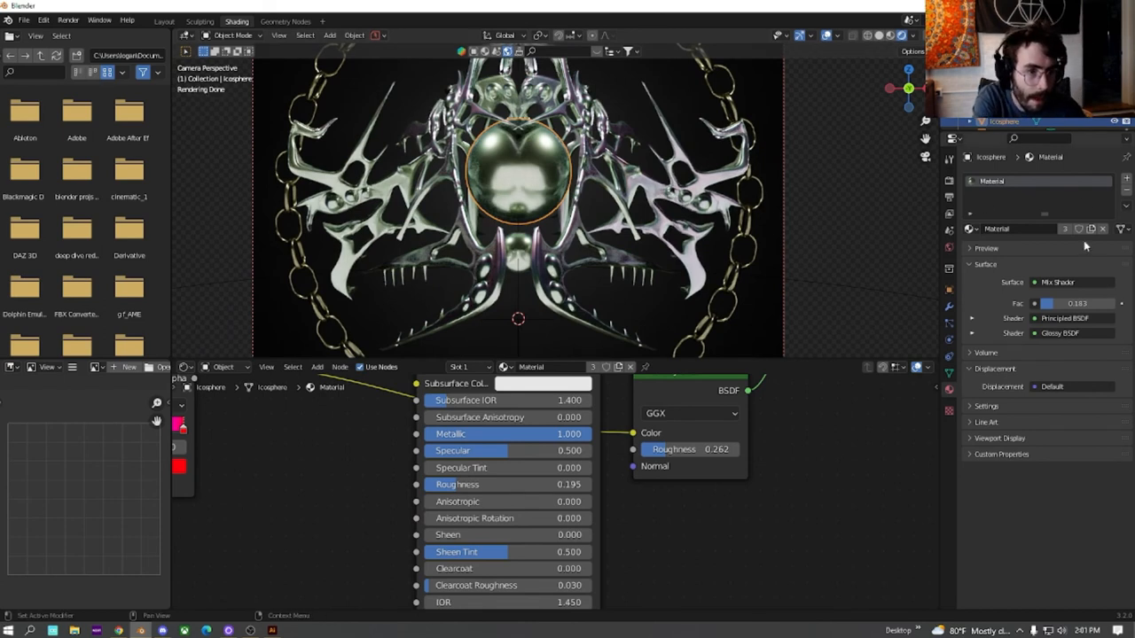
mouse_move(1090, 229)
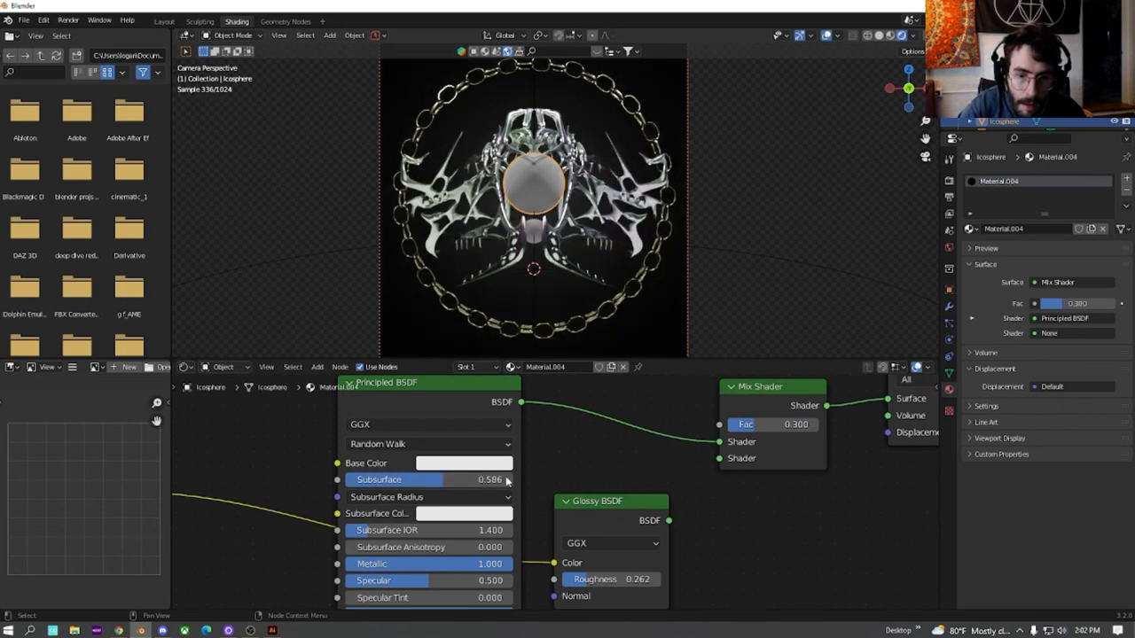
Raise the orb material's Subsurface value to 0.586.
left_click_drag(461, 479, 505, 479)
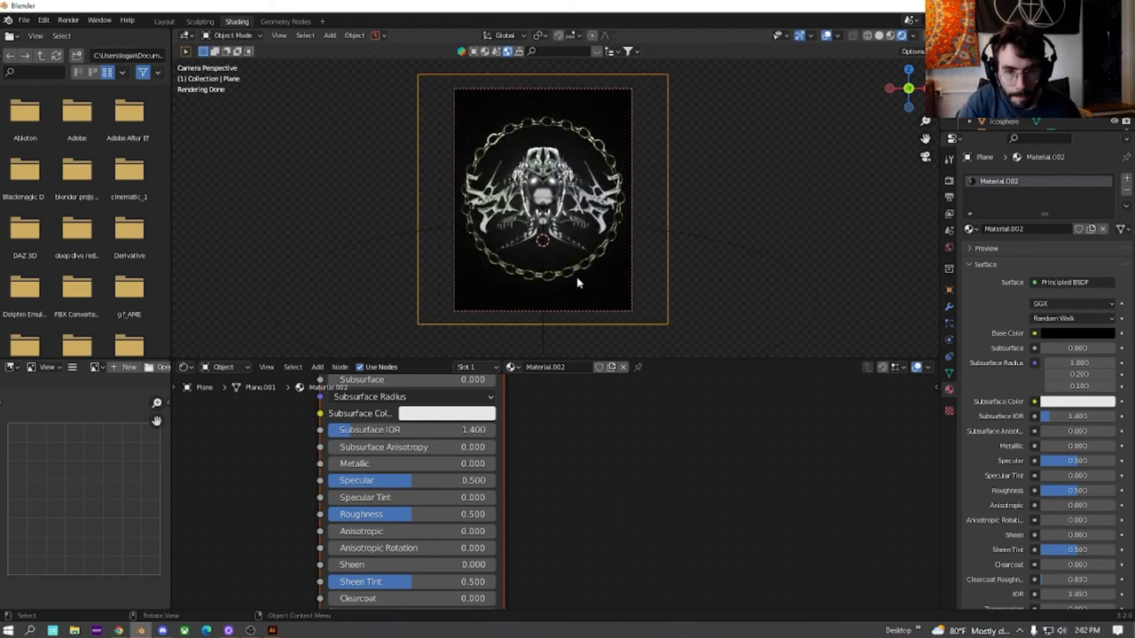
mouse_move(537, 108)
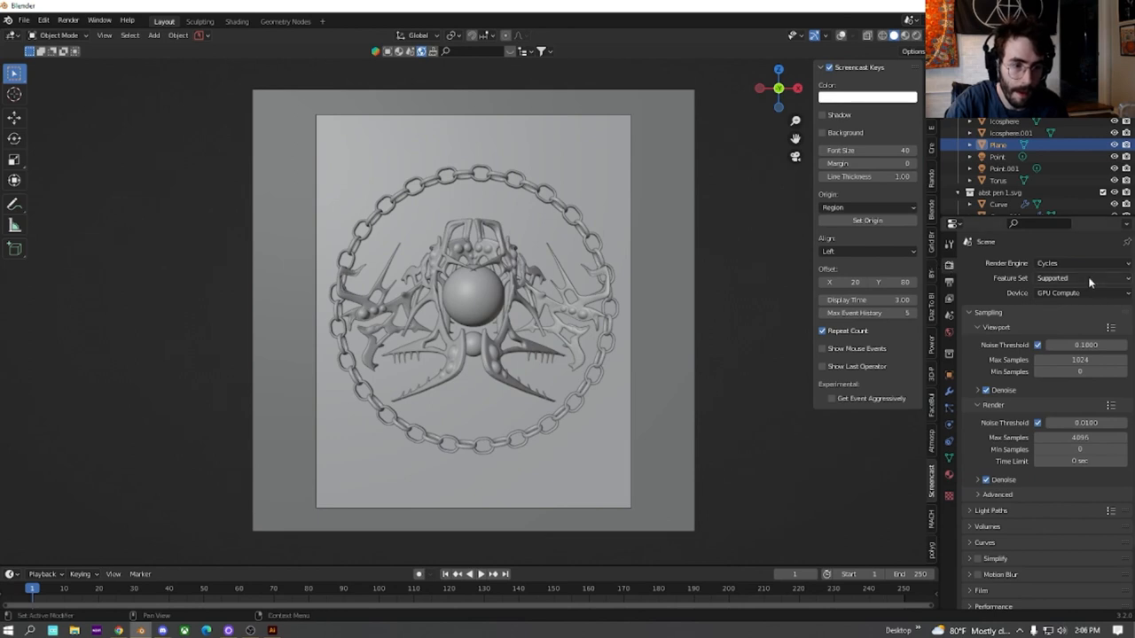
mouse_move(1059, 299)
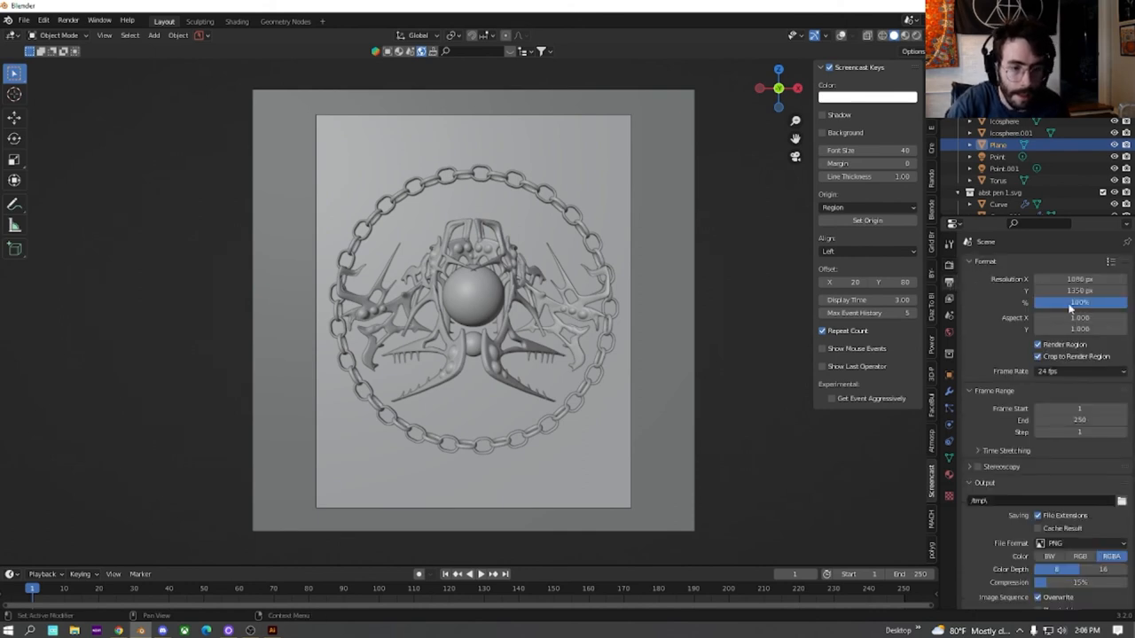
Change the render resolution percentage from 100% to 200%.
left_click(1079, 303)
type("200")
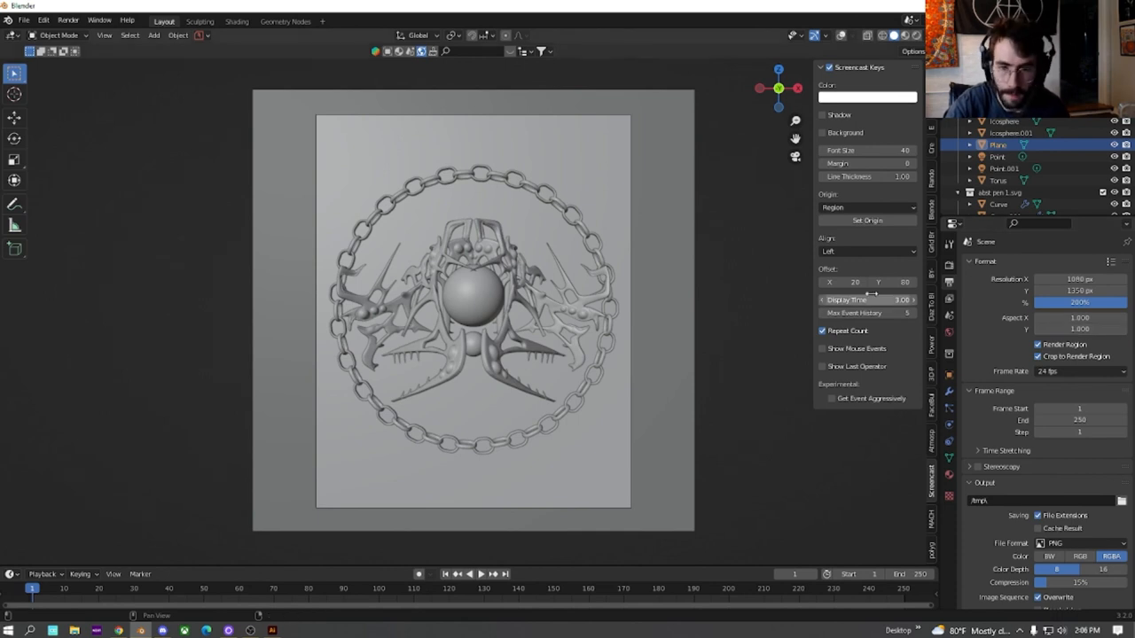
left_click(854, 282)
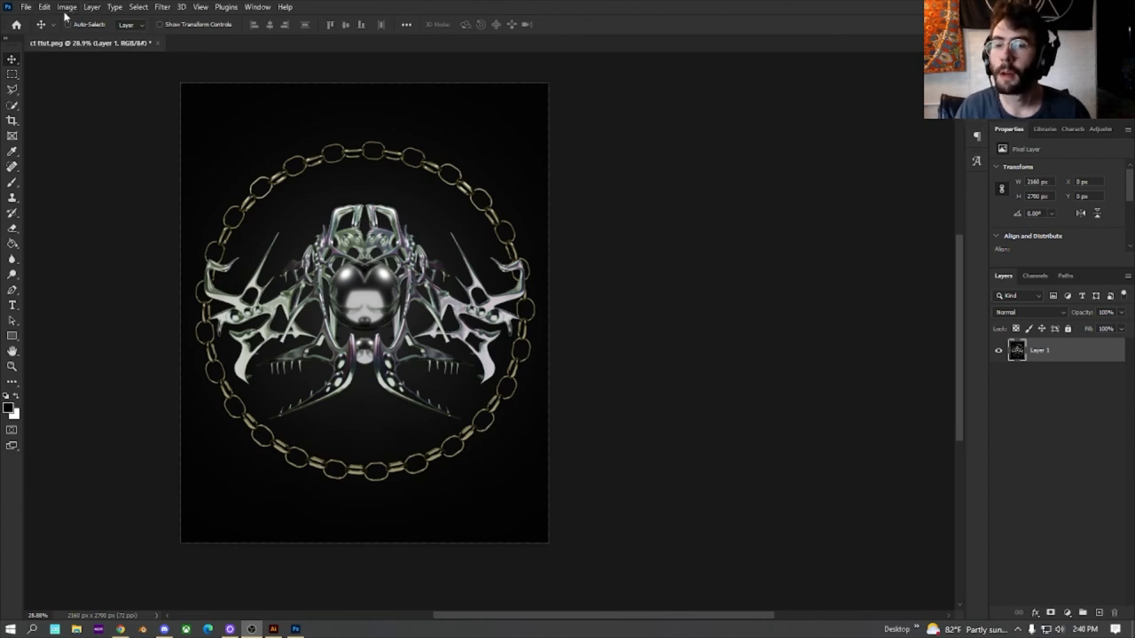
left_click(67, 7)
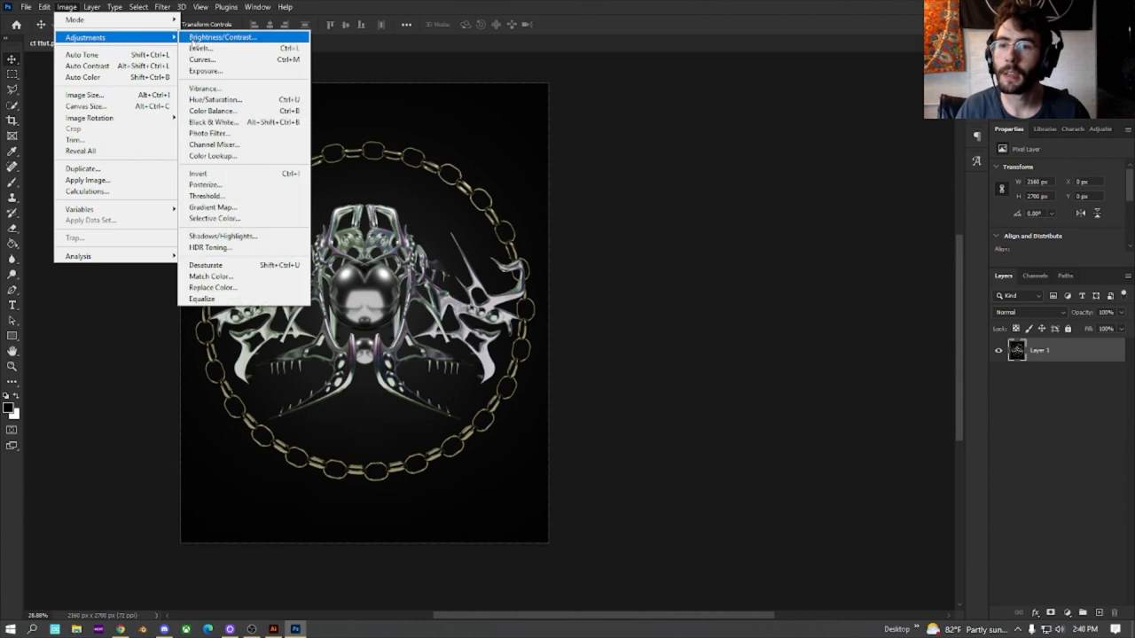
left_click(221, 36)
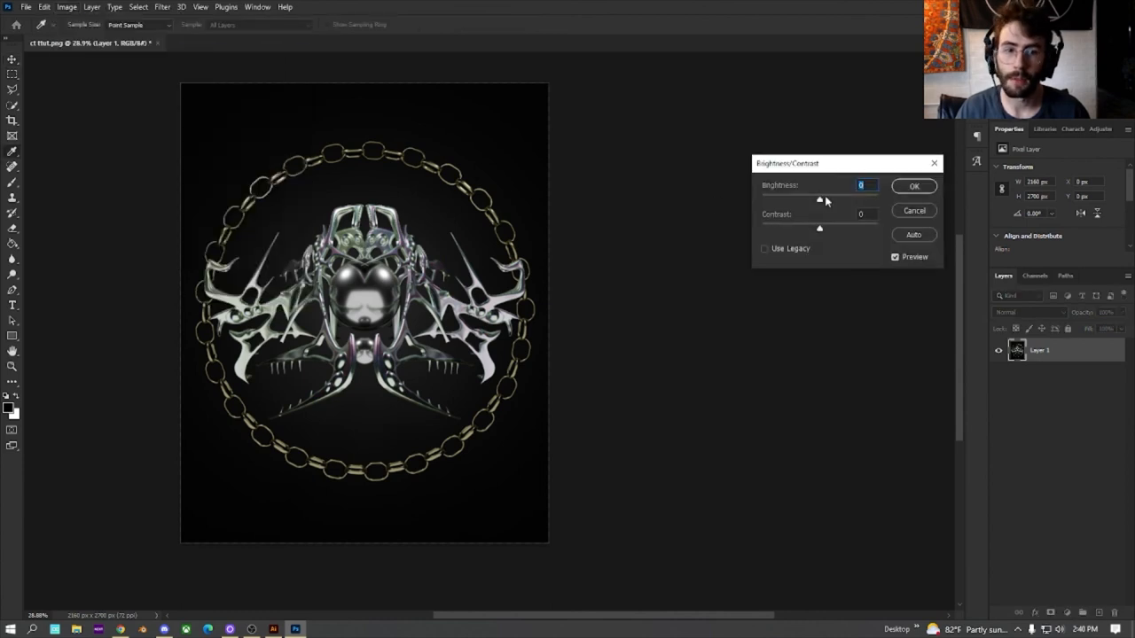
left_click_drag(819, 198, 824, 199)
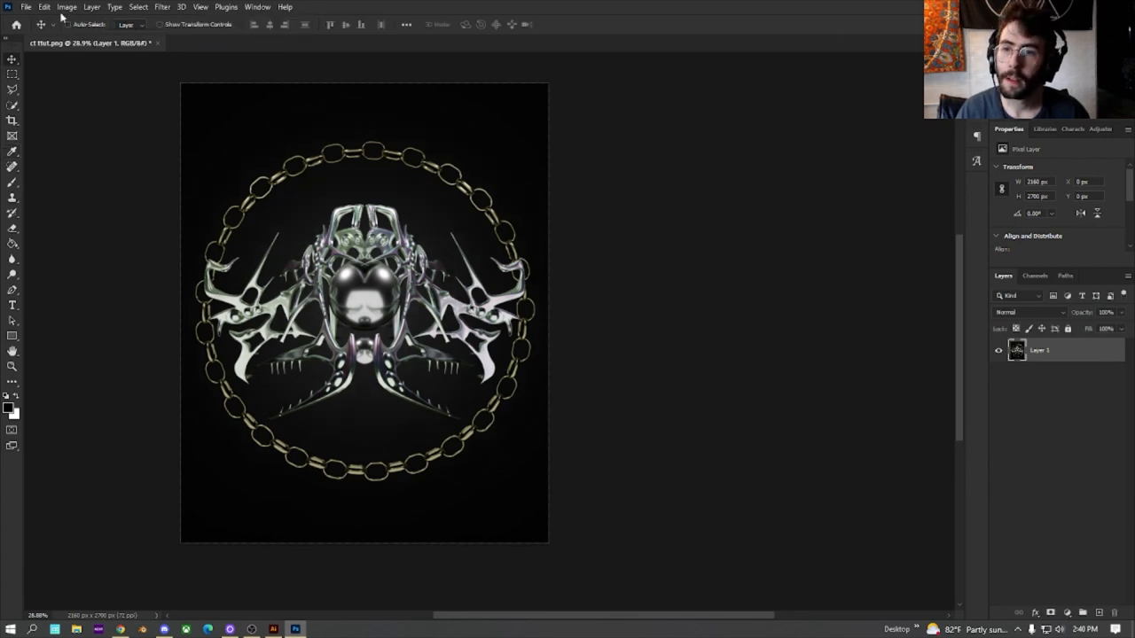
Apply Hue/Saturation with saturation +21 and lightness slightly lowered to the render.
left_click(66, 7)
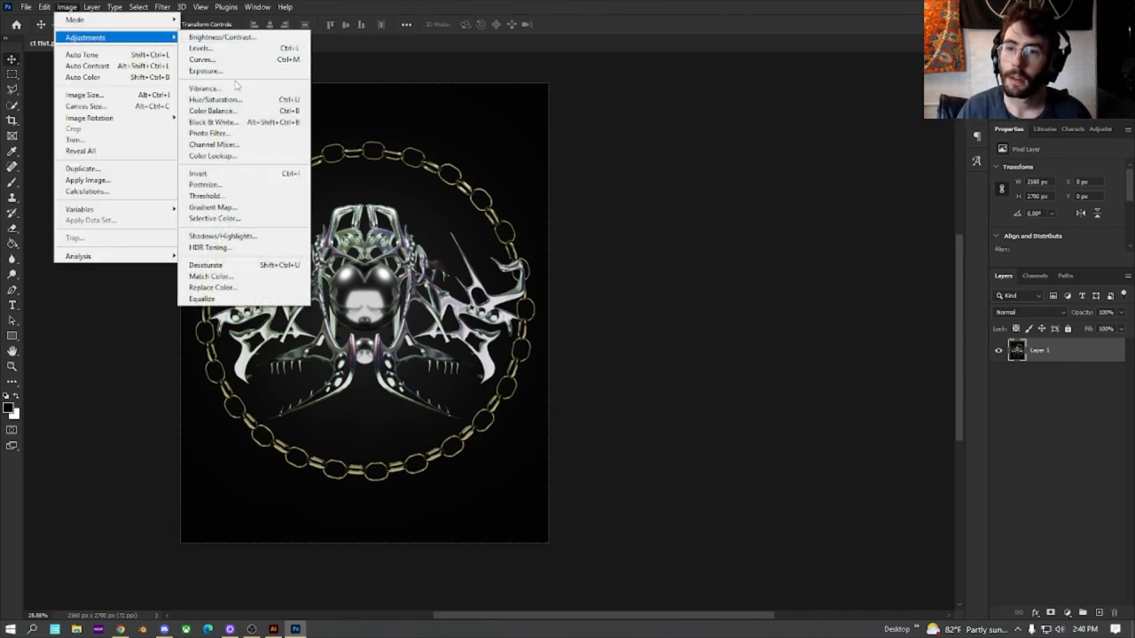
left_click(215, 98)
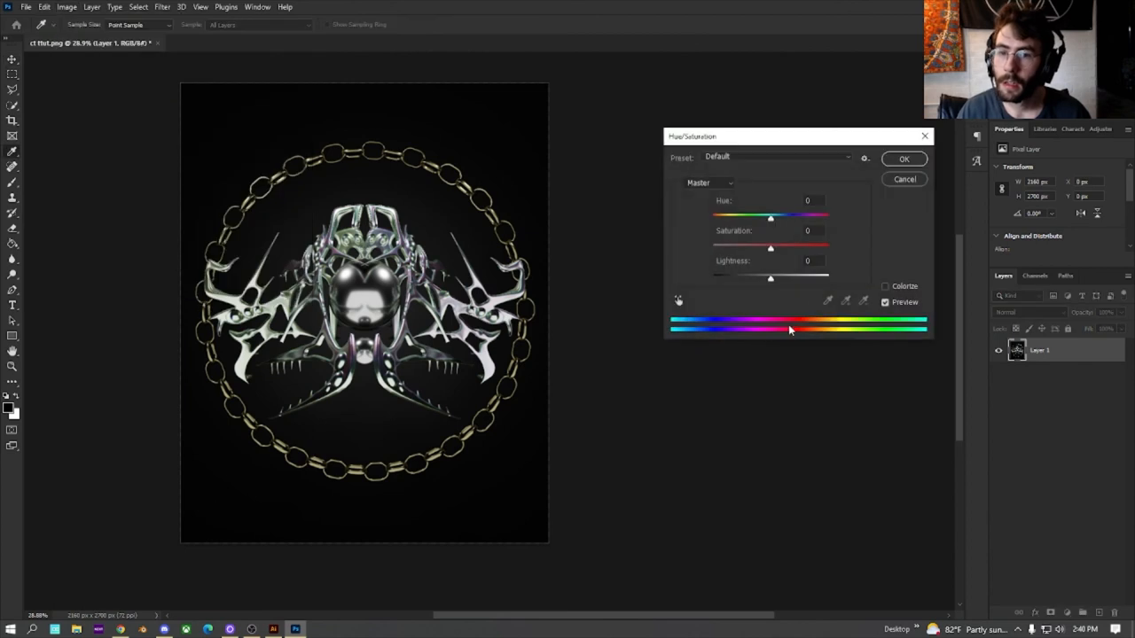
left_click_drag(771, 247, 782, 247)
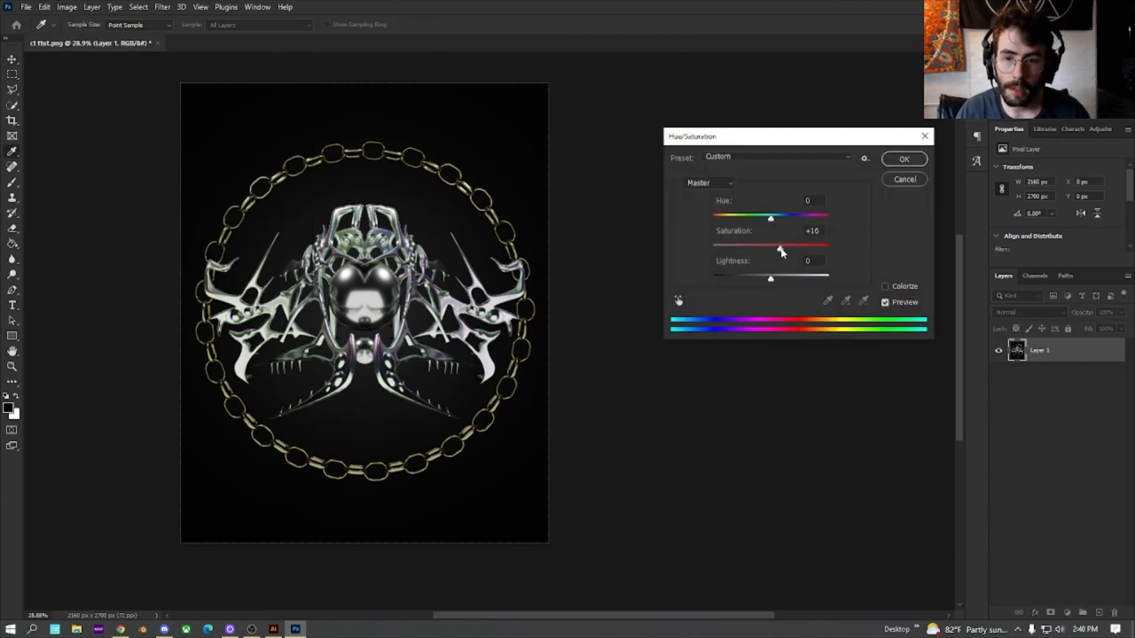
left_click_drag(771, 244, 784, 245)
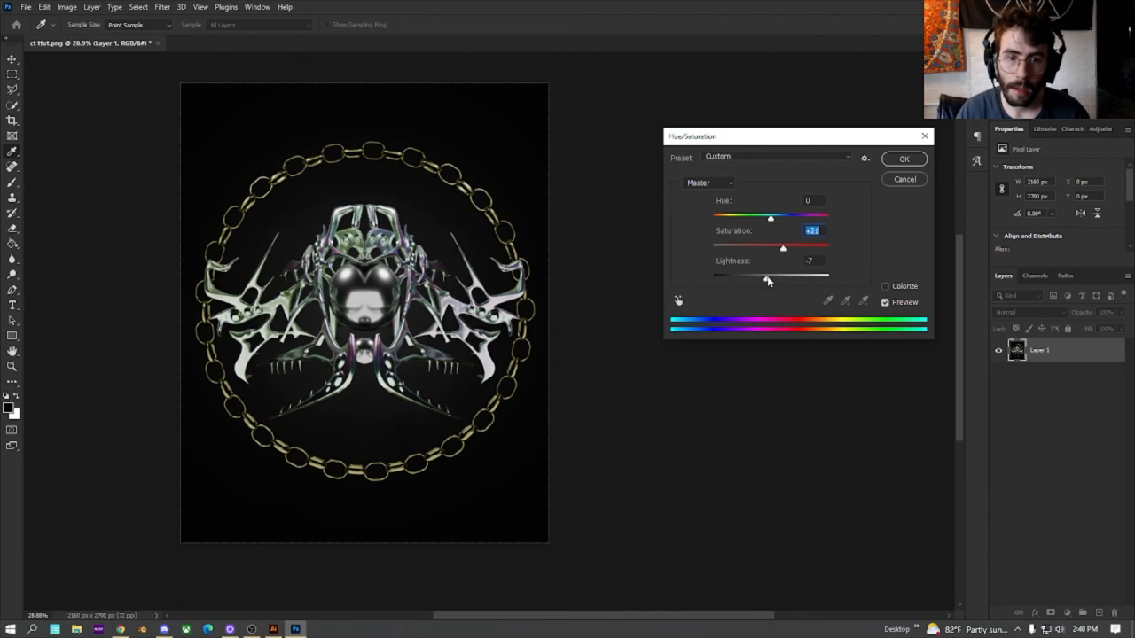
left_click_drag(767, 275, 776, 275)
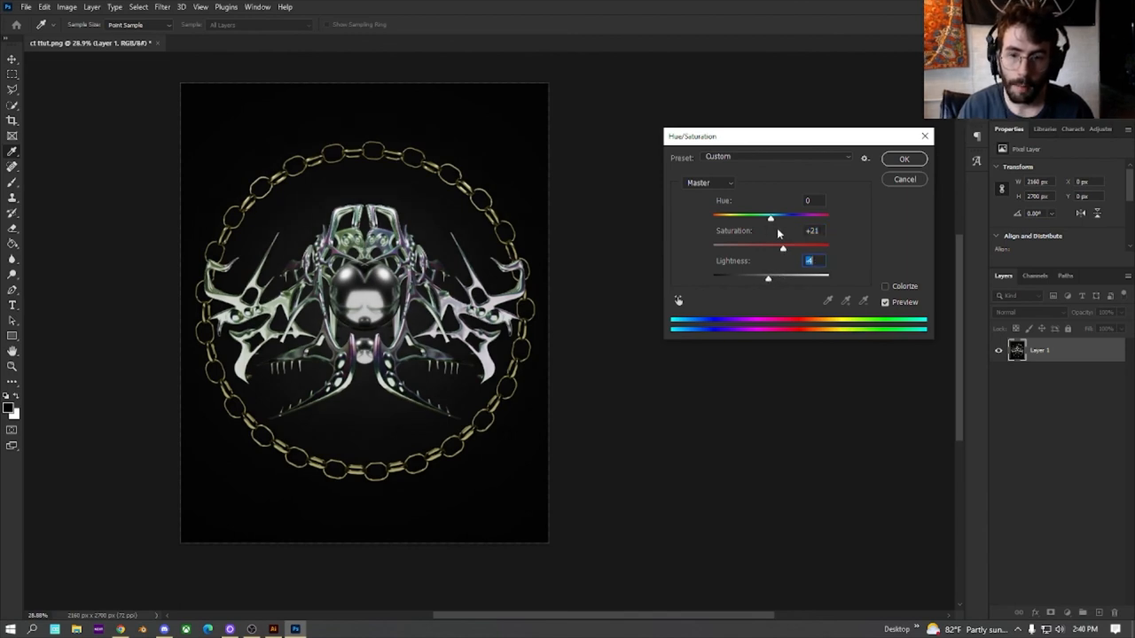
left_click(903, 159)
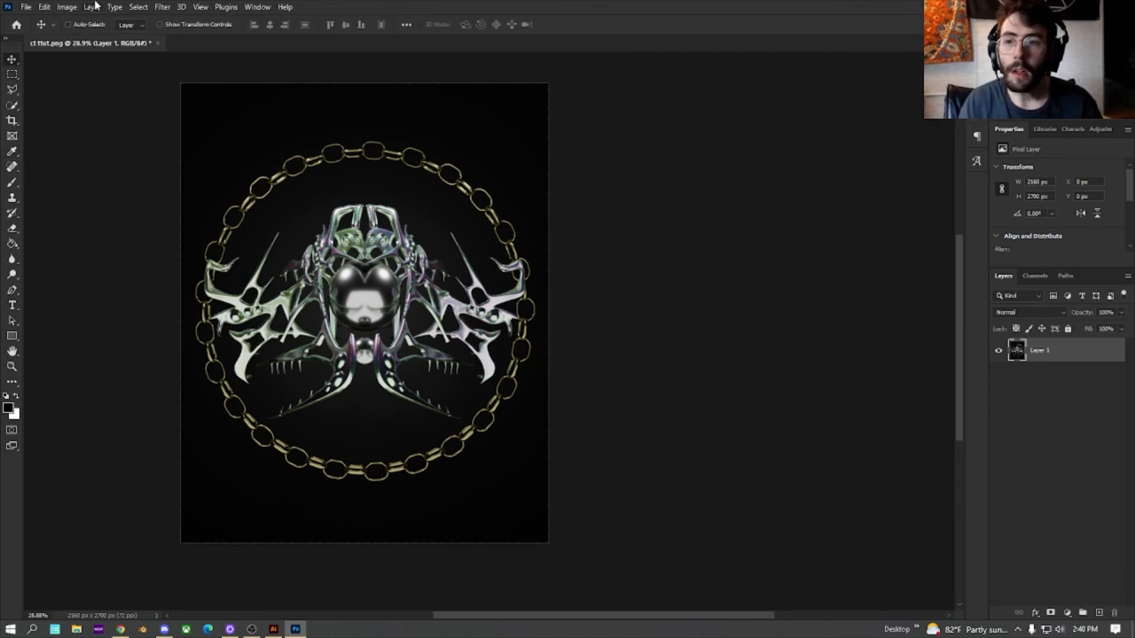
Open the Vibrance adjustment and raise vibrance to about +36 with preview on.
left_click(67, 7)
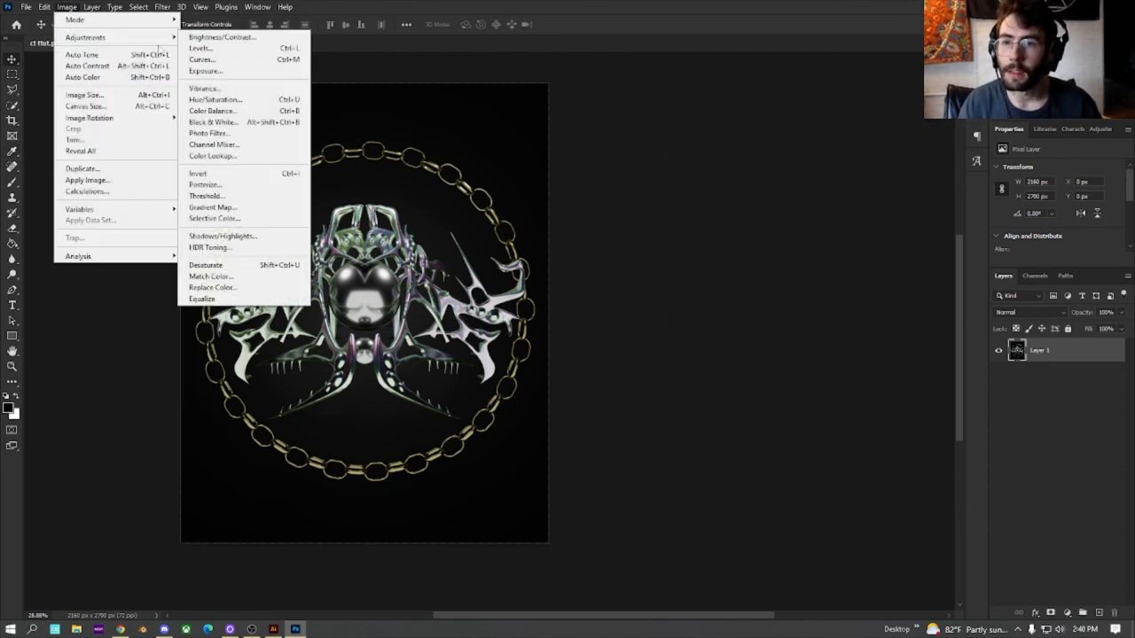
mouse_move(249, 122)
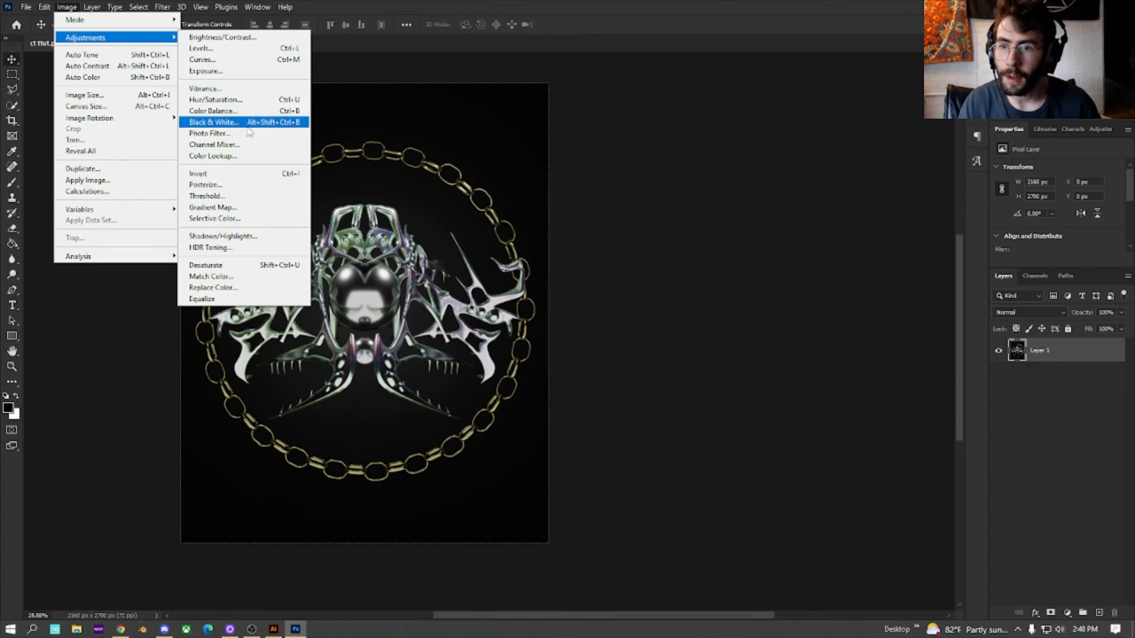
left_click(204, 88)
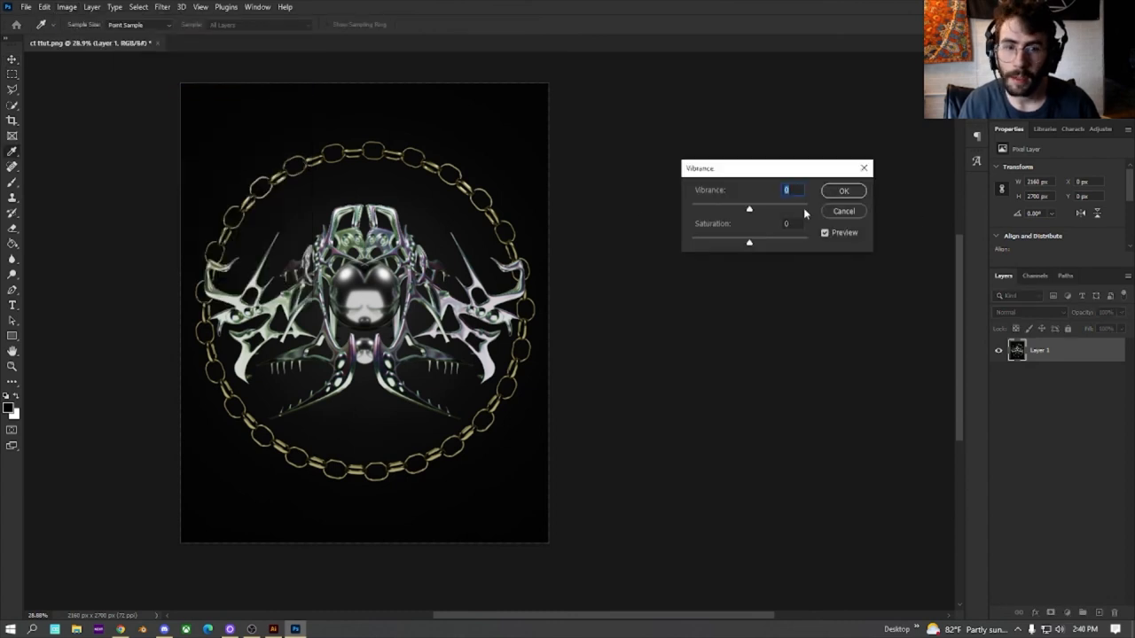
left_click_drag(749, 208, 768, 209)
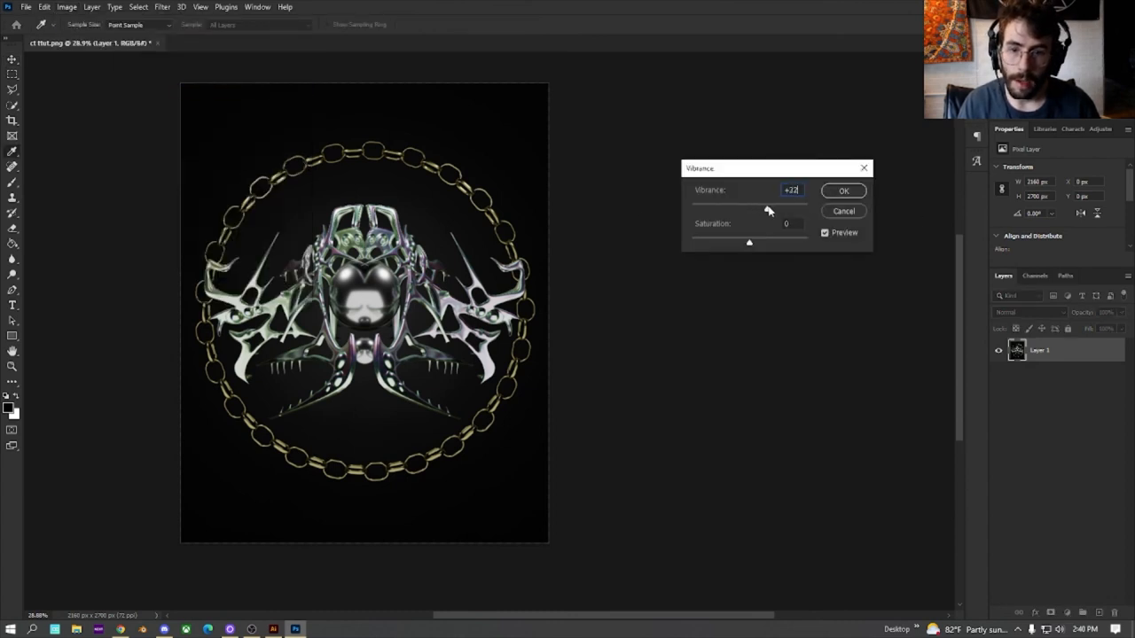
left_click_drag(767, 209, 797, 209)
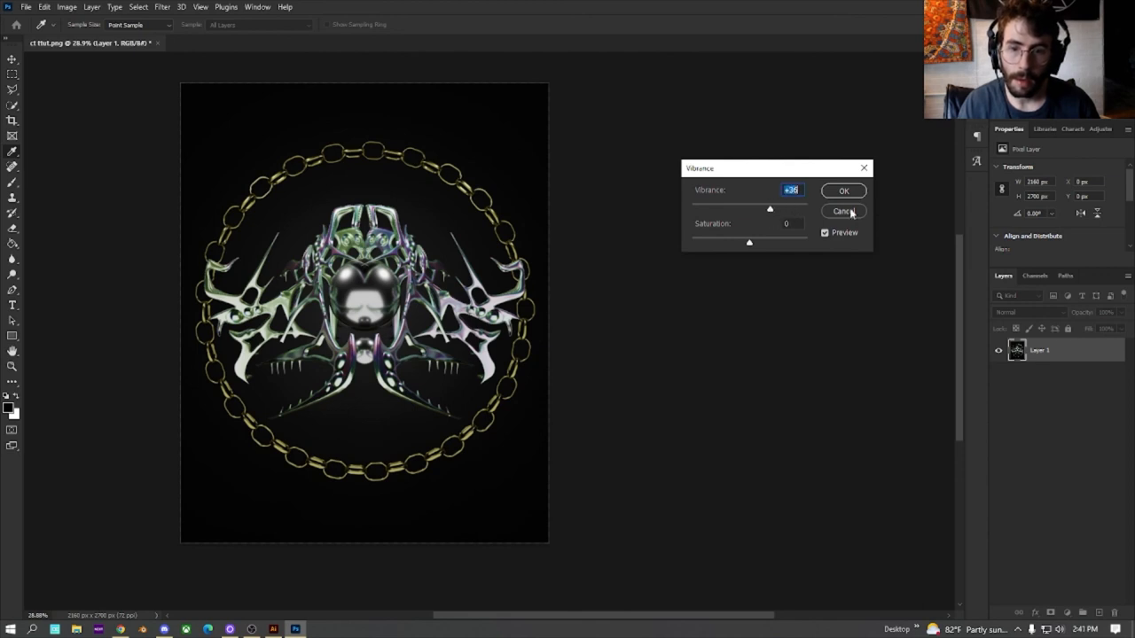
Cancel the Vibrance dialog, leaving the render unchanged by vibrance.
left_click(844, 211)
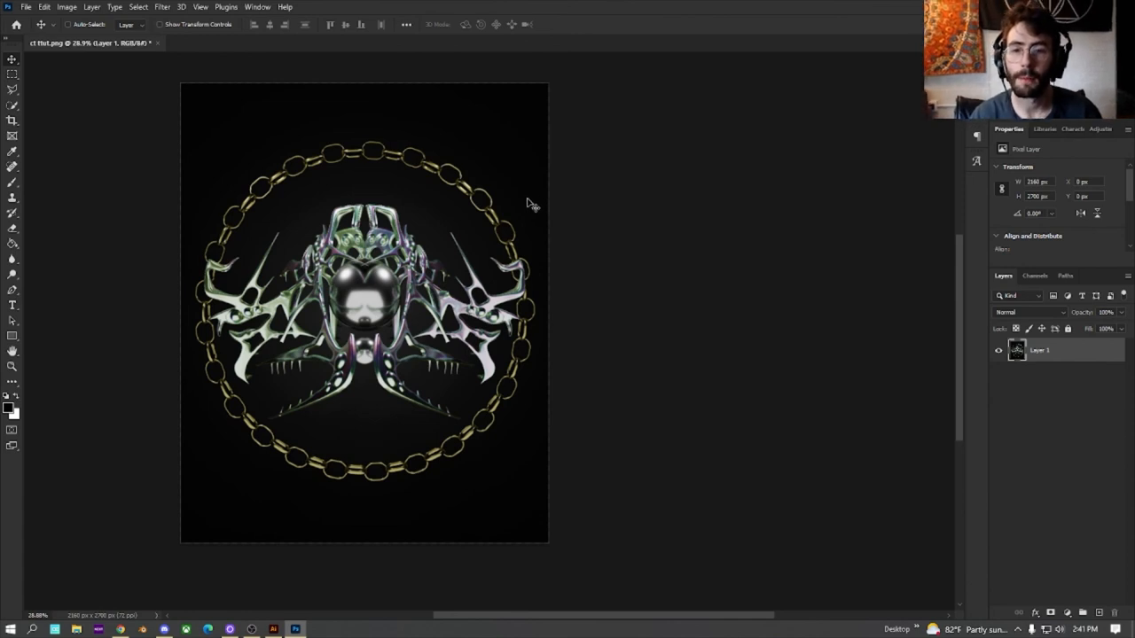
mouse_move(517, 193)
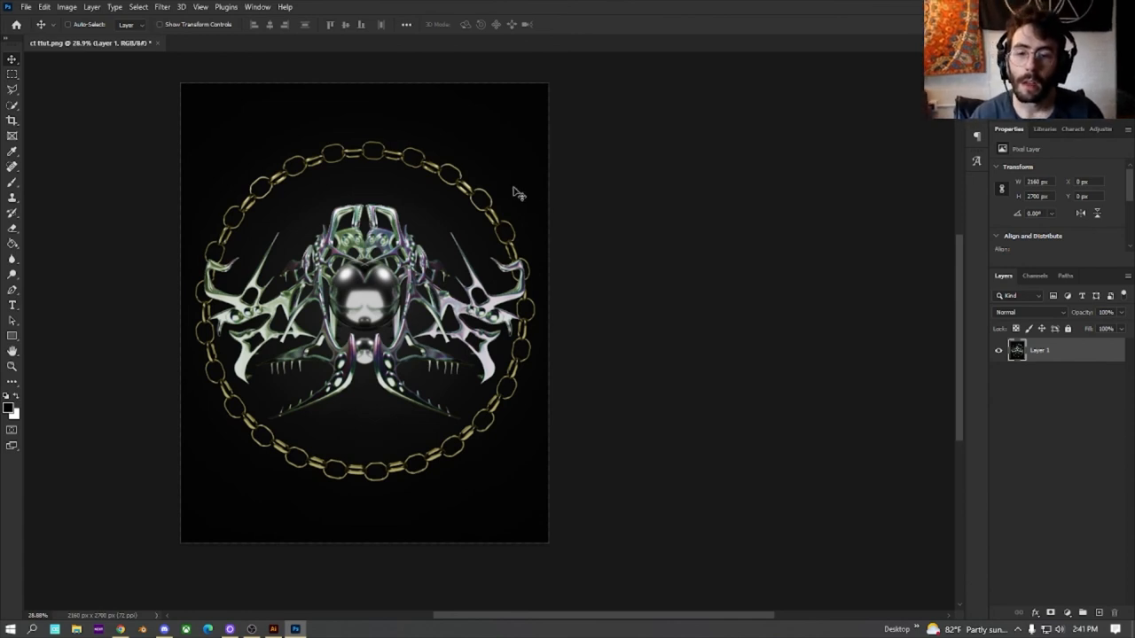